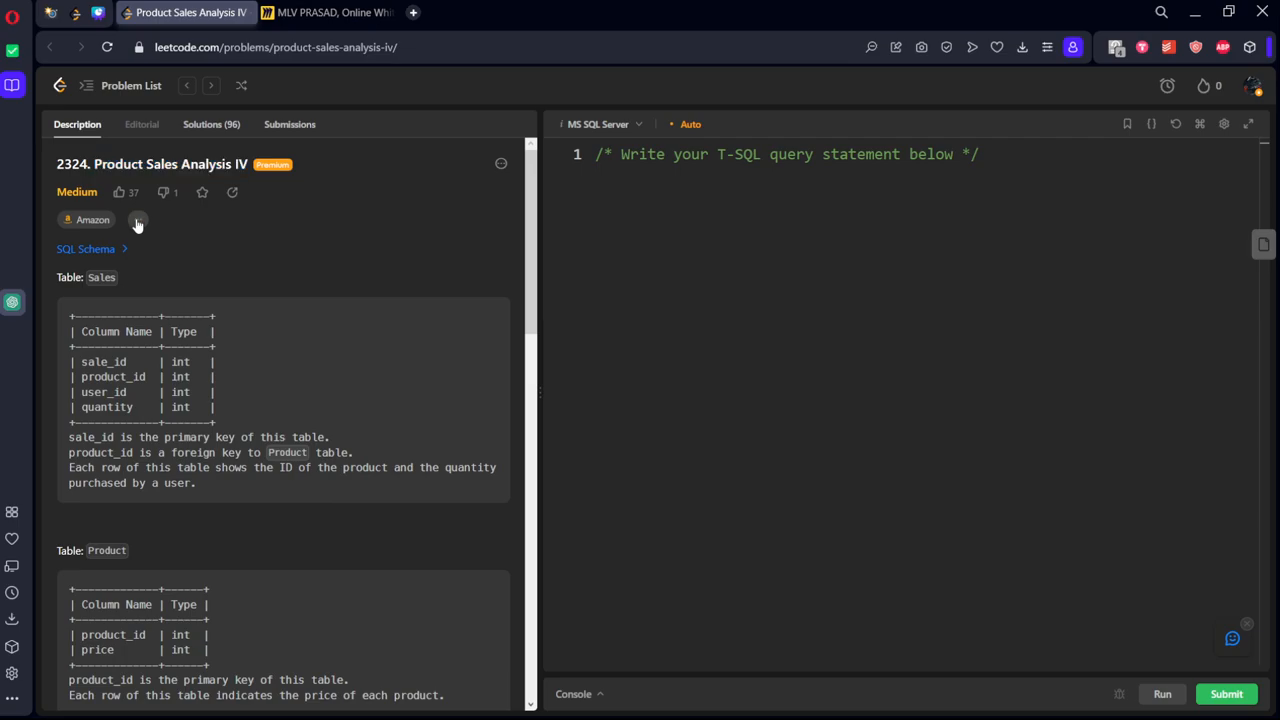
- Check which companies asked the problem, then scroll down through the schema to the examples
click(137, 220)
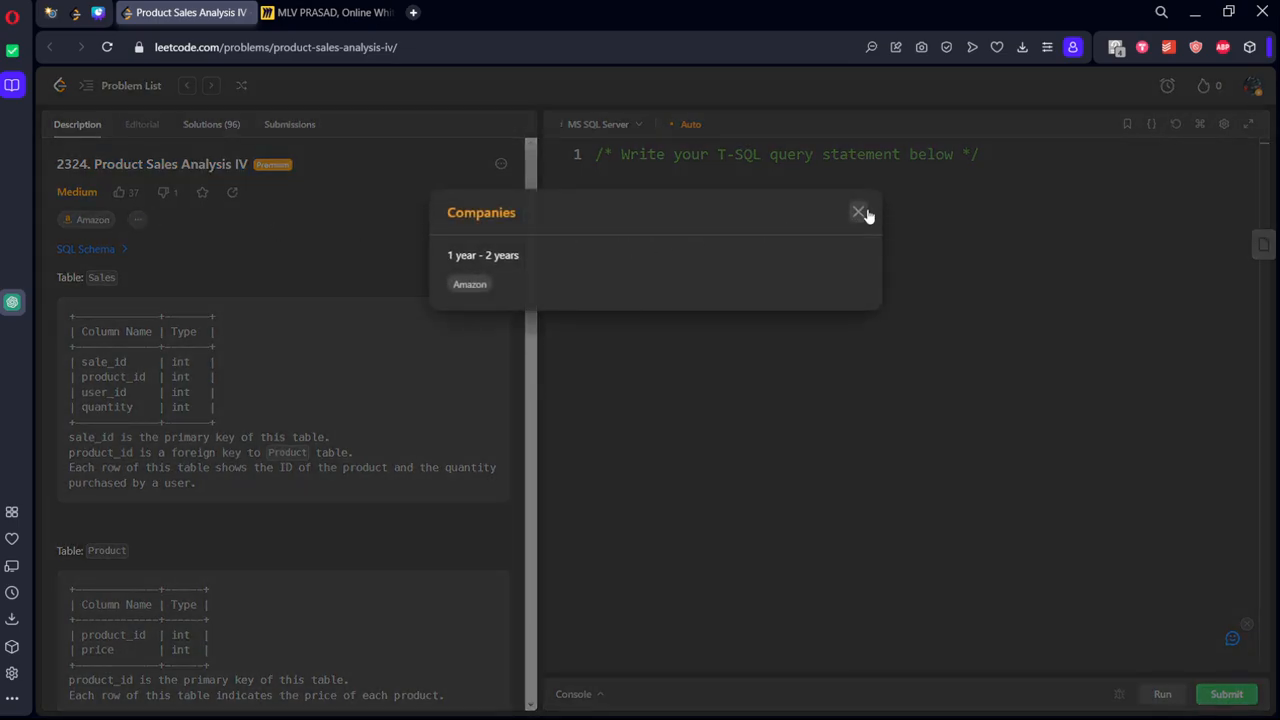
click(858, 212)
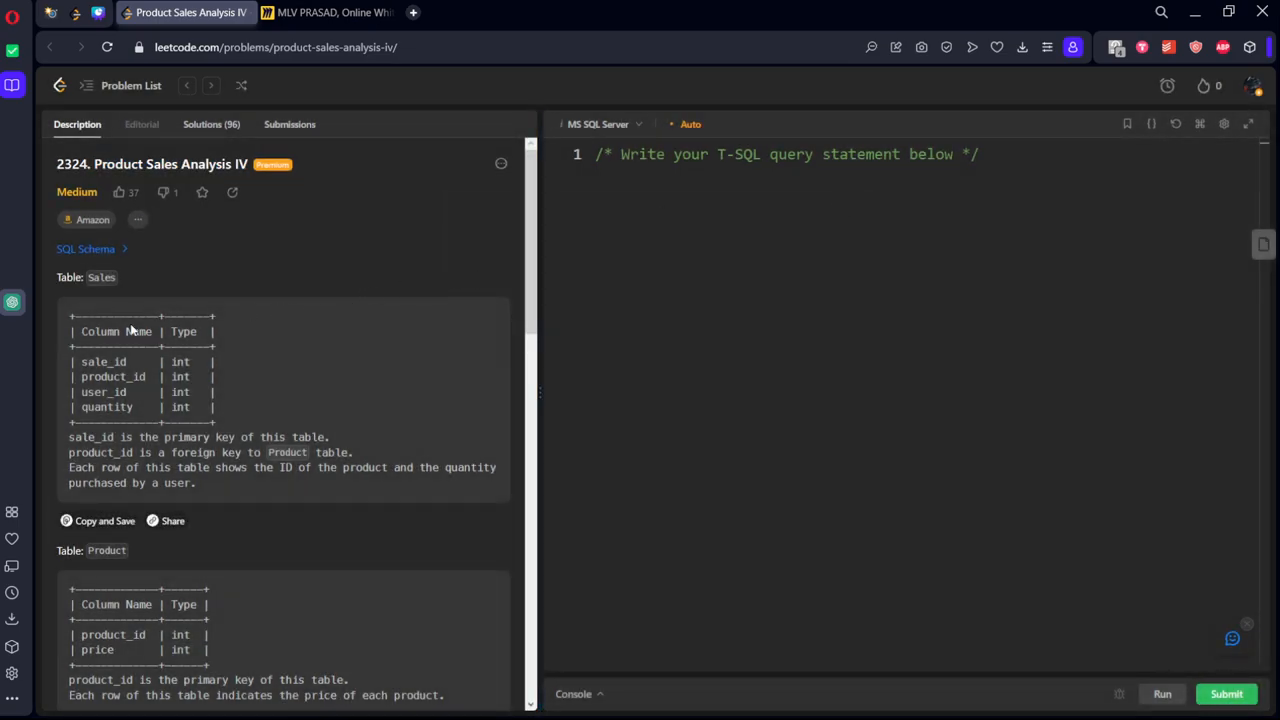
drag(75, 331, 215, 410)
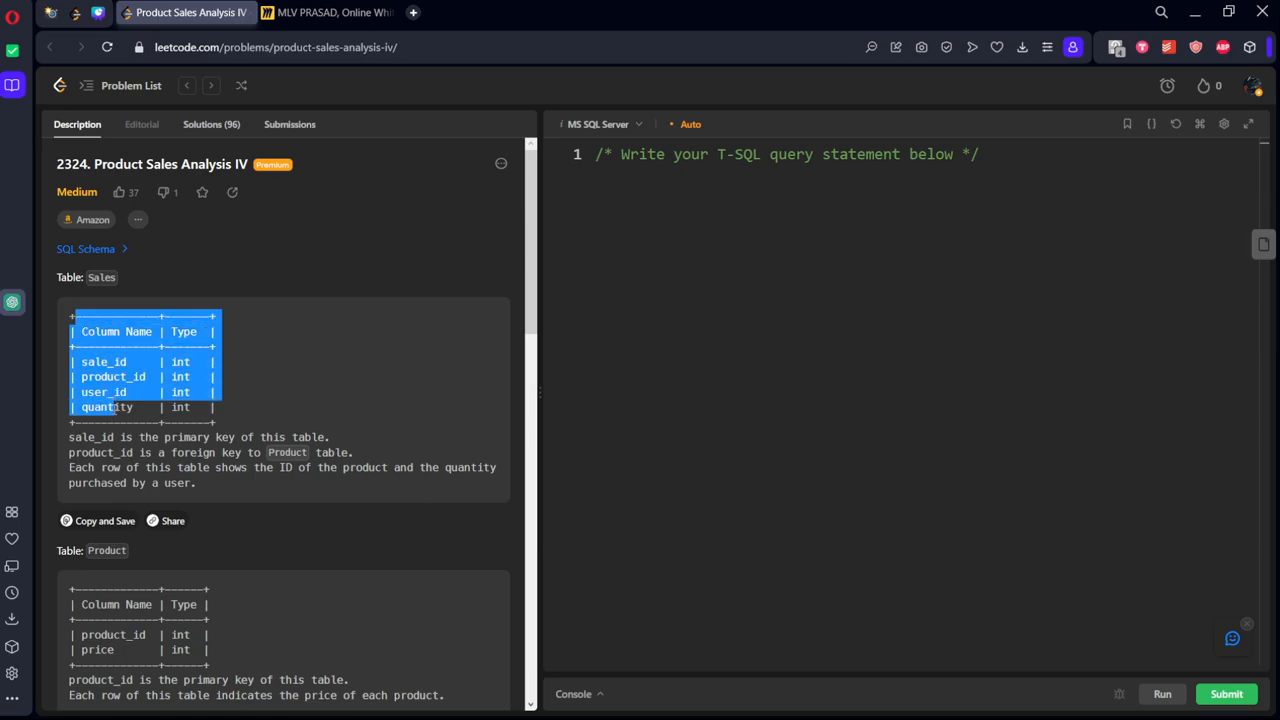
scroll(down, 3)
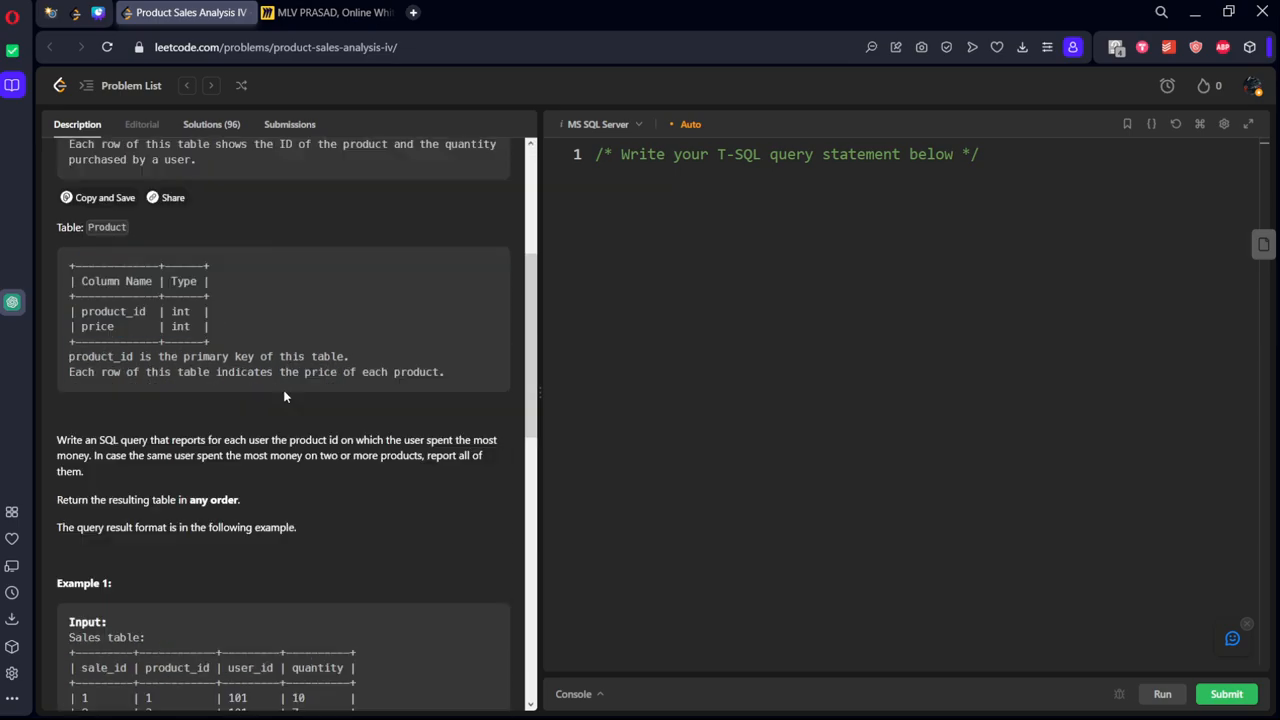
scroll(down, 3)
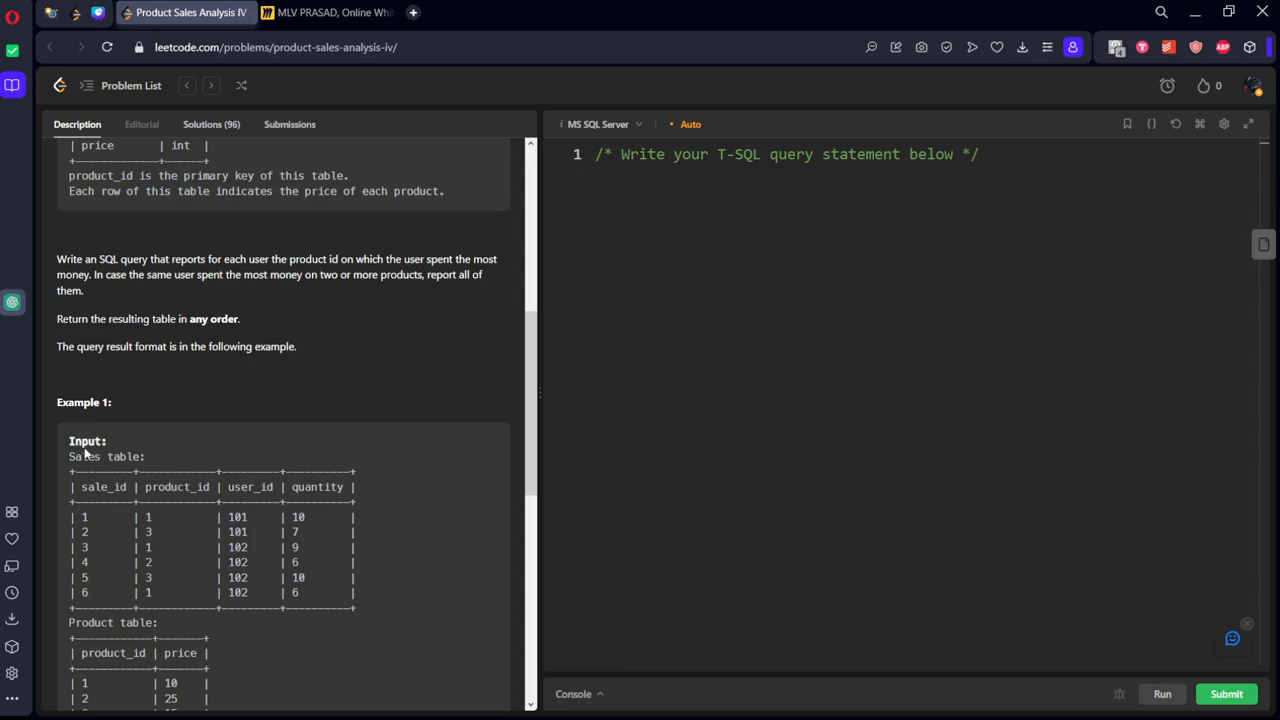
- Copy the Example 1 Sales input table onto the Miro board and return to LeetCode
drag(70, 441, 365, 610)
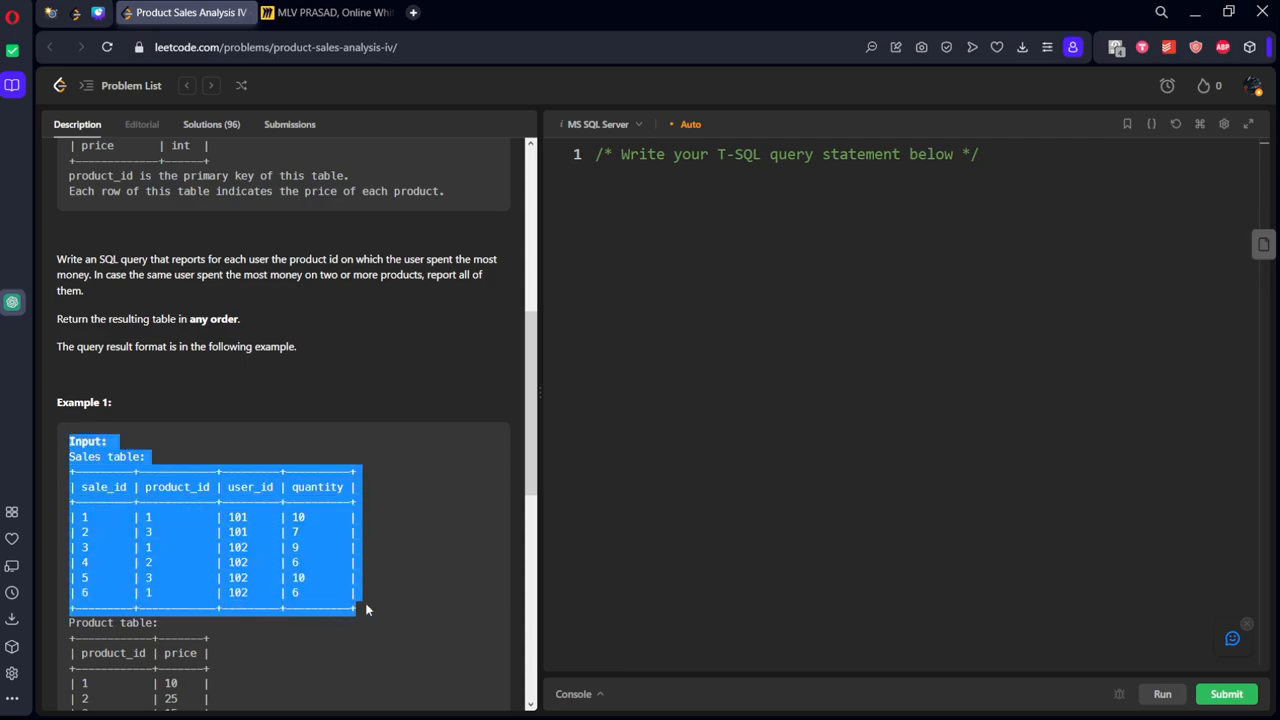
click(330, 12)
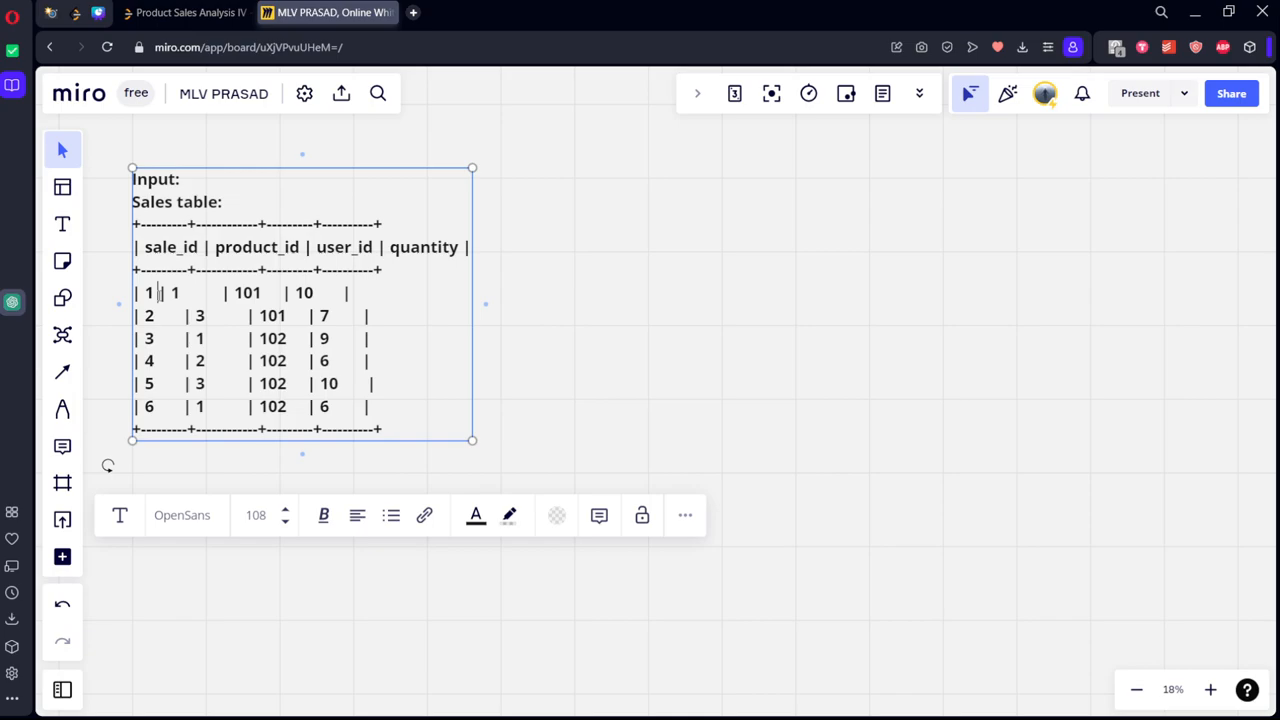
click(185, 12)
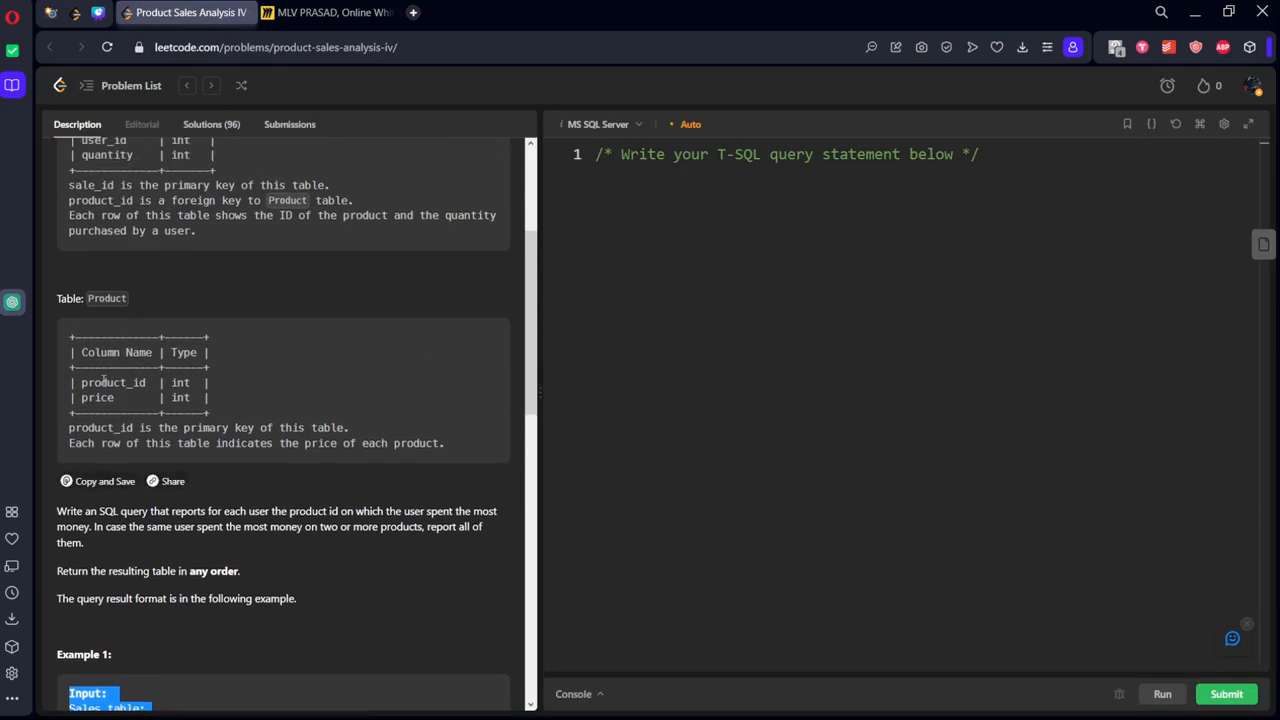
- Select the Example 1 Product table and paste it into Miro beside the Sales table
scroll(down, 3)
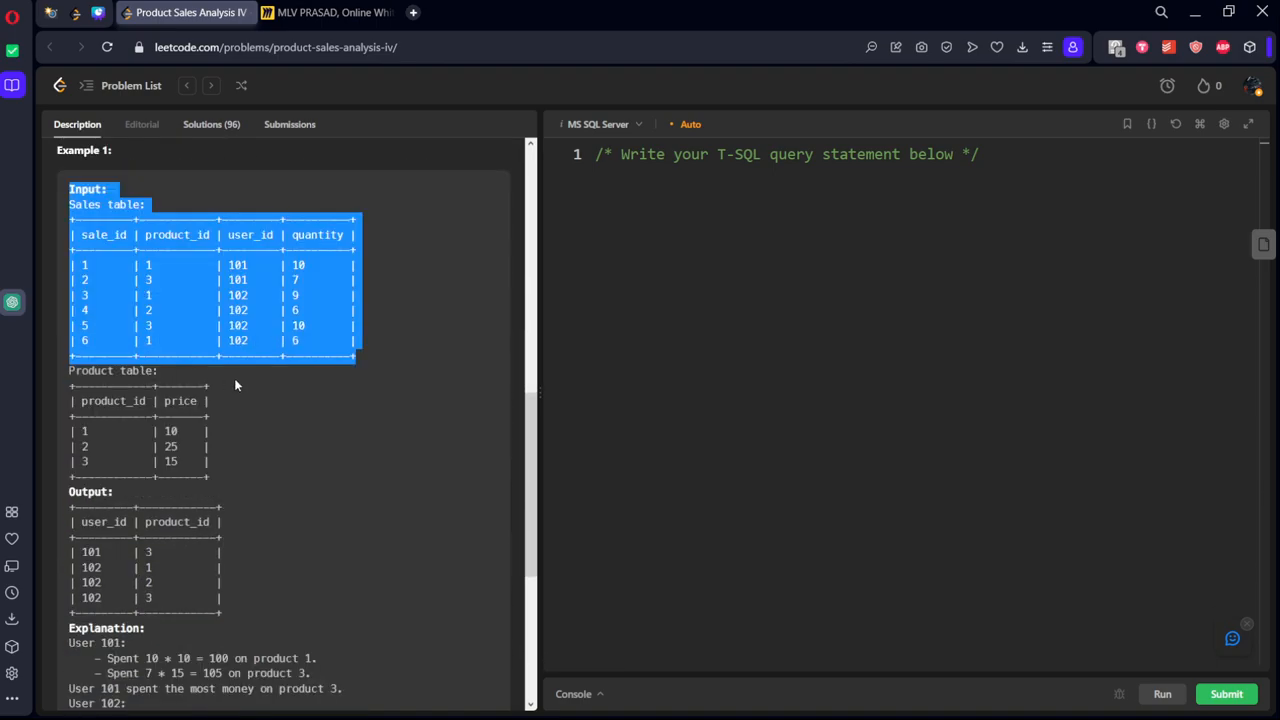
click(236, 385)
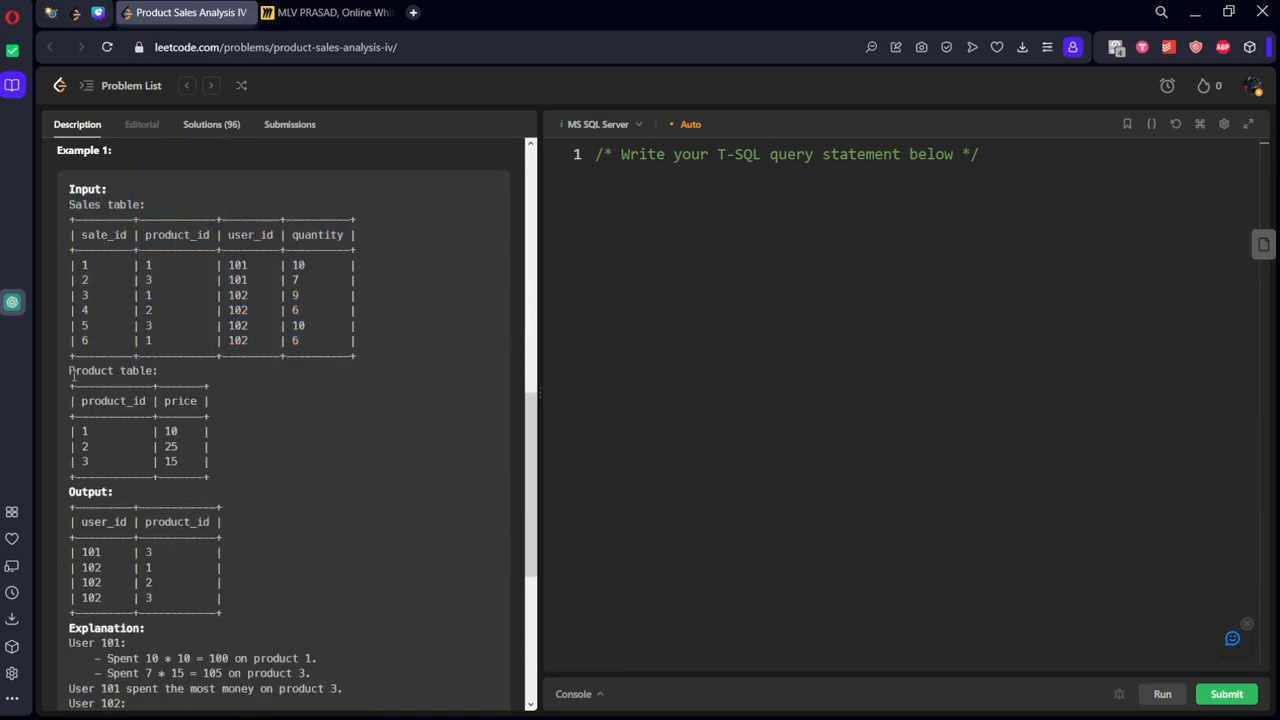
drag(69, 370, 210, 478)
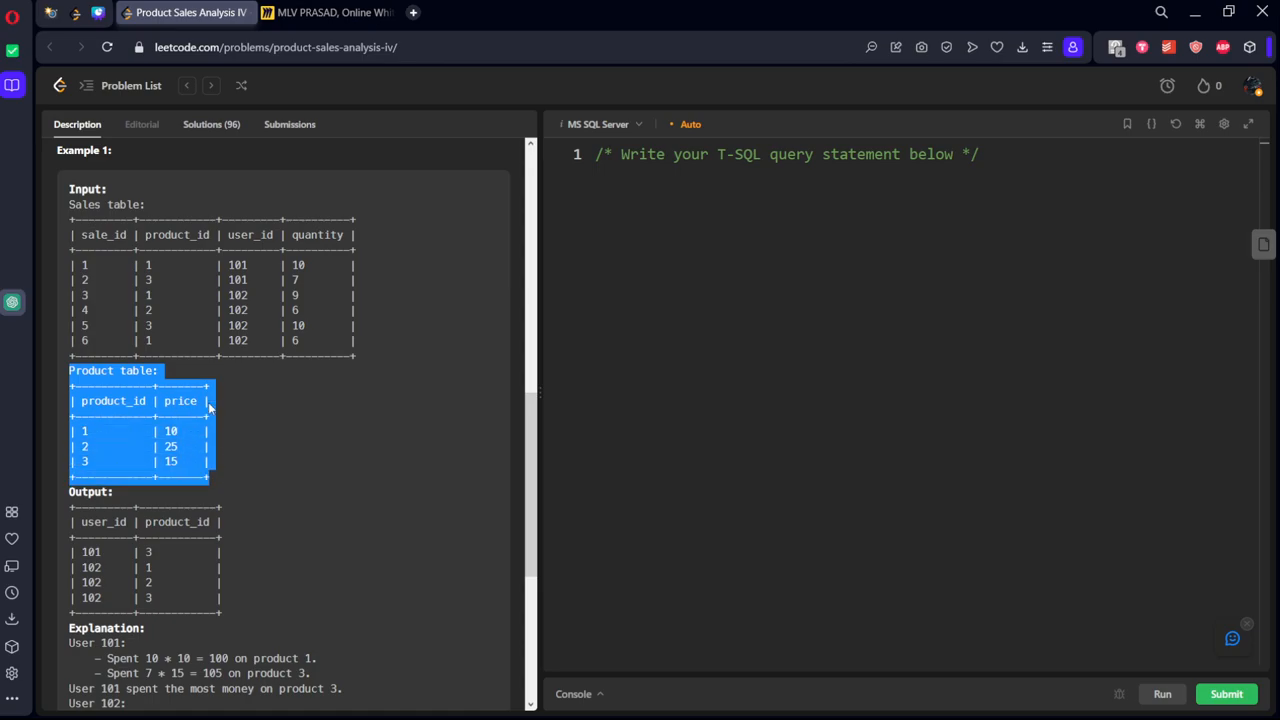
click(330, 12)
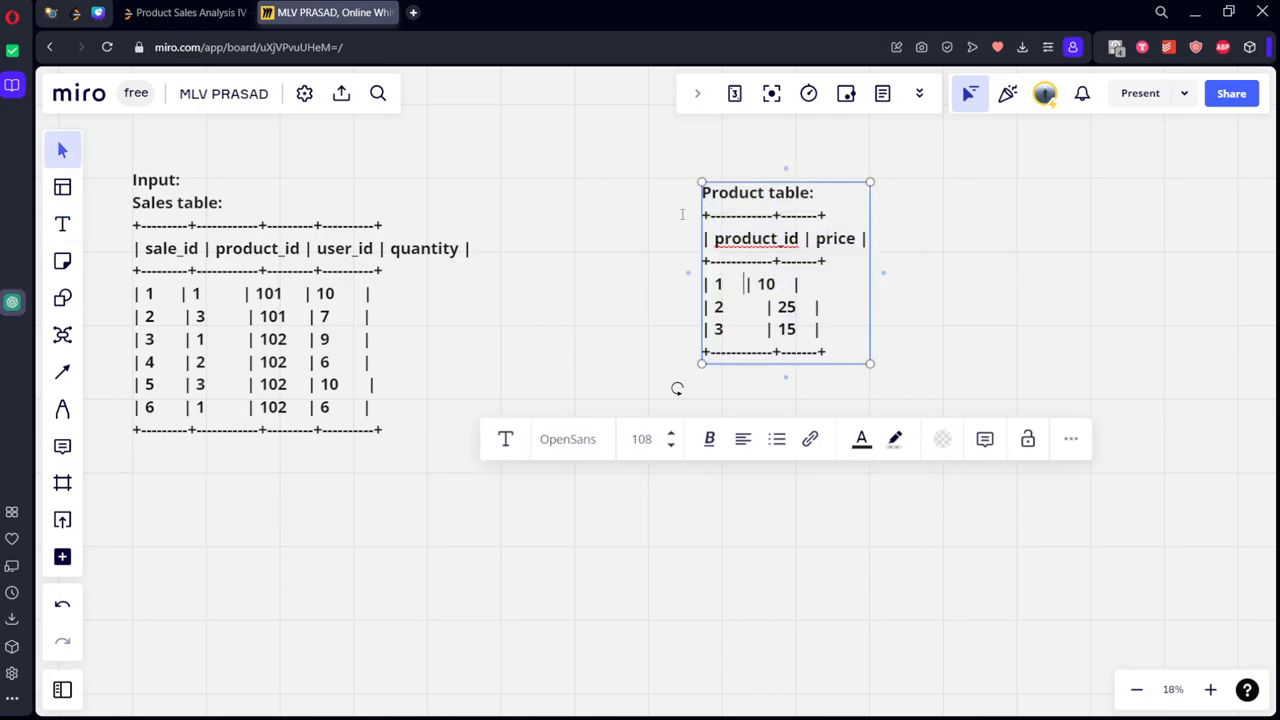
- Go back to the LeetCode browser tab showing the problem statement
click(185, 12)
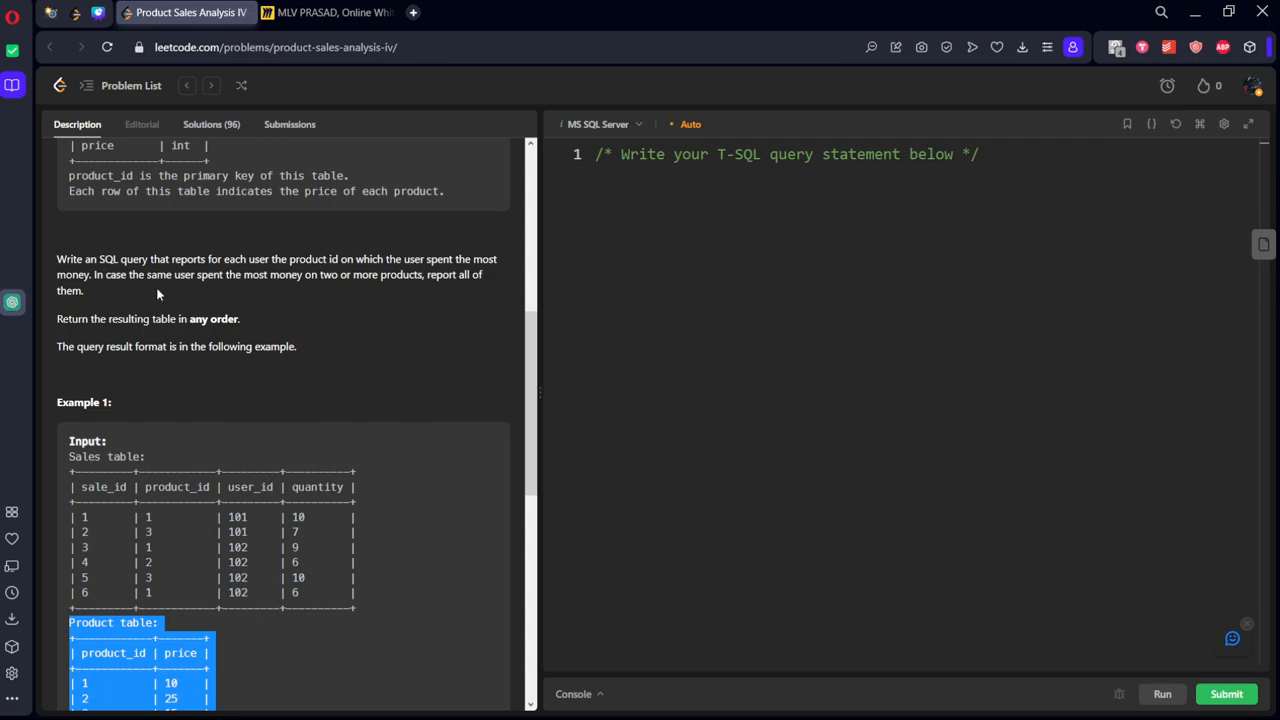
mouse_move(480, 289)
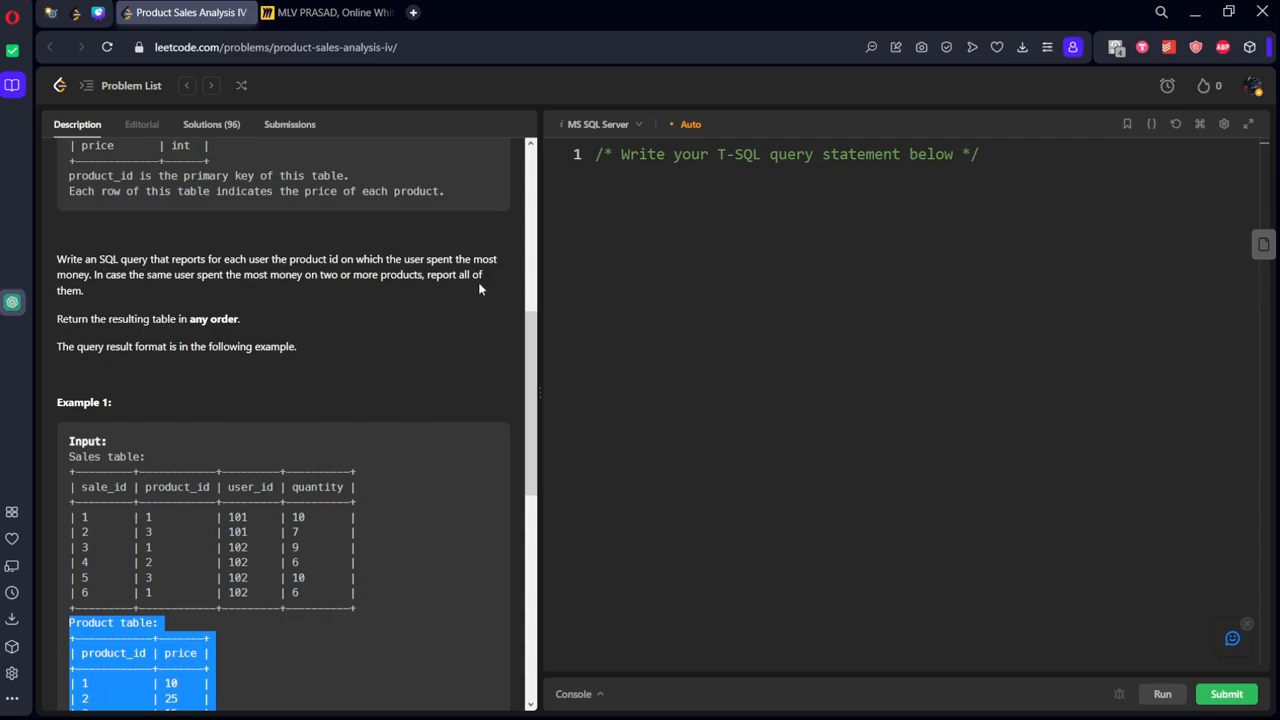
- Scroll to the expected Output table and paste it into Miro below the Sales table
scroll(down, 3)
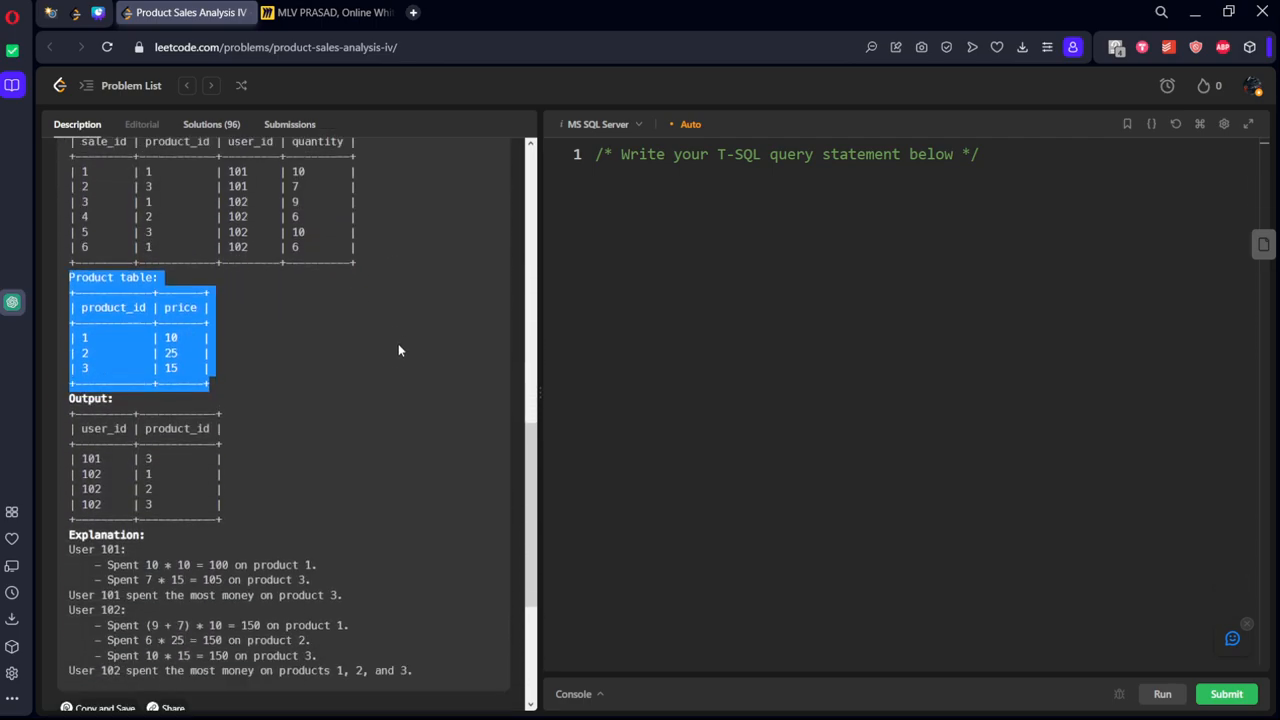
scroll(down, 3)
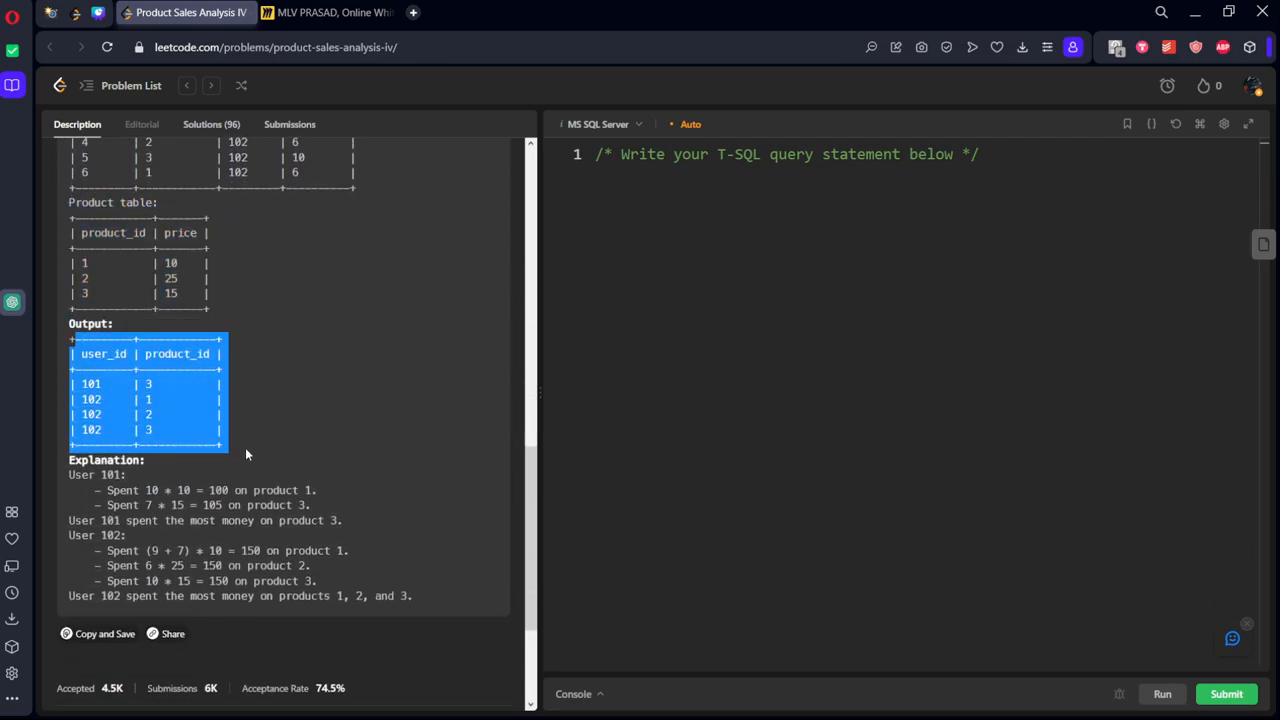
click(330, 12)
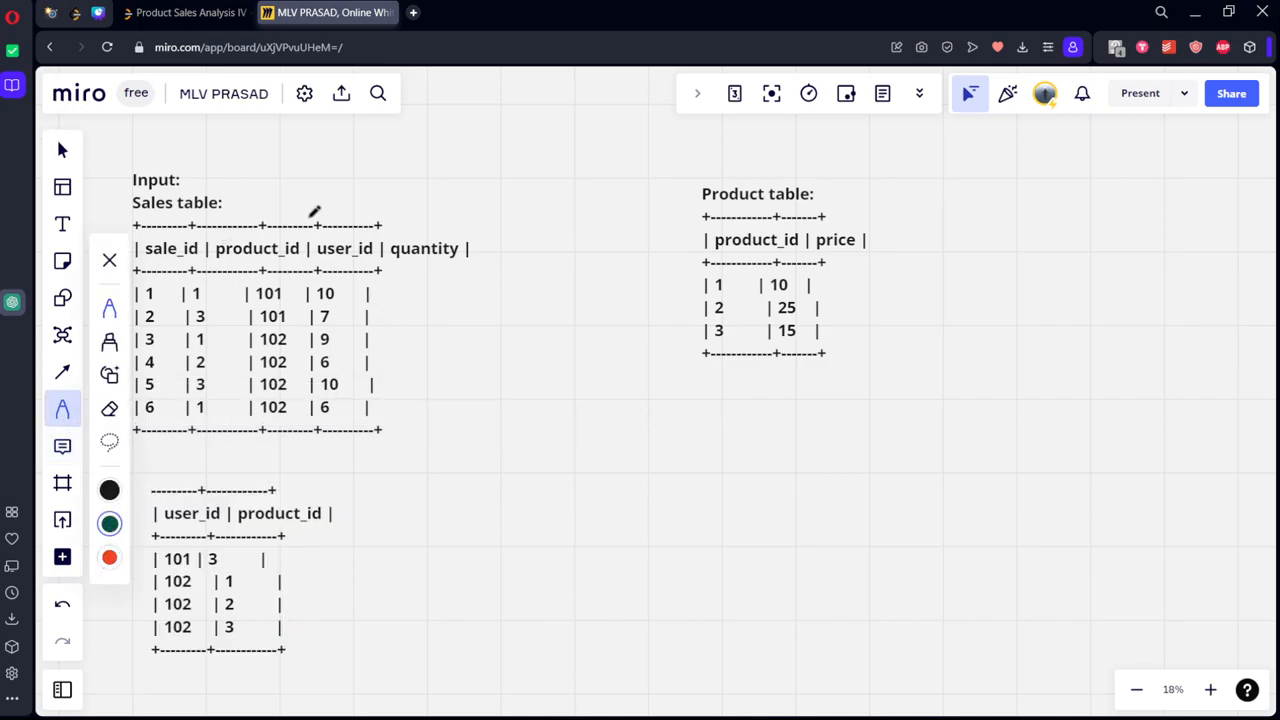
mouse_move(245, 290)
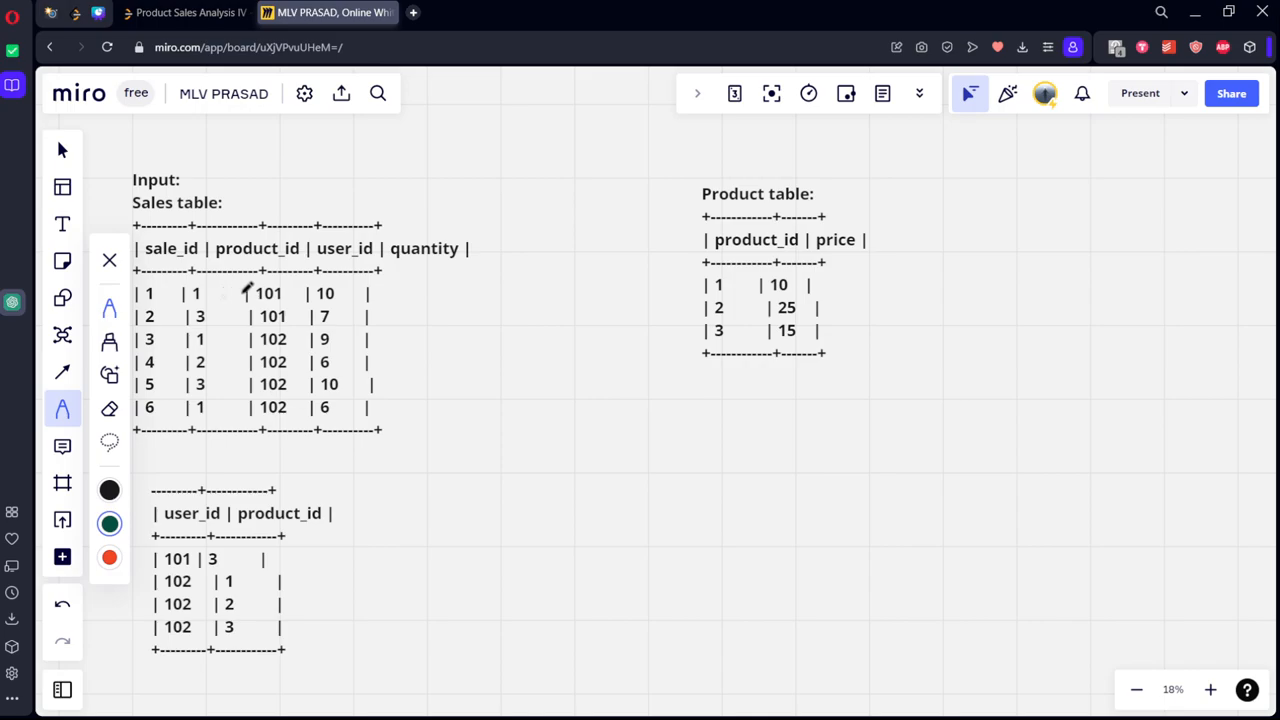
mouse_move(507, 278)
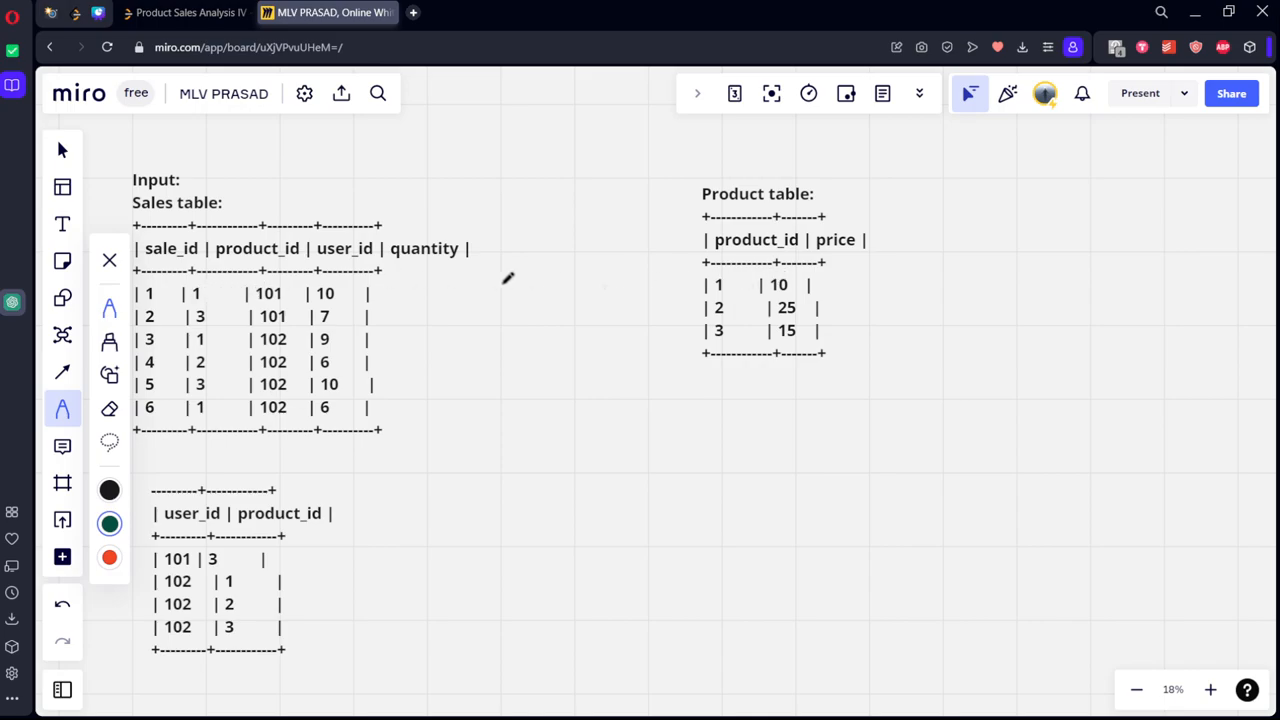
- In green pen, add a Price label, each row's price, and its quantity-times-price total
drag(480, 260, 510, 245)
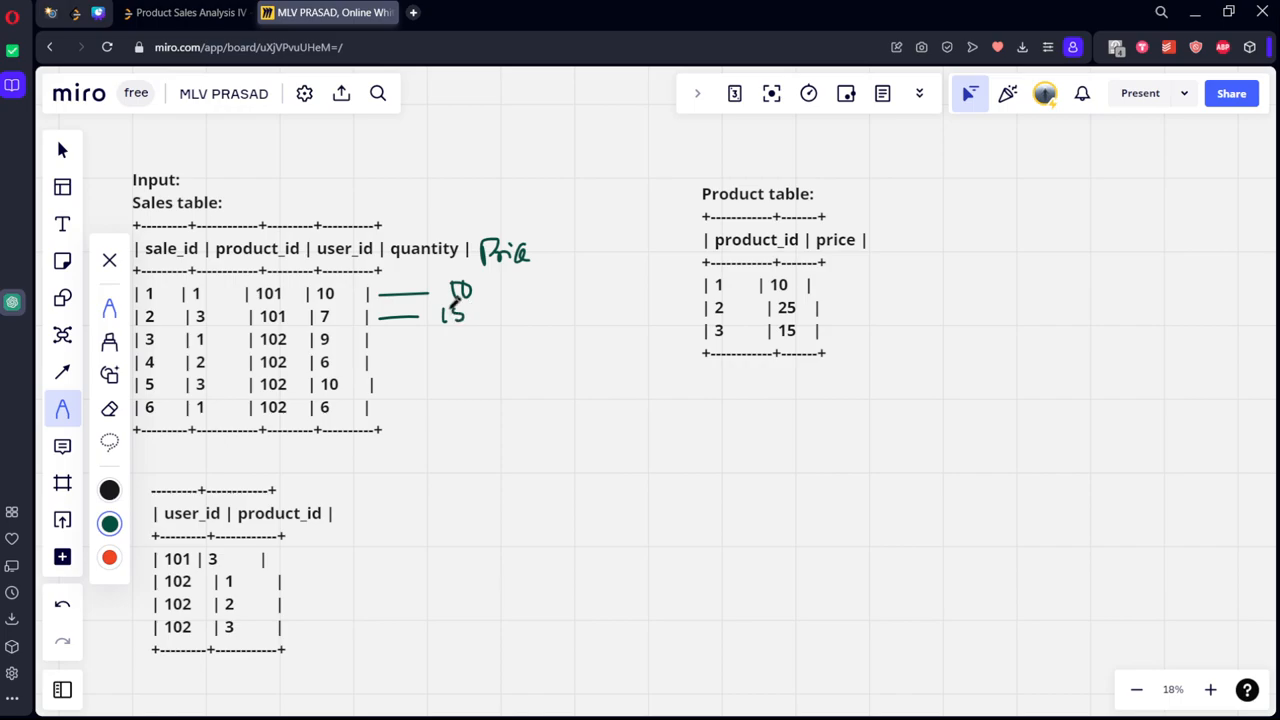
drag(370, 345, 445, 345)
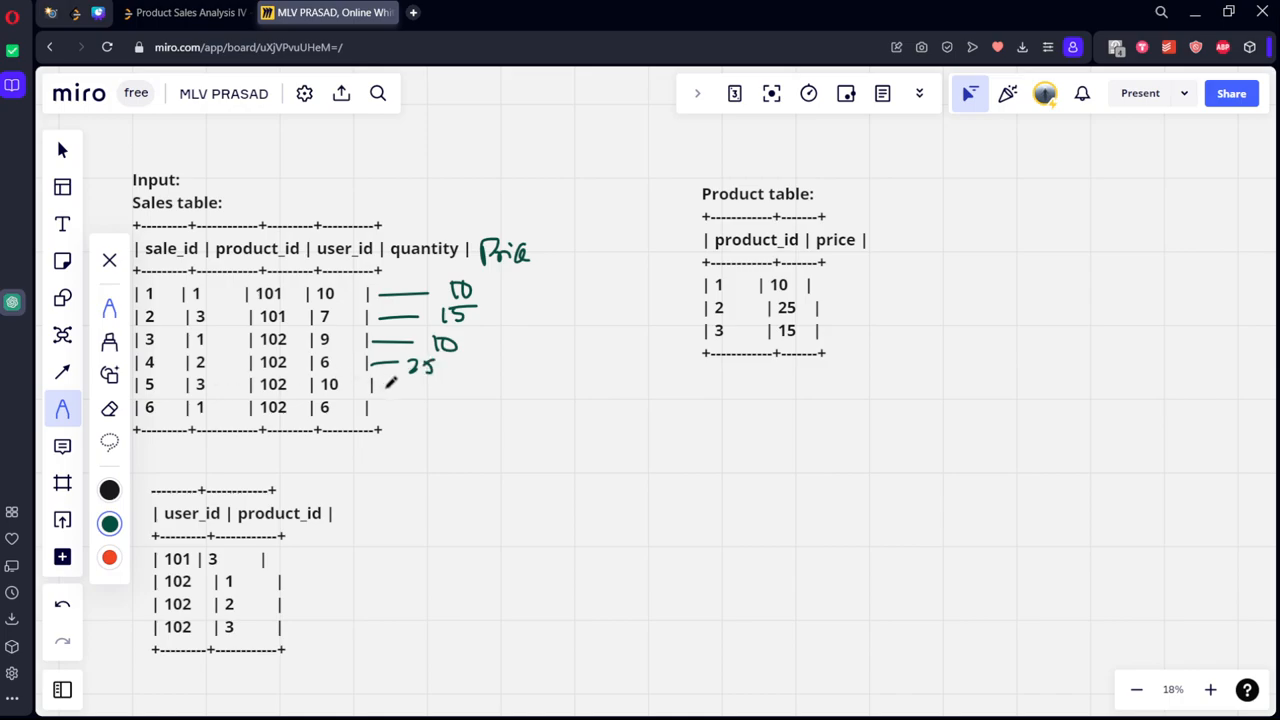
drag(370, 387, 460, 387)
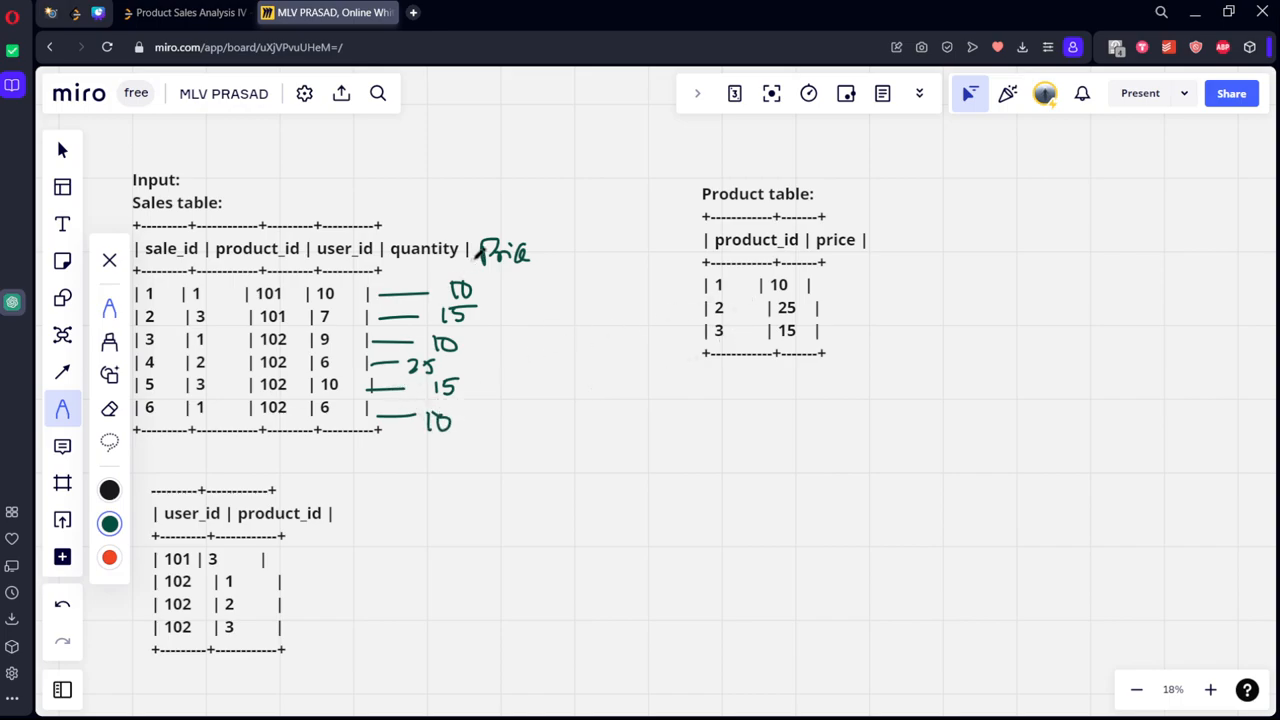
drag(500, 290, 550, 295)
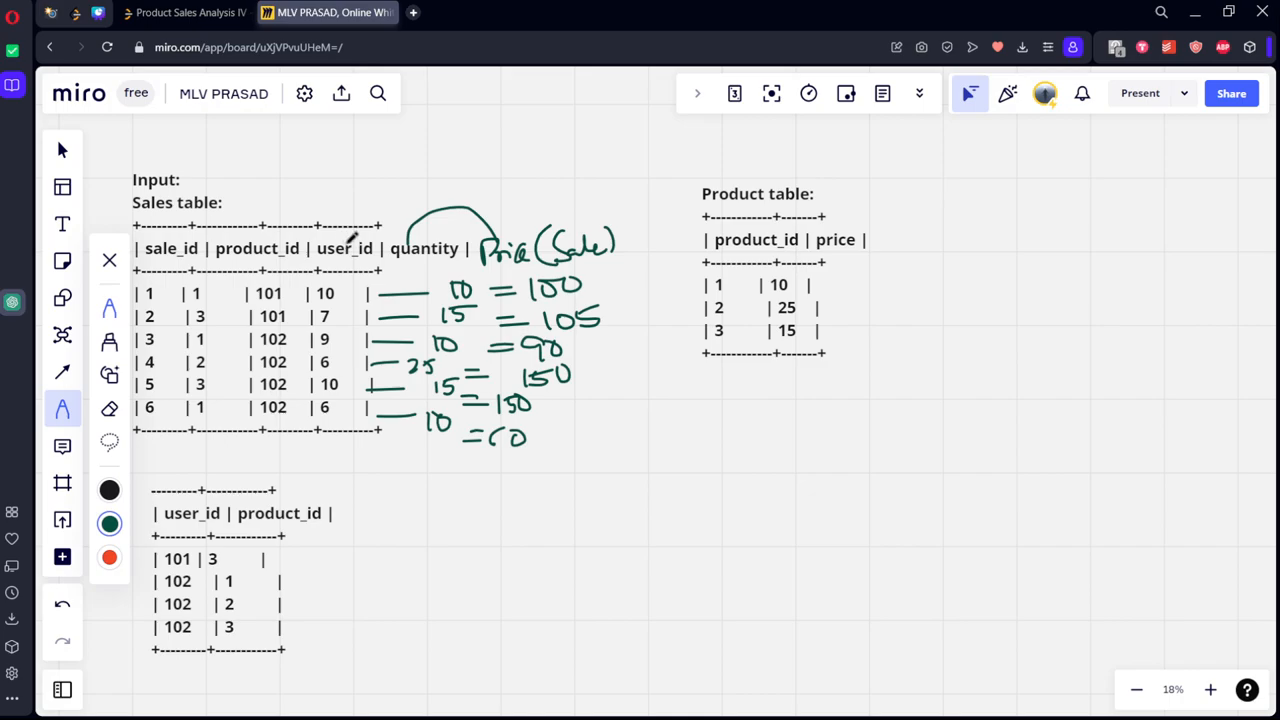
mouse_move(448, 283)
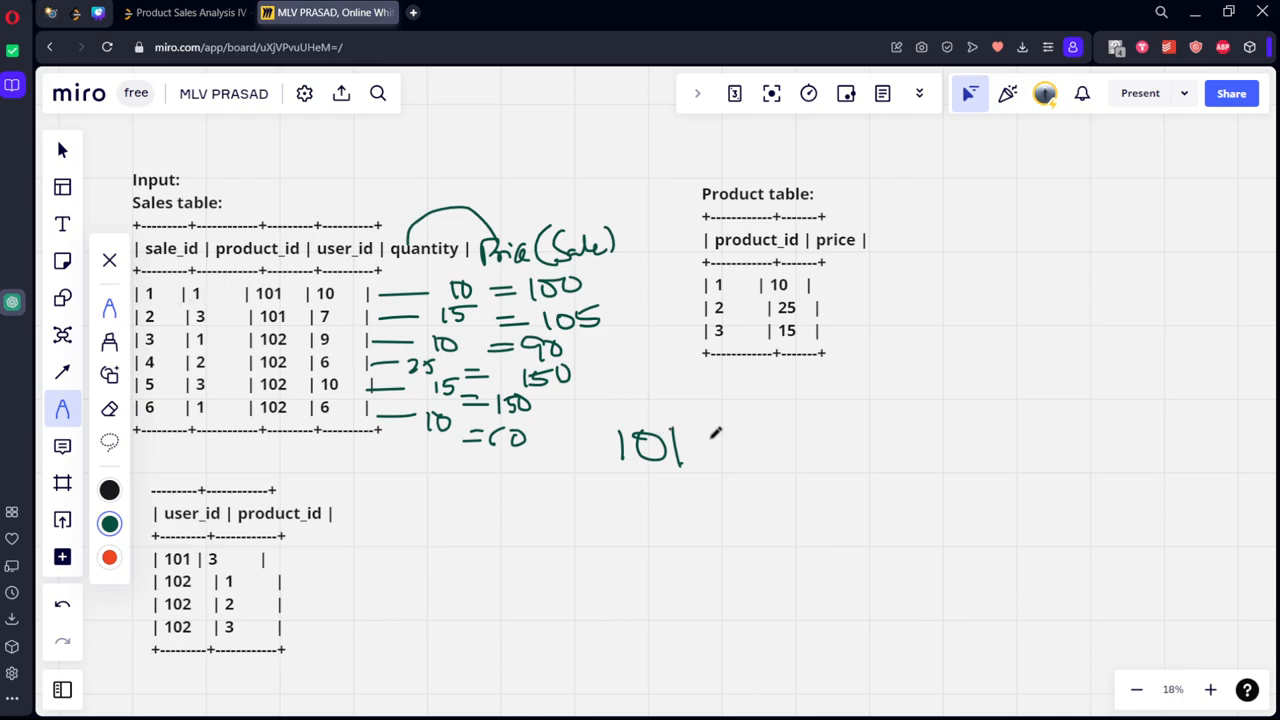
- Handwrite spend rows for user 101 products 1 and 3 (105) and user 102 product 1
drag(720, 440, 880, 435)
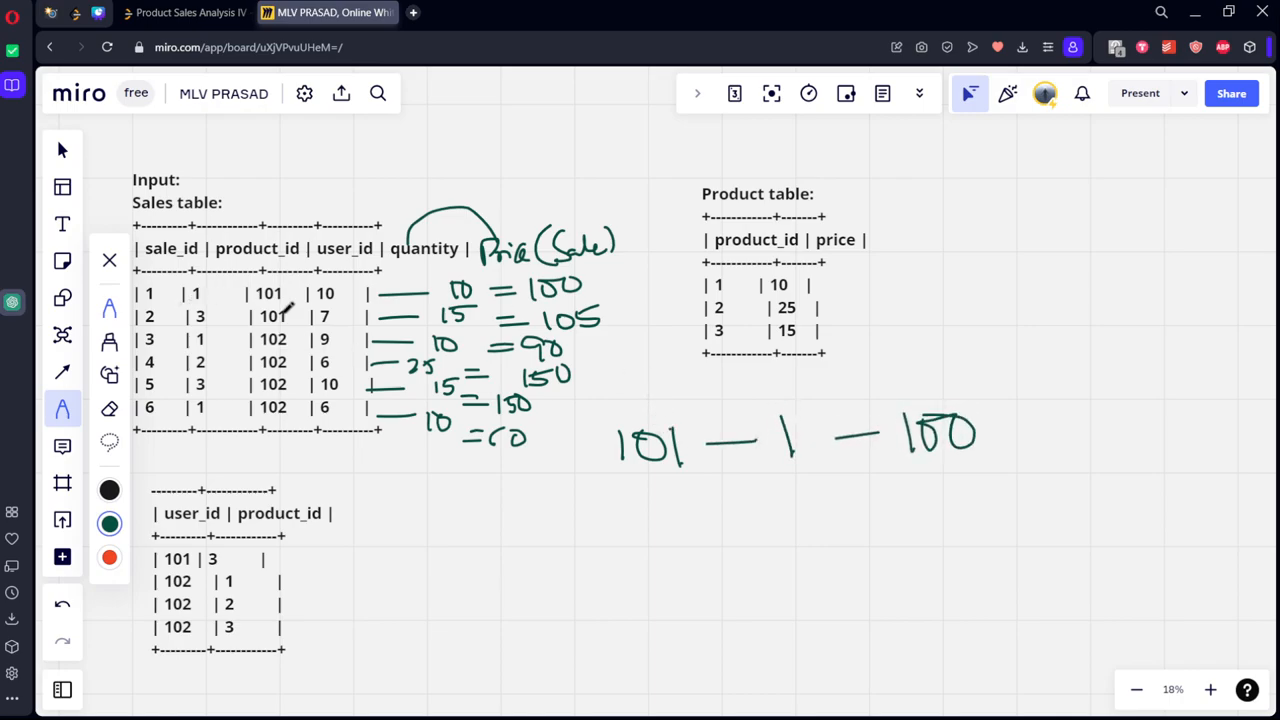
drag(635, 495, 655, 535)
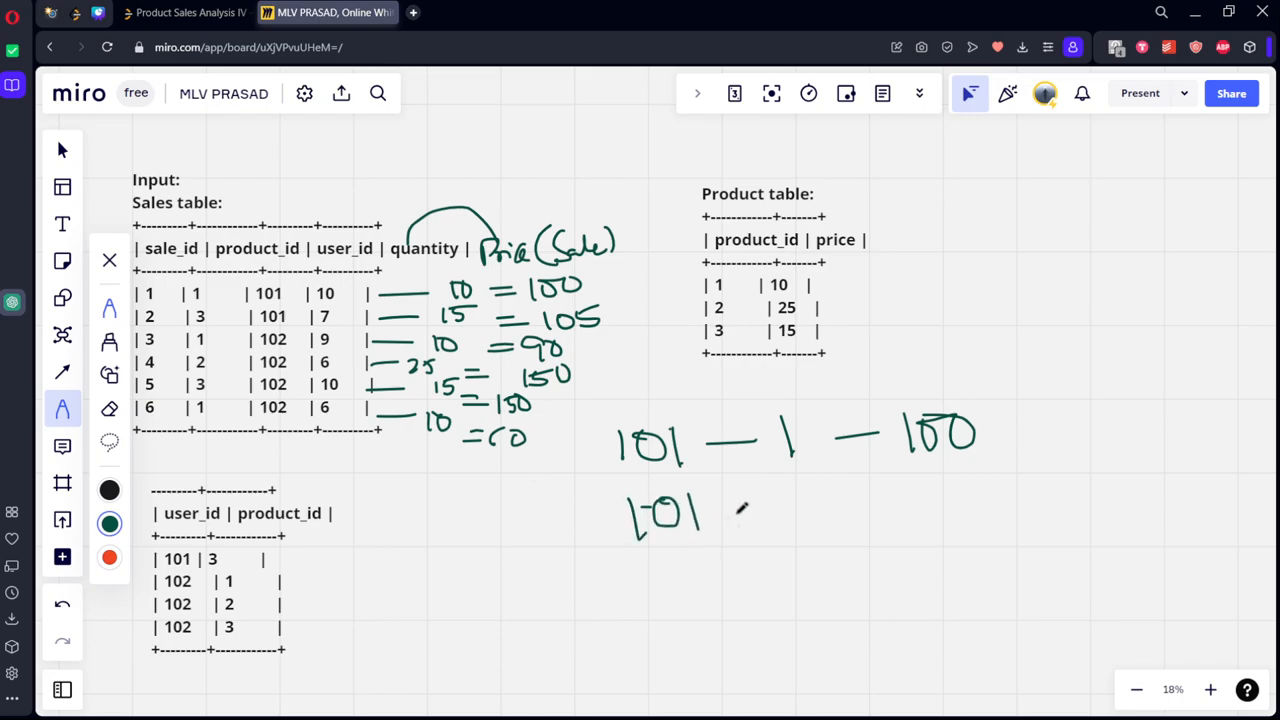
drag(735, 512, 815, 512)
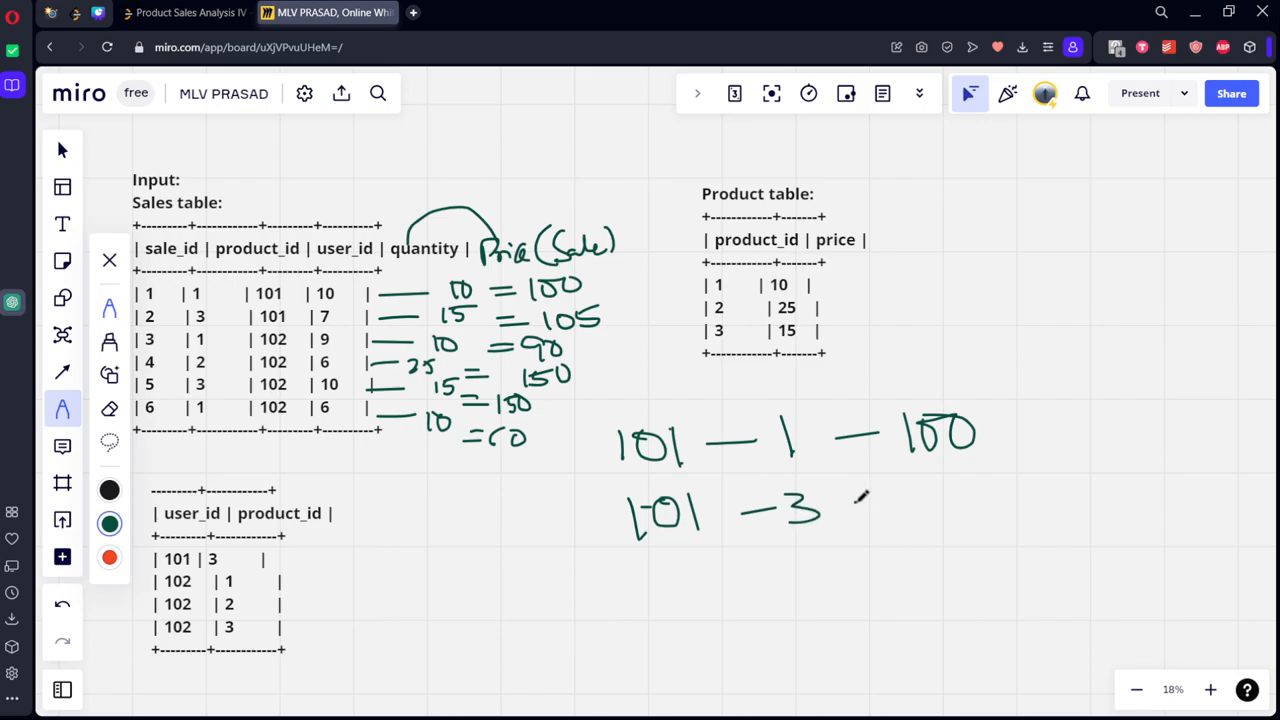
drag(860, 505, 960, 510)
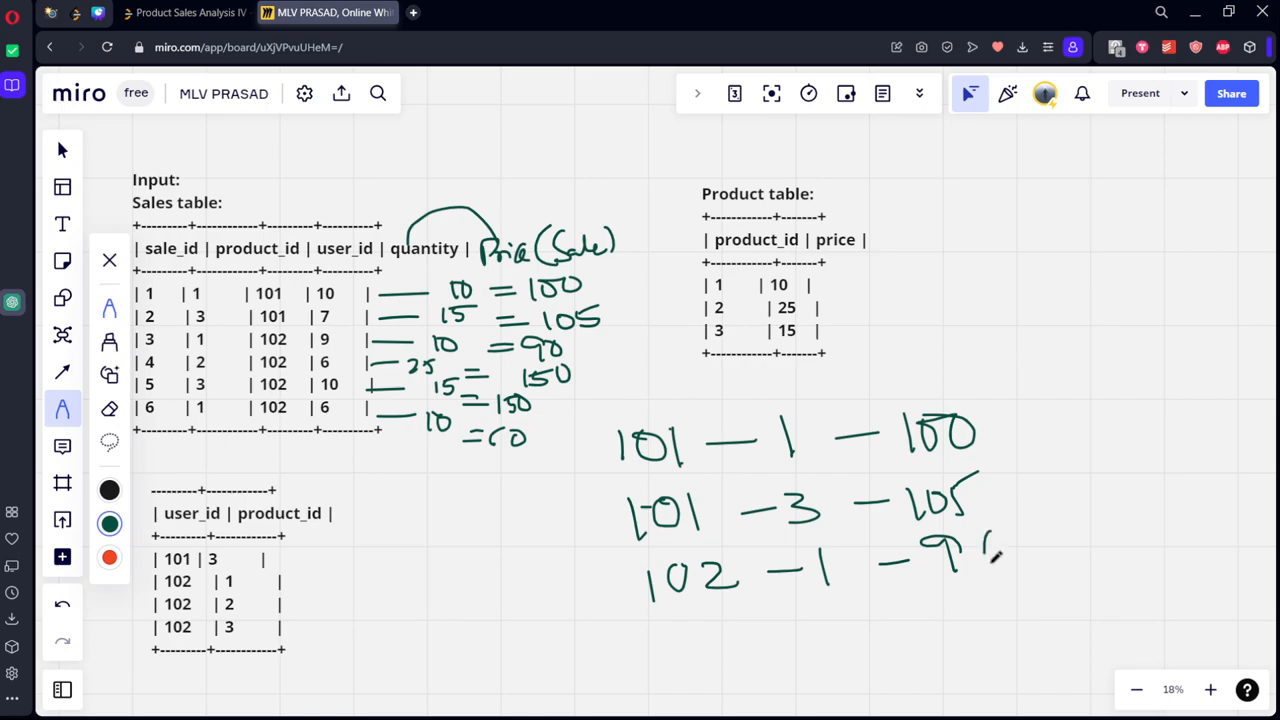
drag(945, 535, 1000, 555)
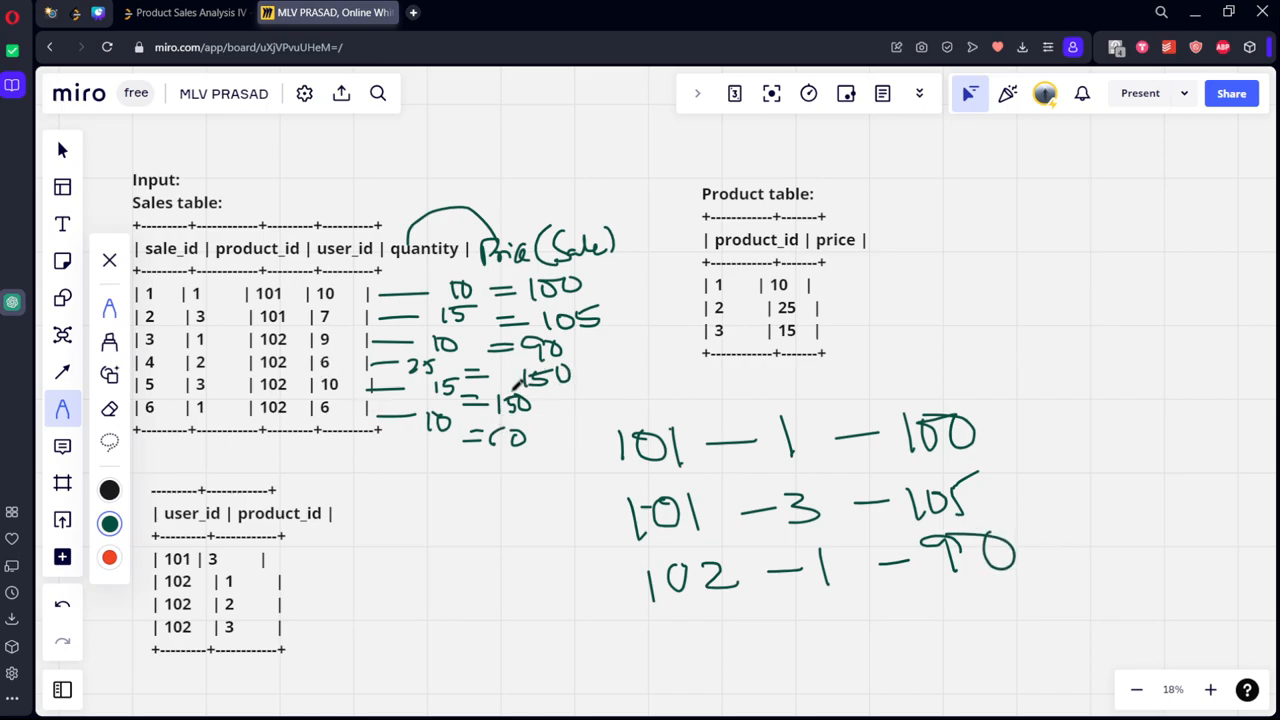
- Draw a connector from the 25 row, write the 102 — 2 — 90 row, and begin another 102 row
drag(435, 366, 630, 360)
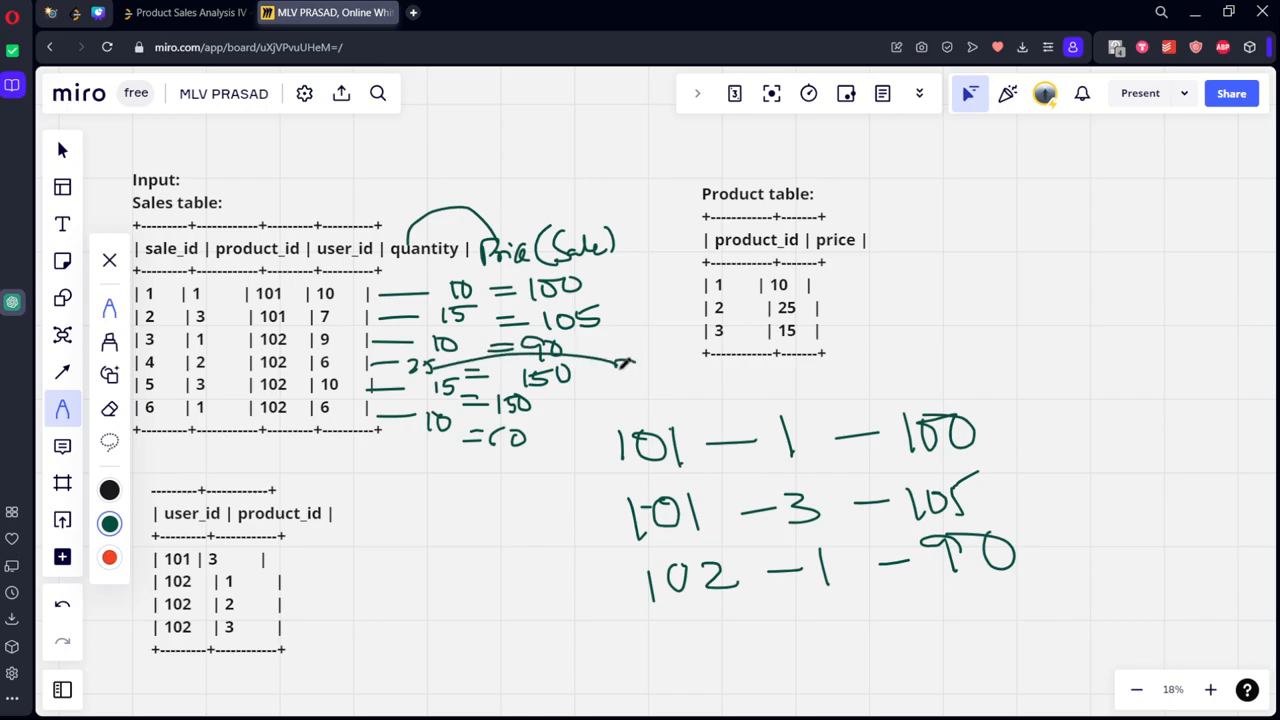
drag(620, 375, 660, 385)
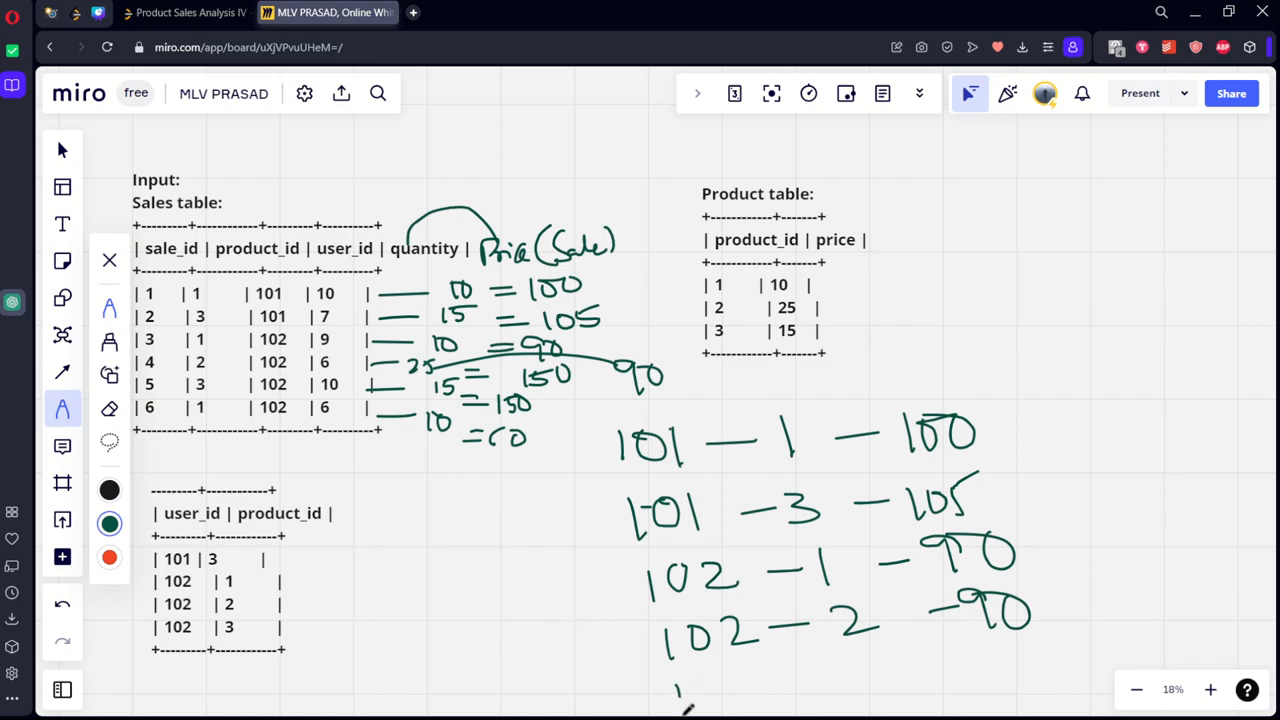
drag(680, 700, 850, 680)
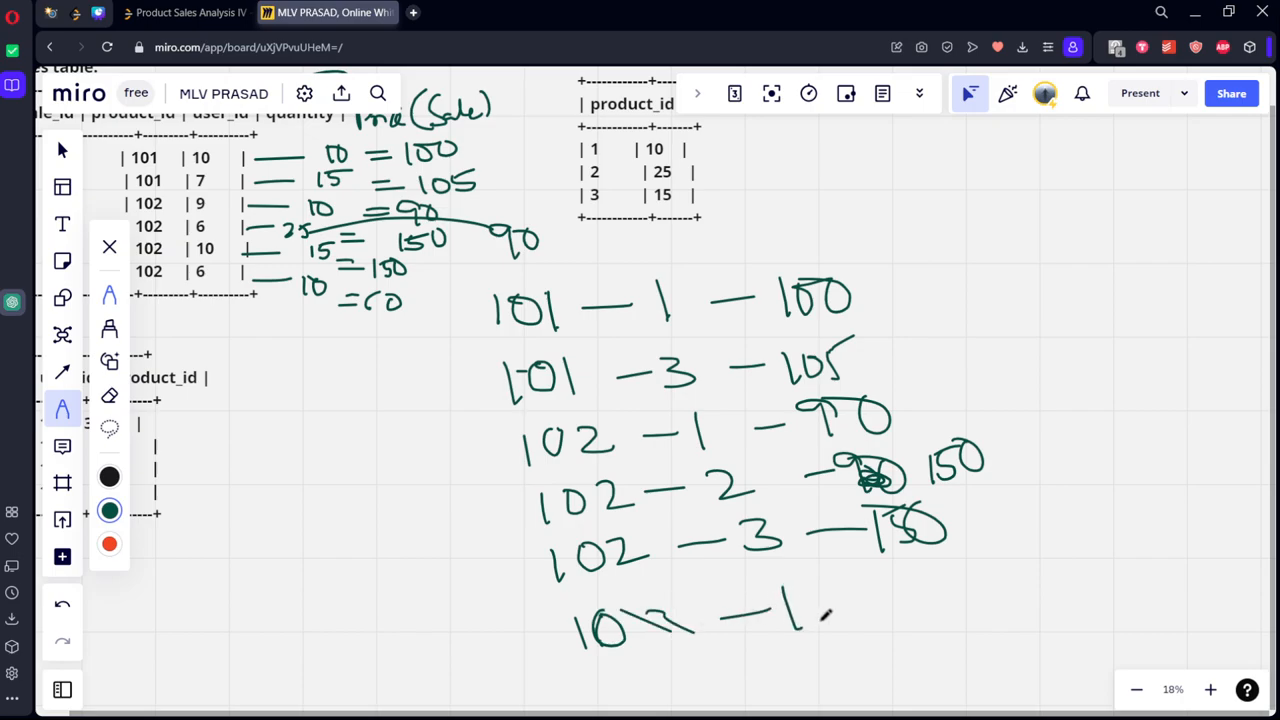
- Strike out the duplicate 102 — 1 row and write +60 beside its 90
drag(820, 605, 960, 600)
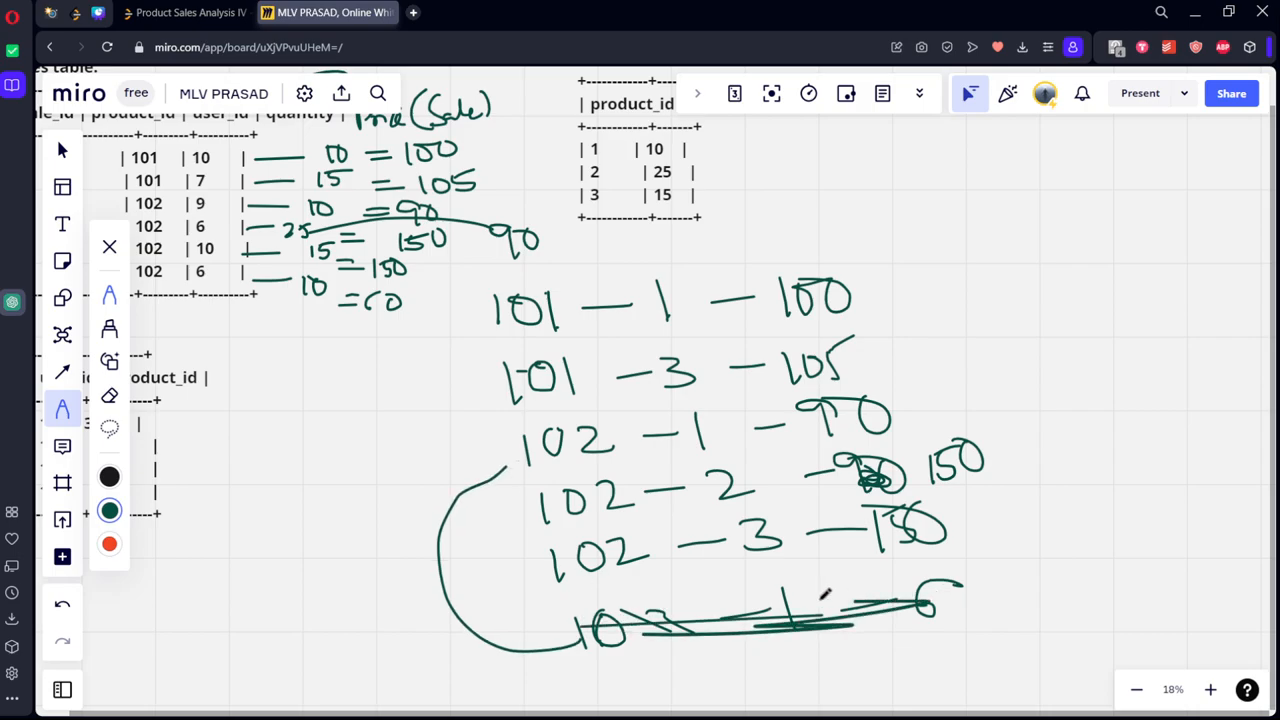
drag(915, 395, 945, 378)
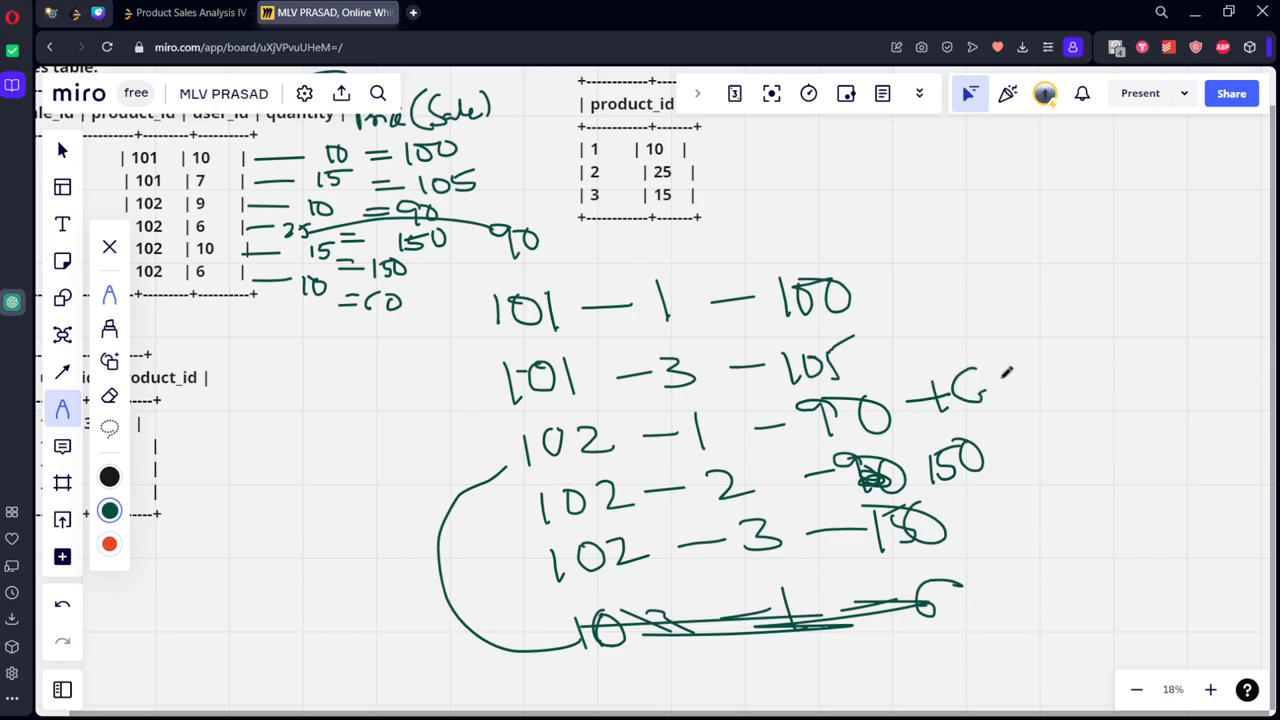
drag(990, 370, 1010, 400)
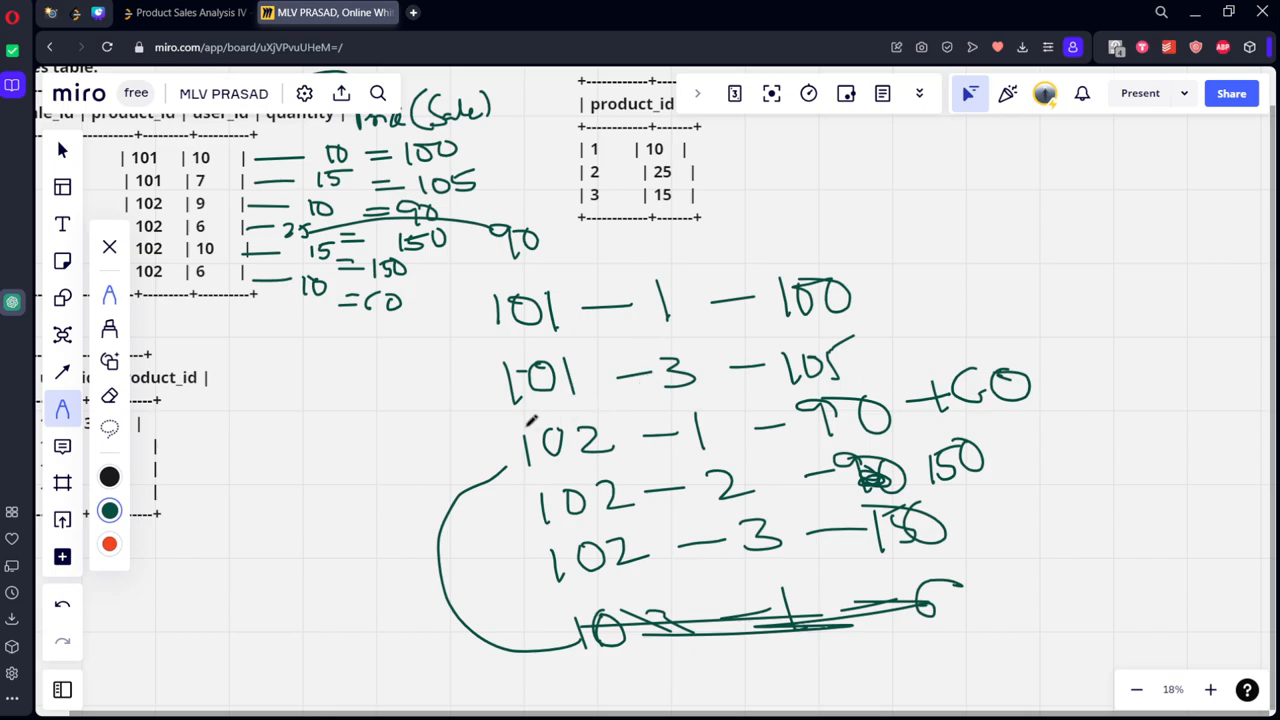
- Bracket each user's rows, write =150 for user 102, and box 101's top product in red
drag(490, 440, 500, 600)
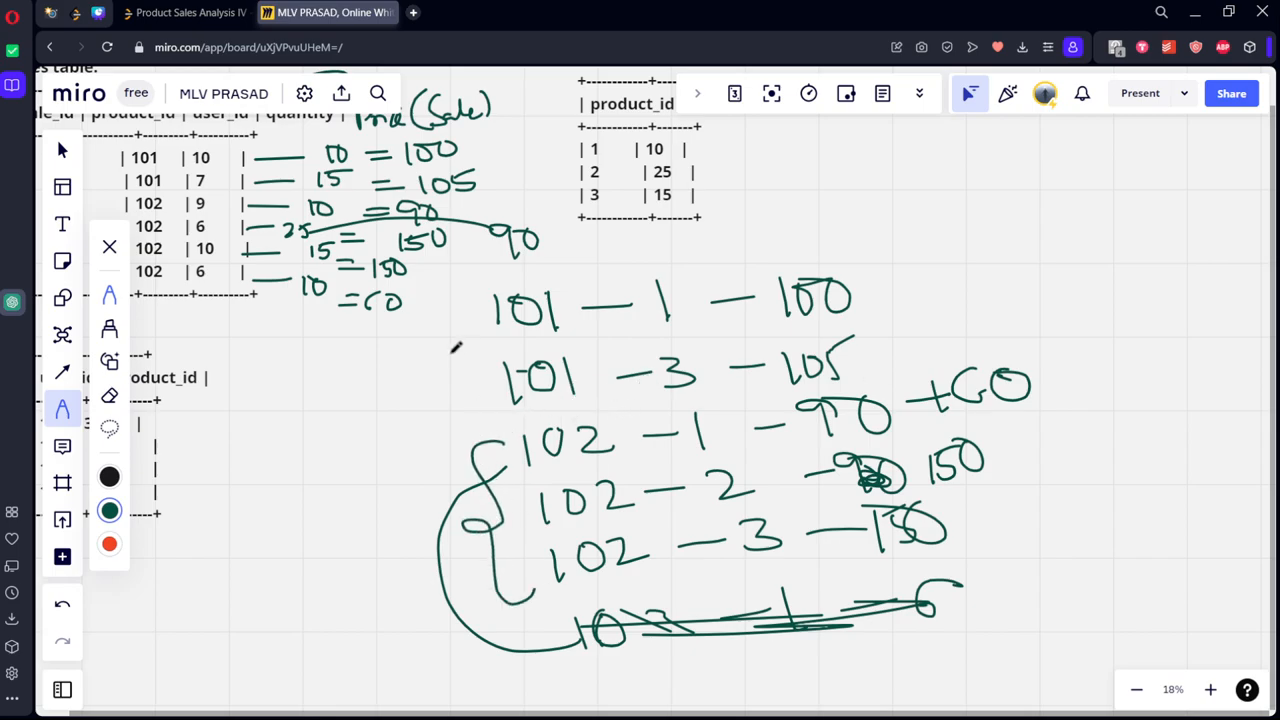
drag(460, 290, 490, 420)
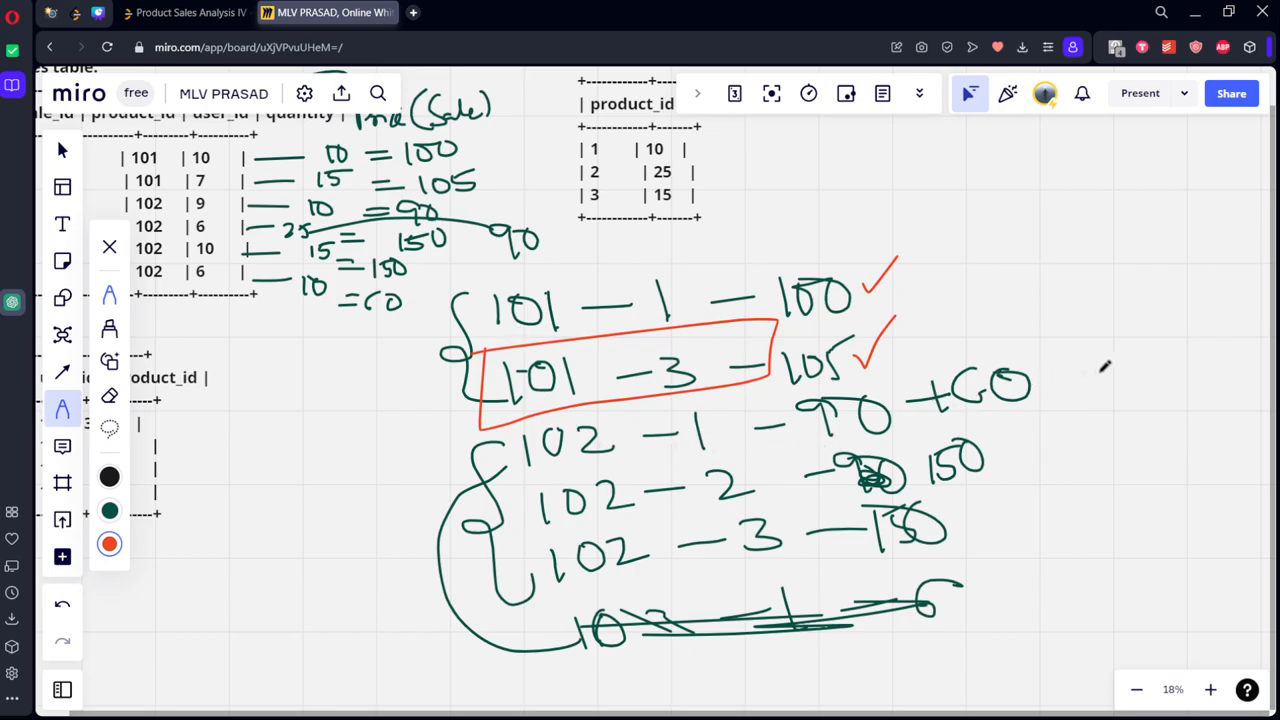
drag(1055, 385, 1140, 380)
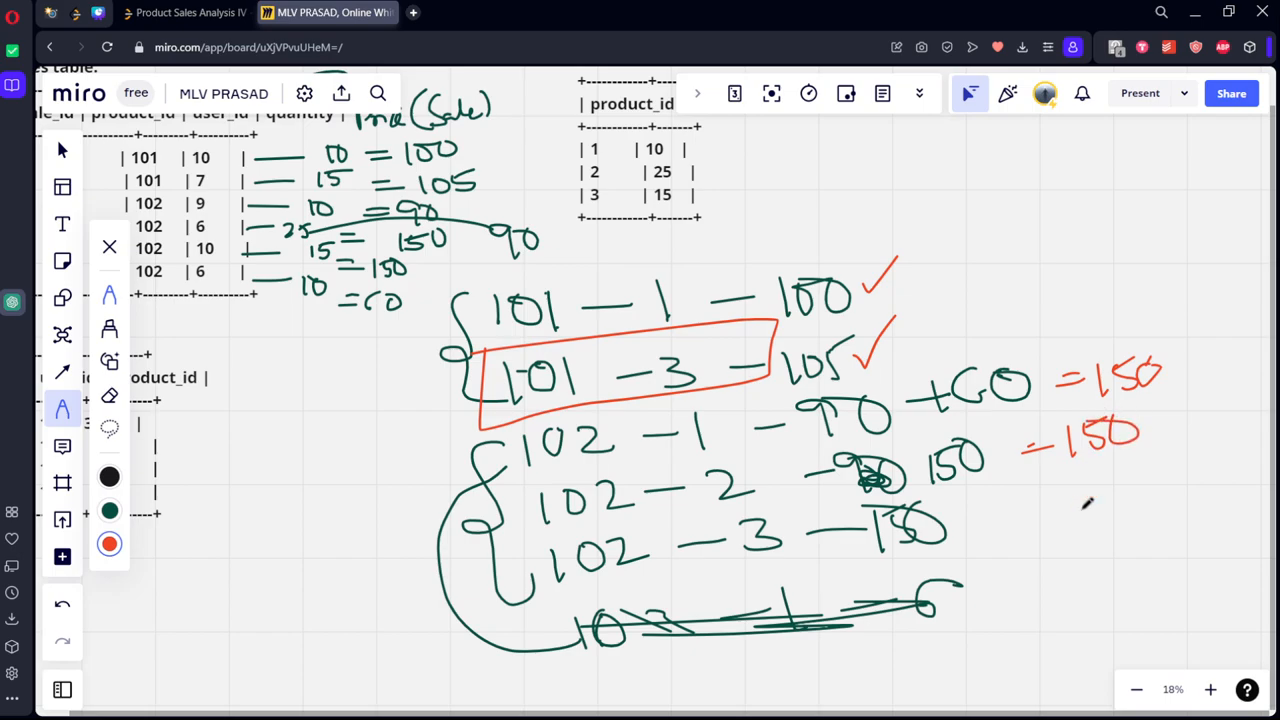
drag(1025, 505, 1085, 500)
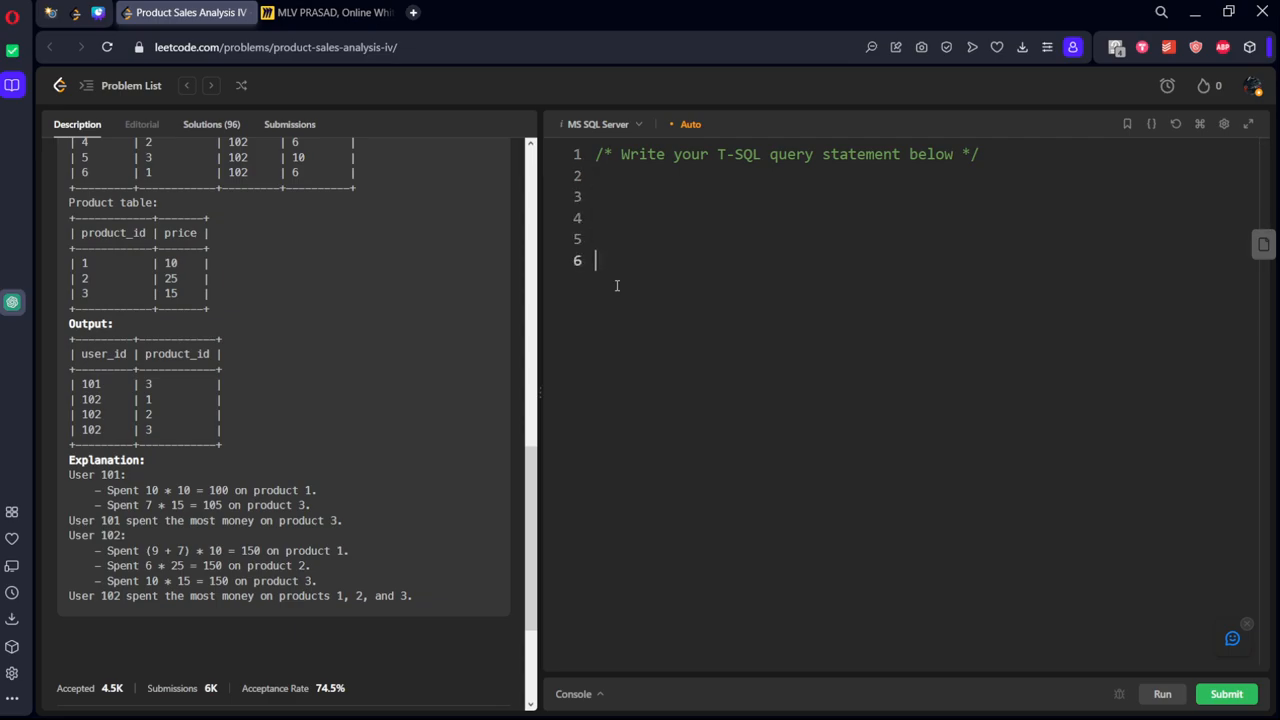
- Type the FROM clause joining Sales a to Product b
text(from)
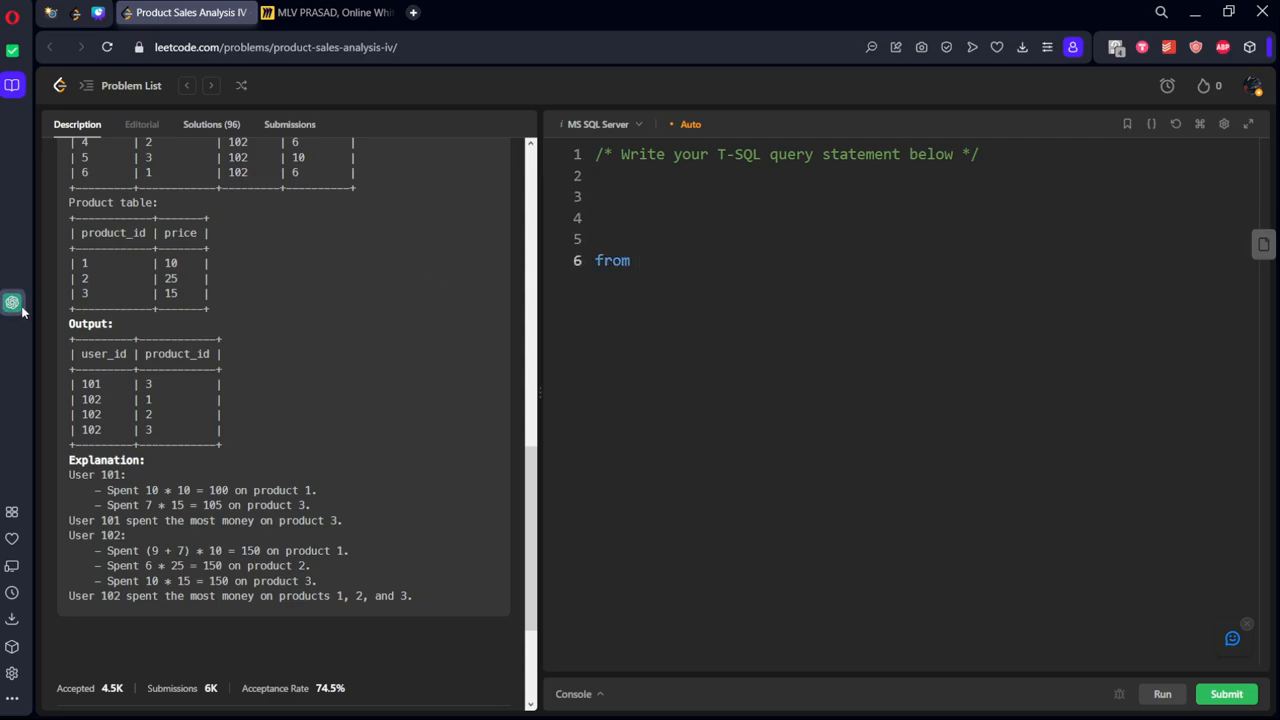
mouse_move(62, 305)
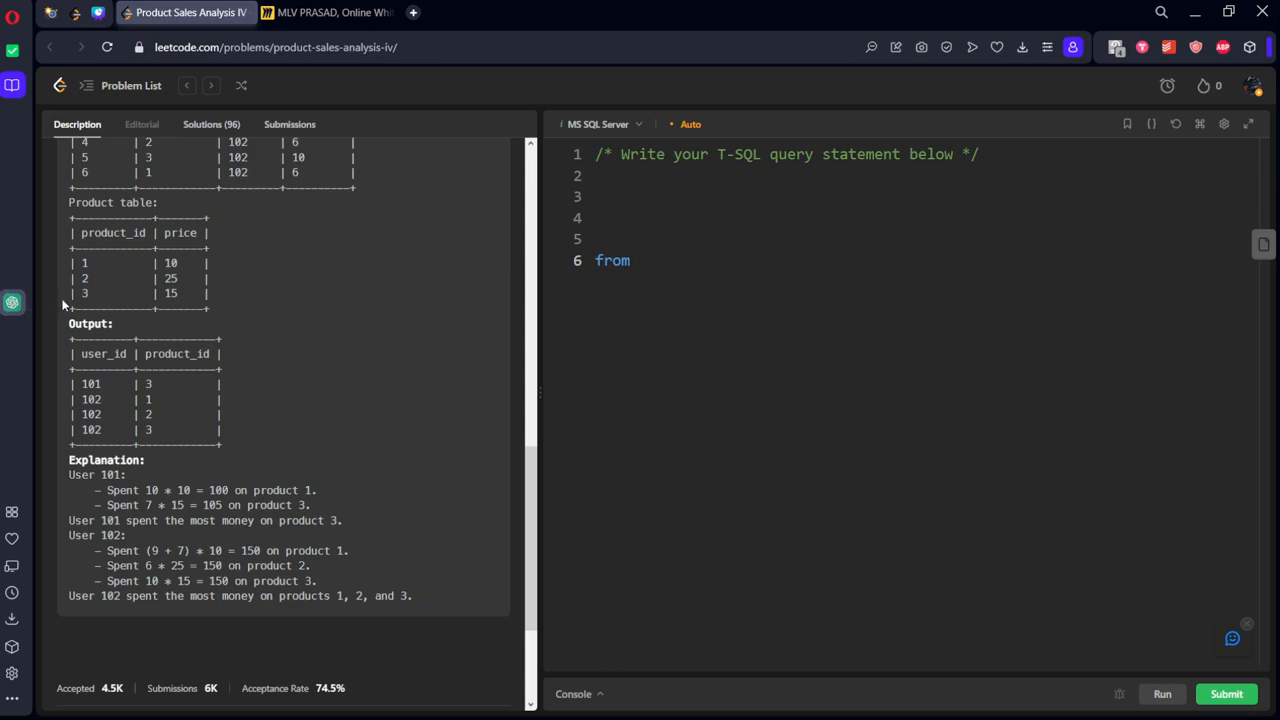
scroll(up, 3)
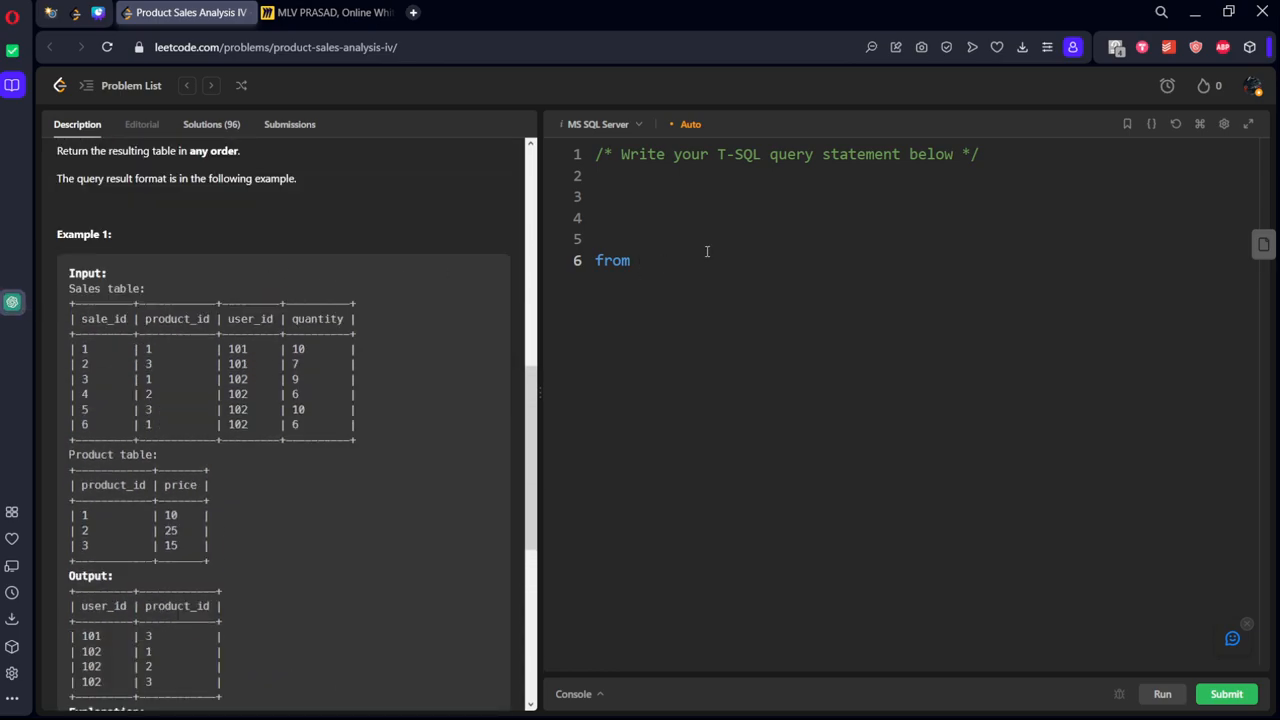
text(Sales)
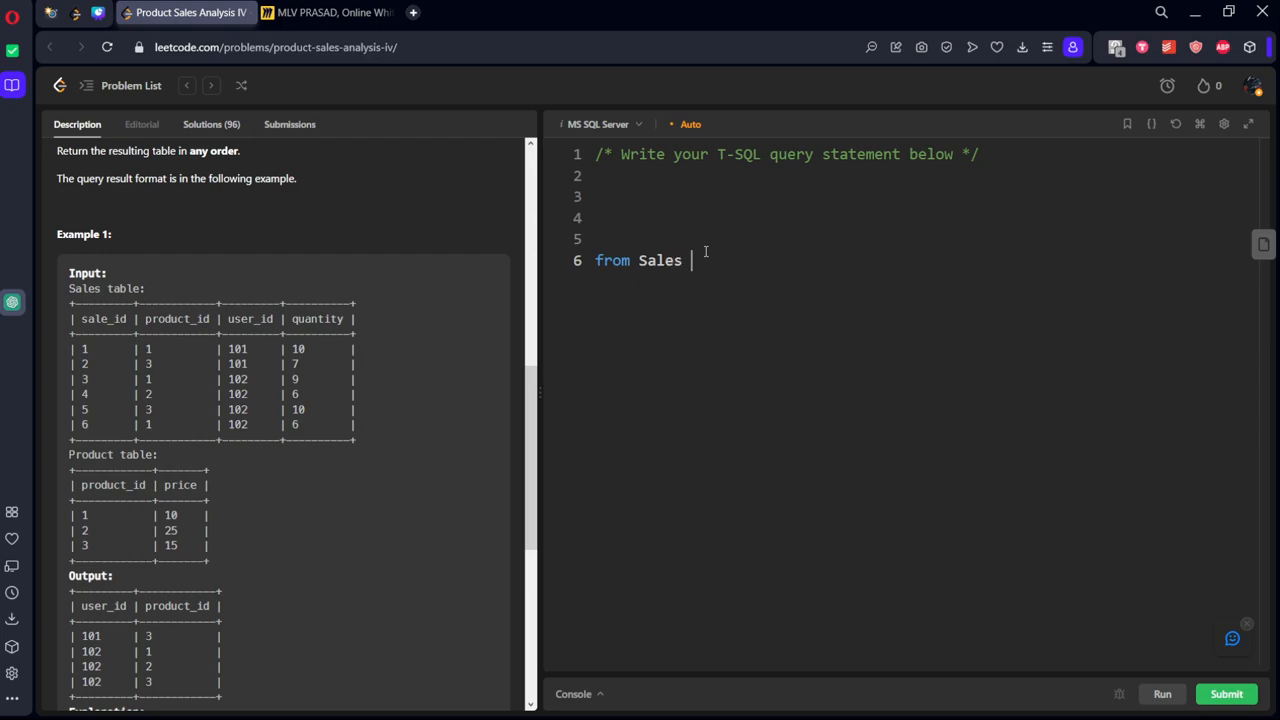
text(a)
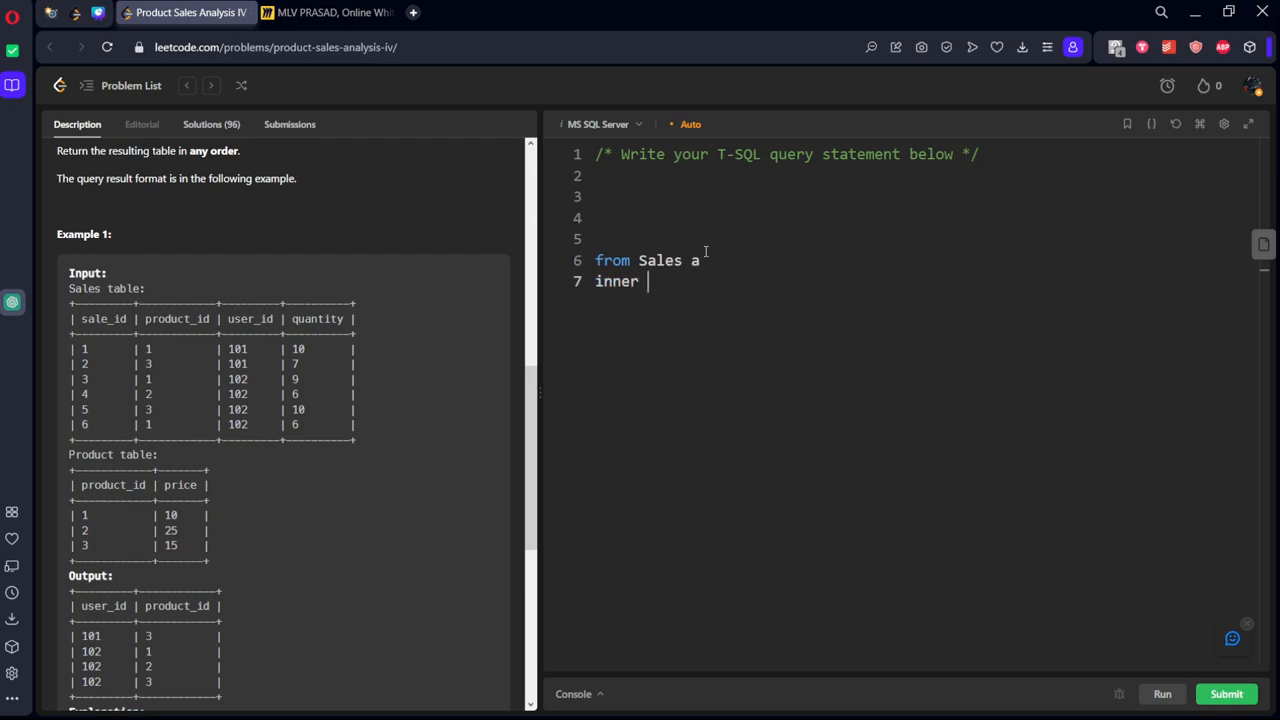
text(join PRod)
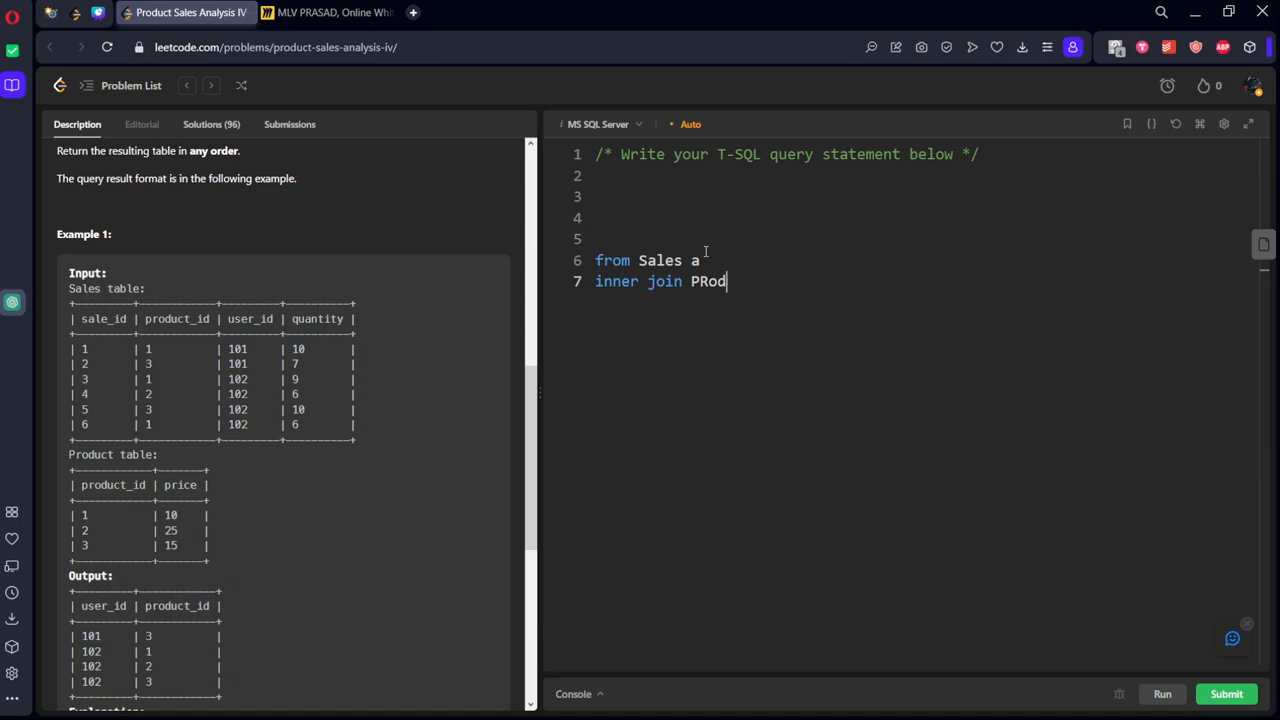
text(Product b)
text(on)
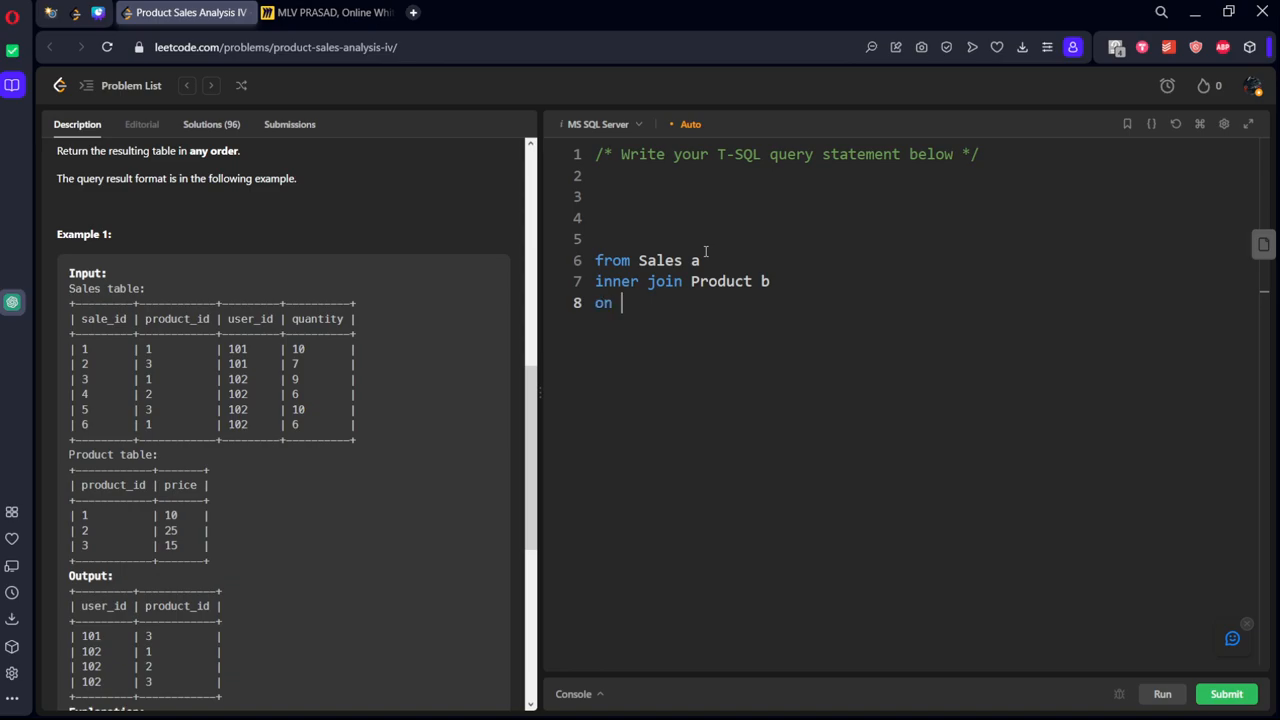
- Add the join condition a.product_id = b.product_id and the select * list
text(a.)
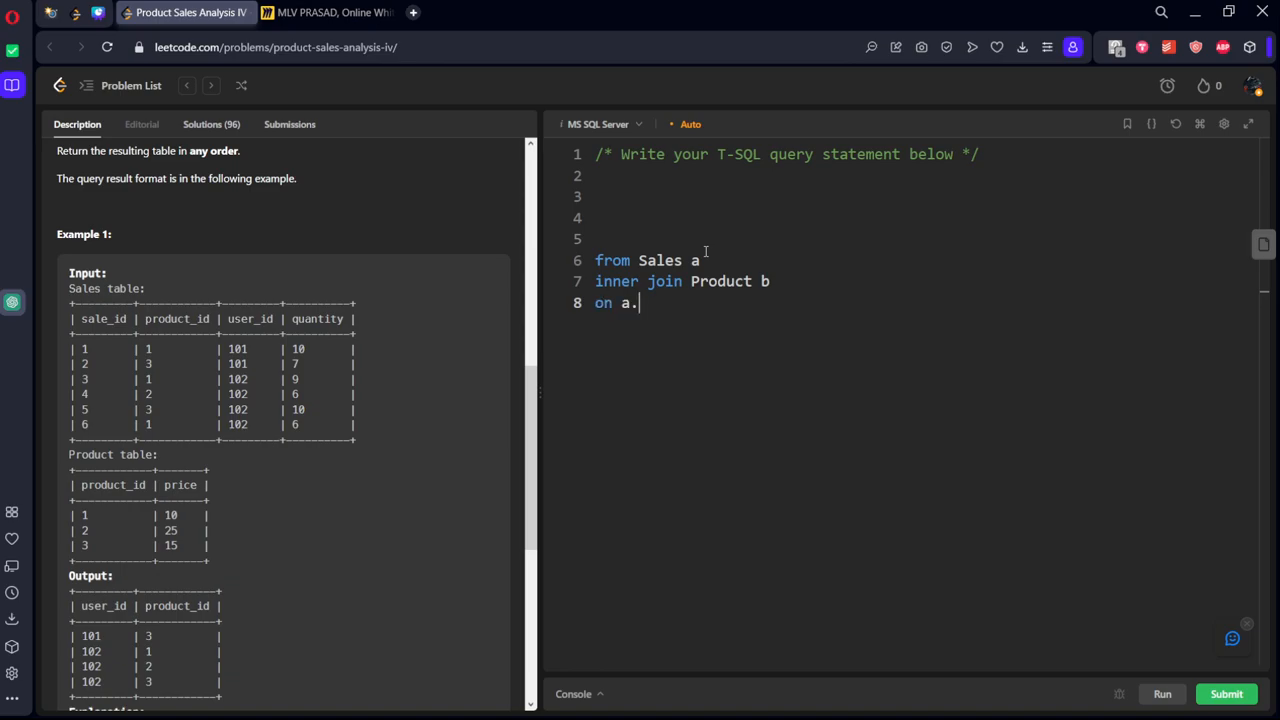
text(Product)
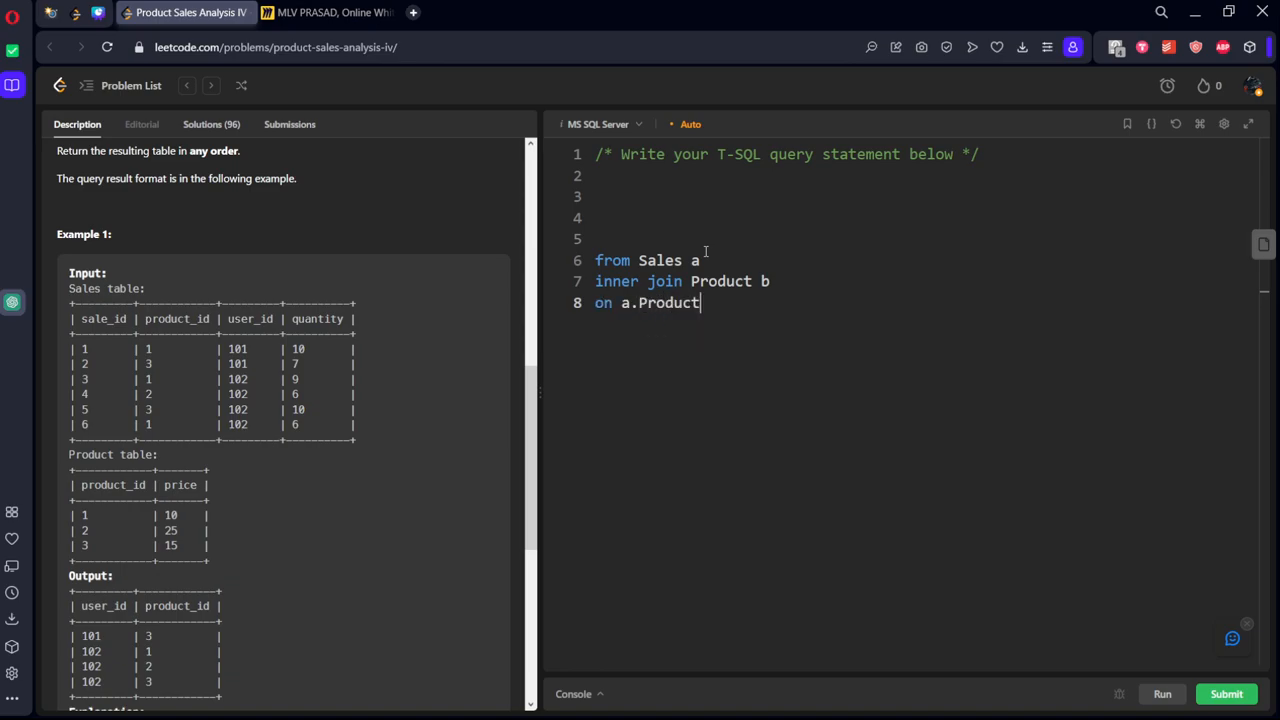
key(Backspace)
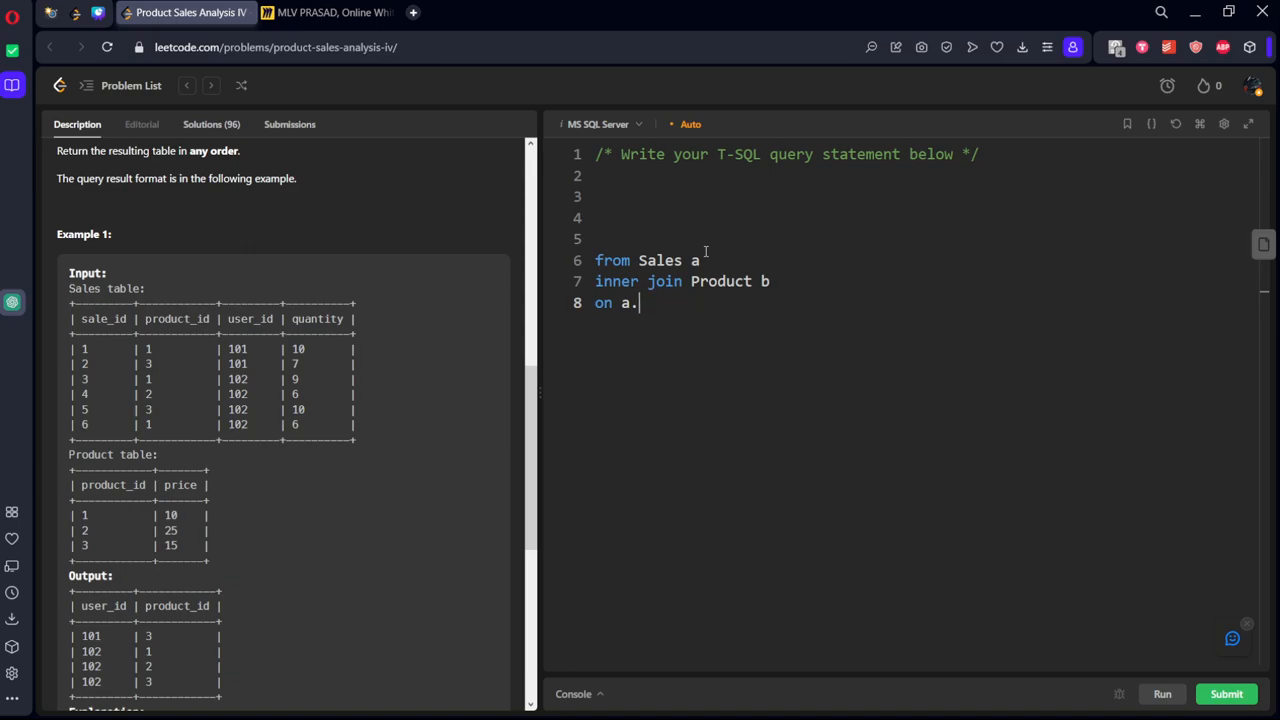
text(Product_i)
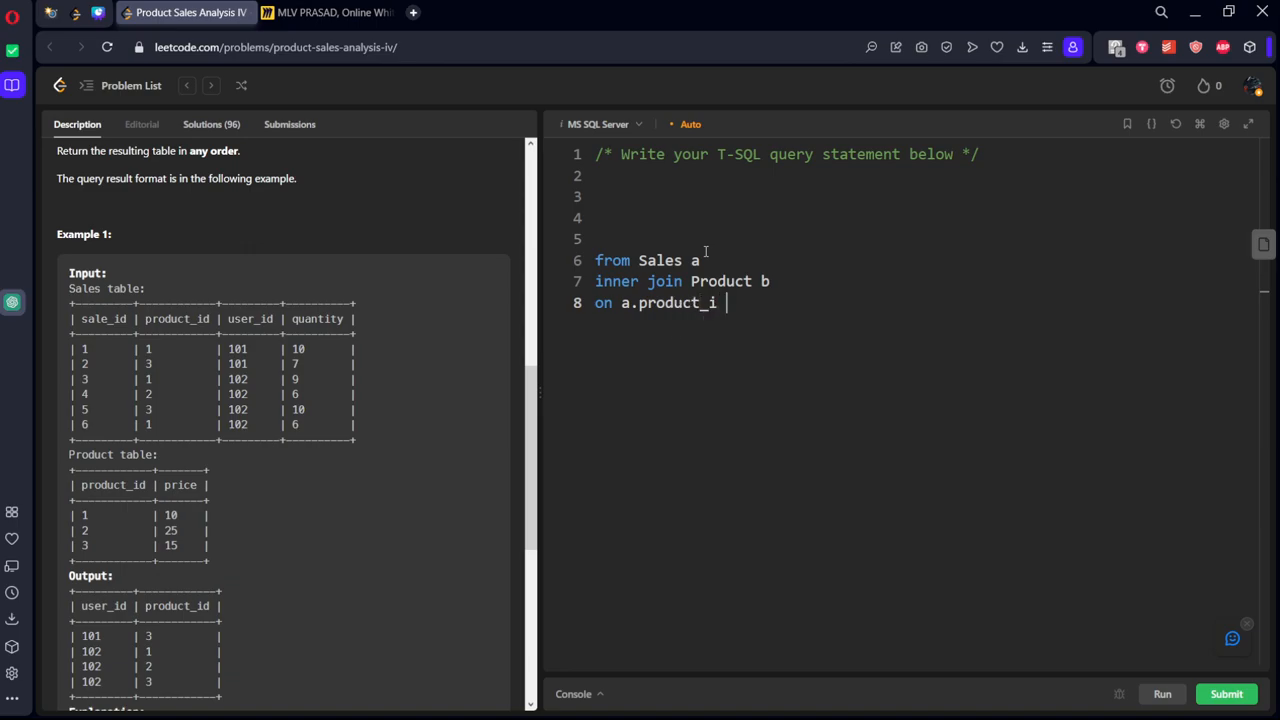
text(d =)
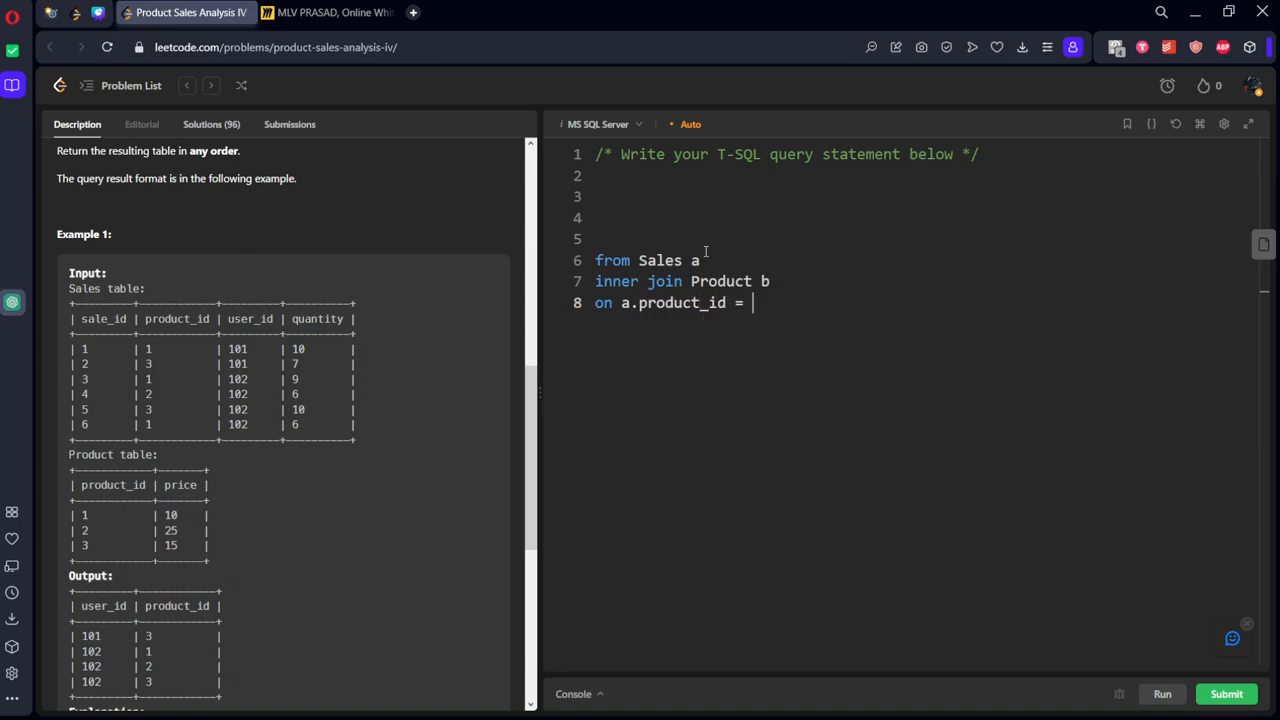
text(b.product_id)
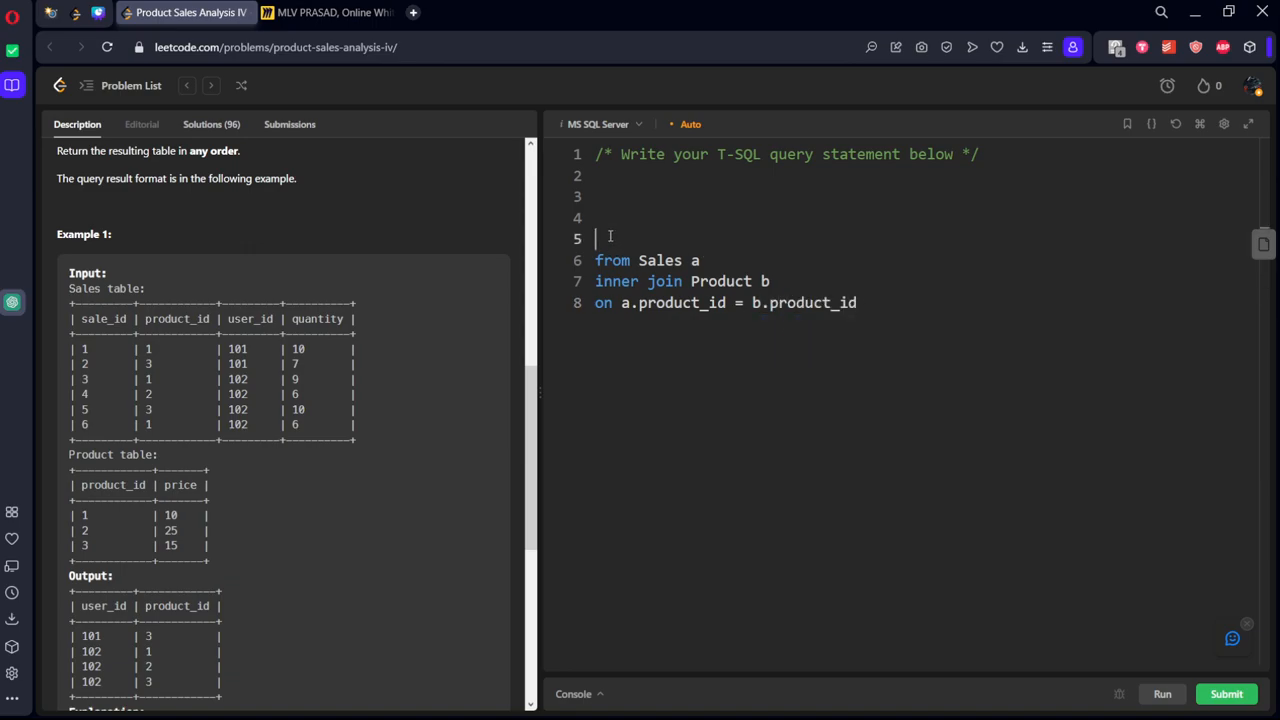
text(select)
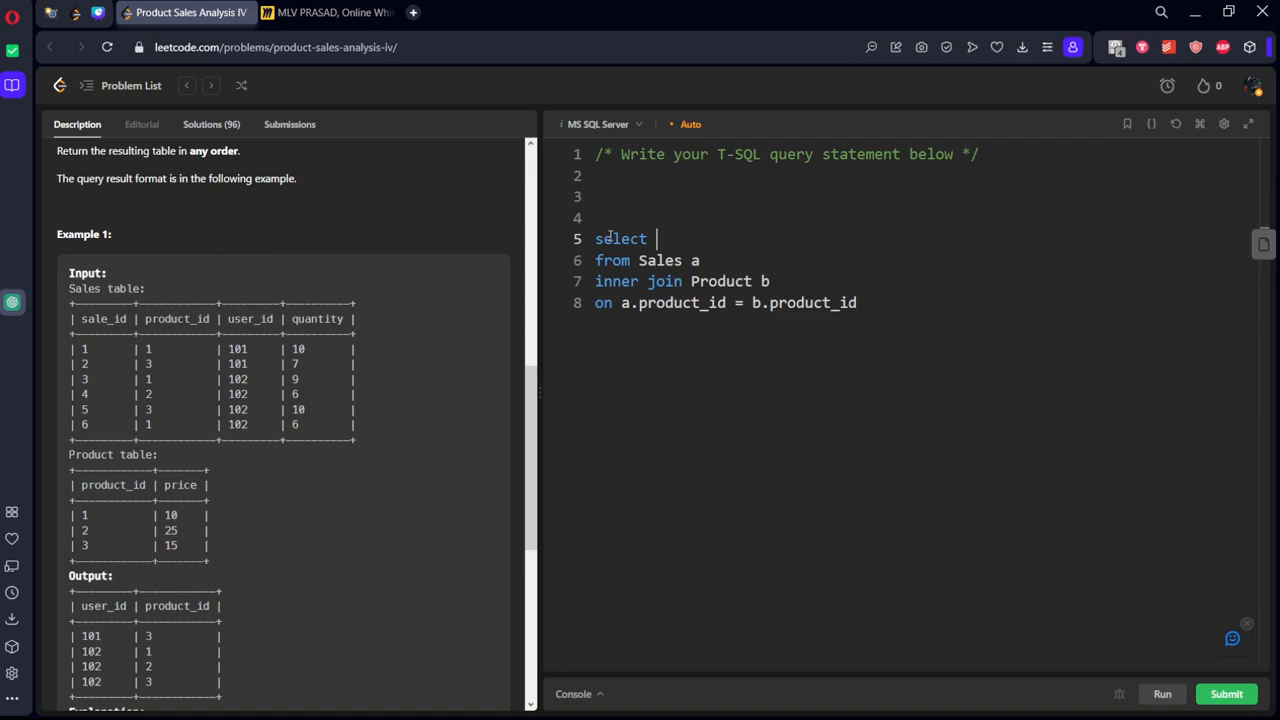
text(*)
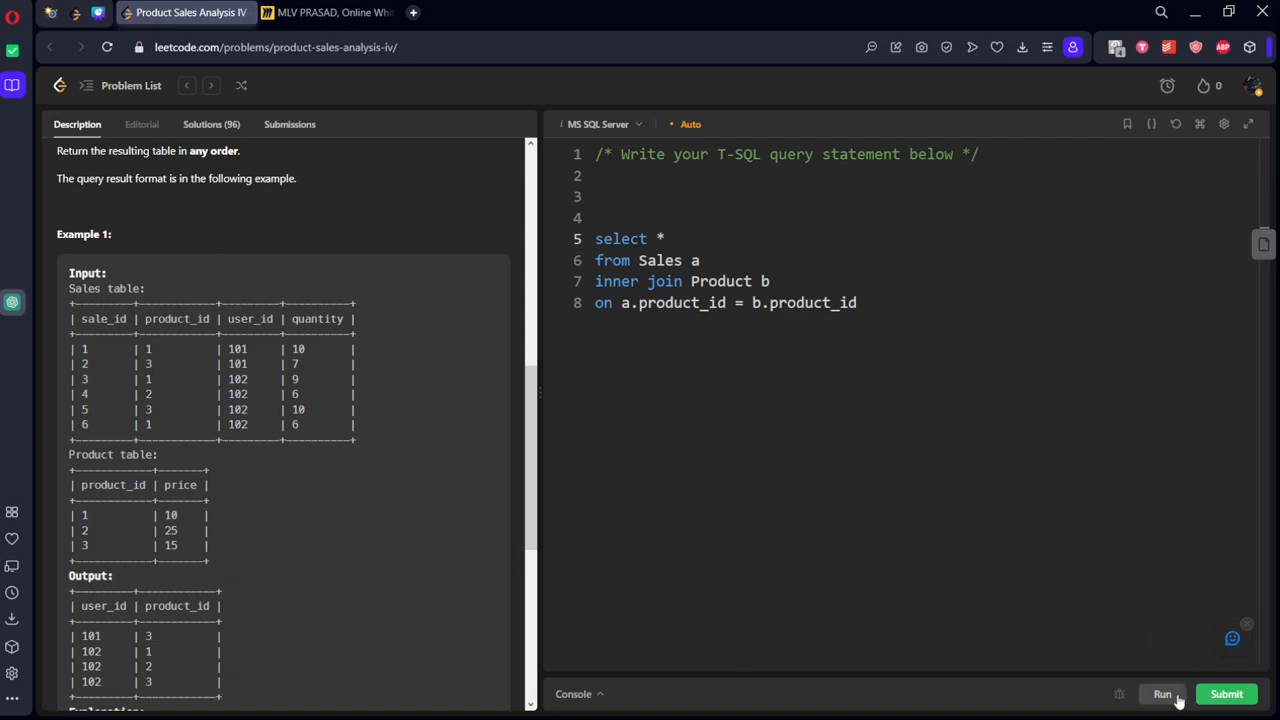
- Run the join query and scroll through the sales-with-price output rows
click(1162, 694)
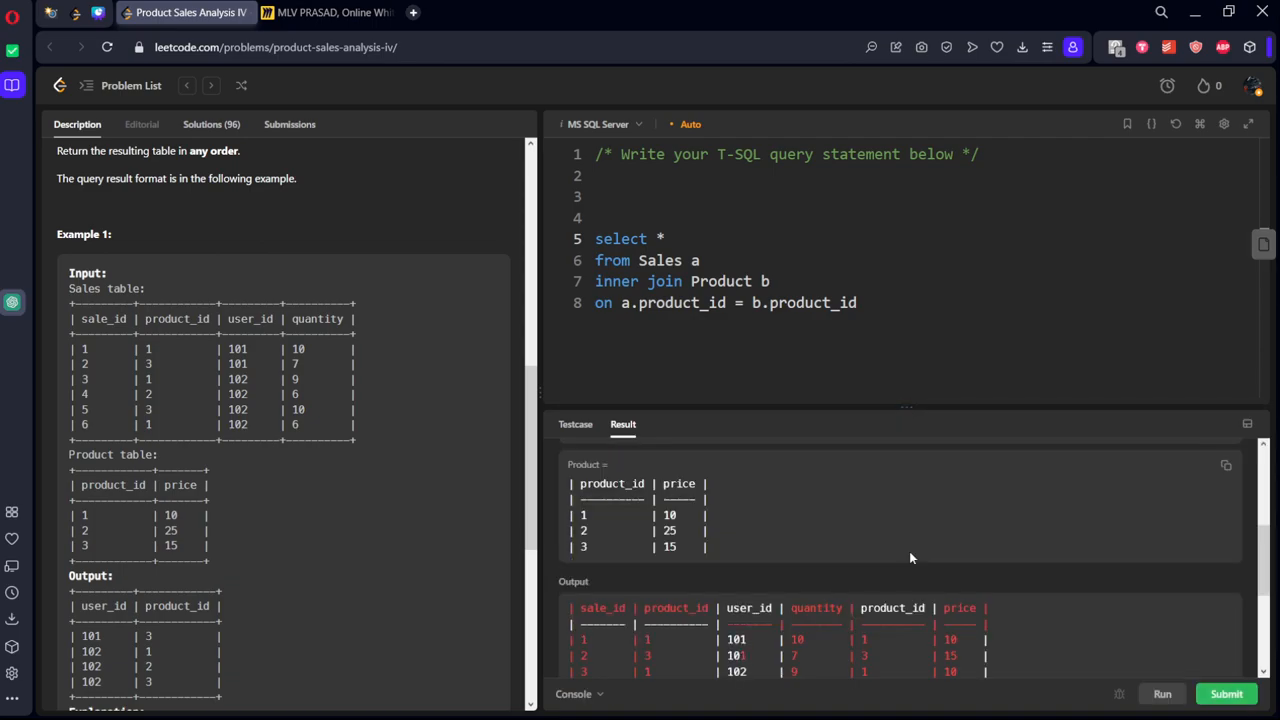
scroll(down, 3)
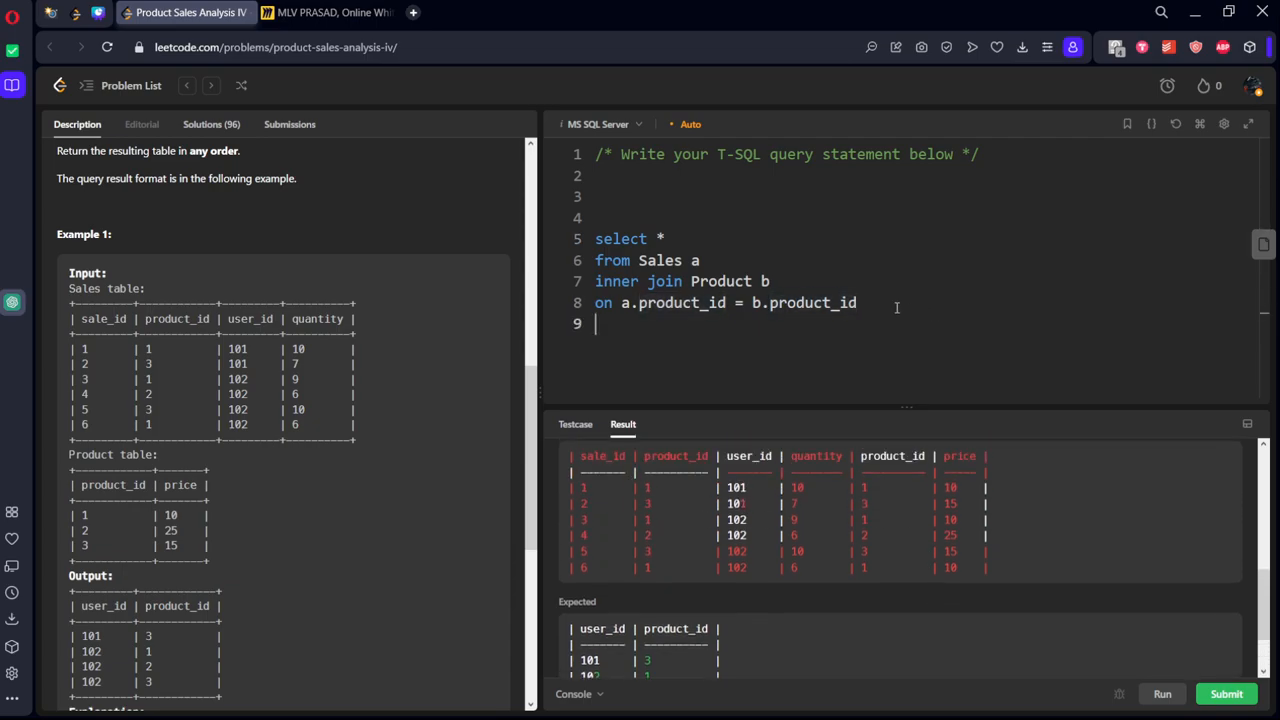
- Add 'group by user_id, product_id' to the query
text(group by)
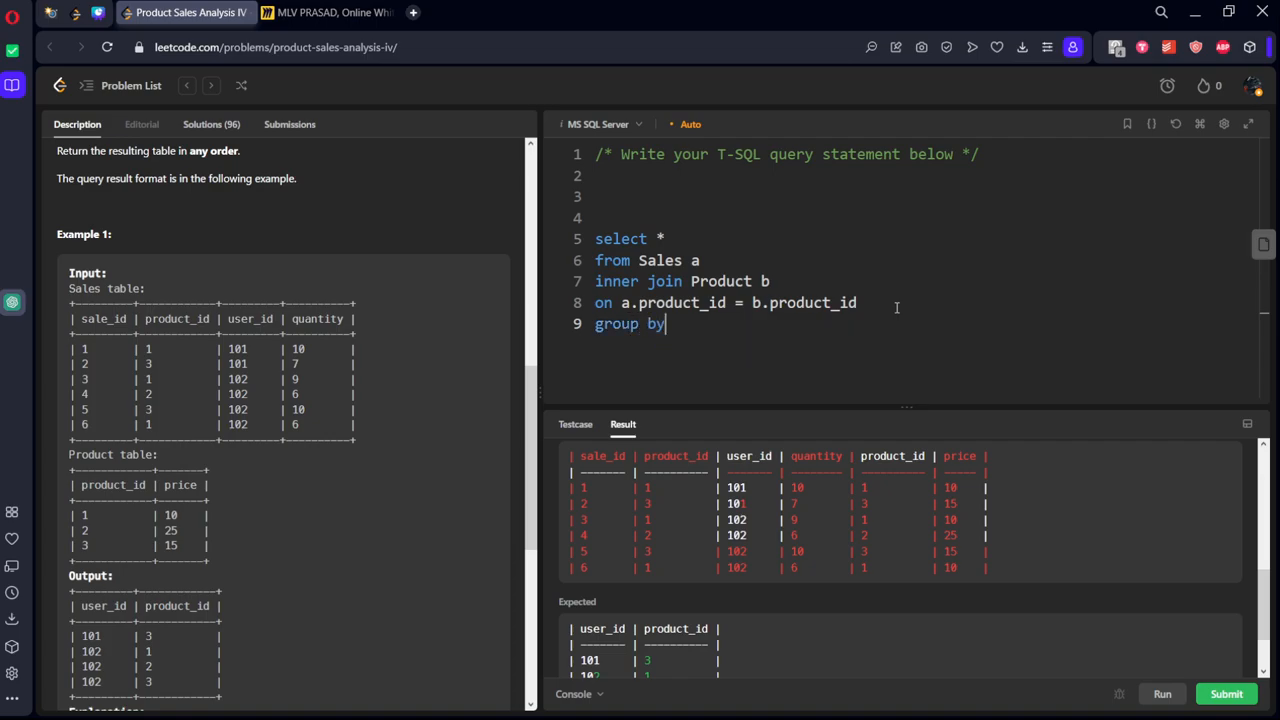
text(use)
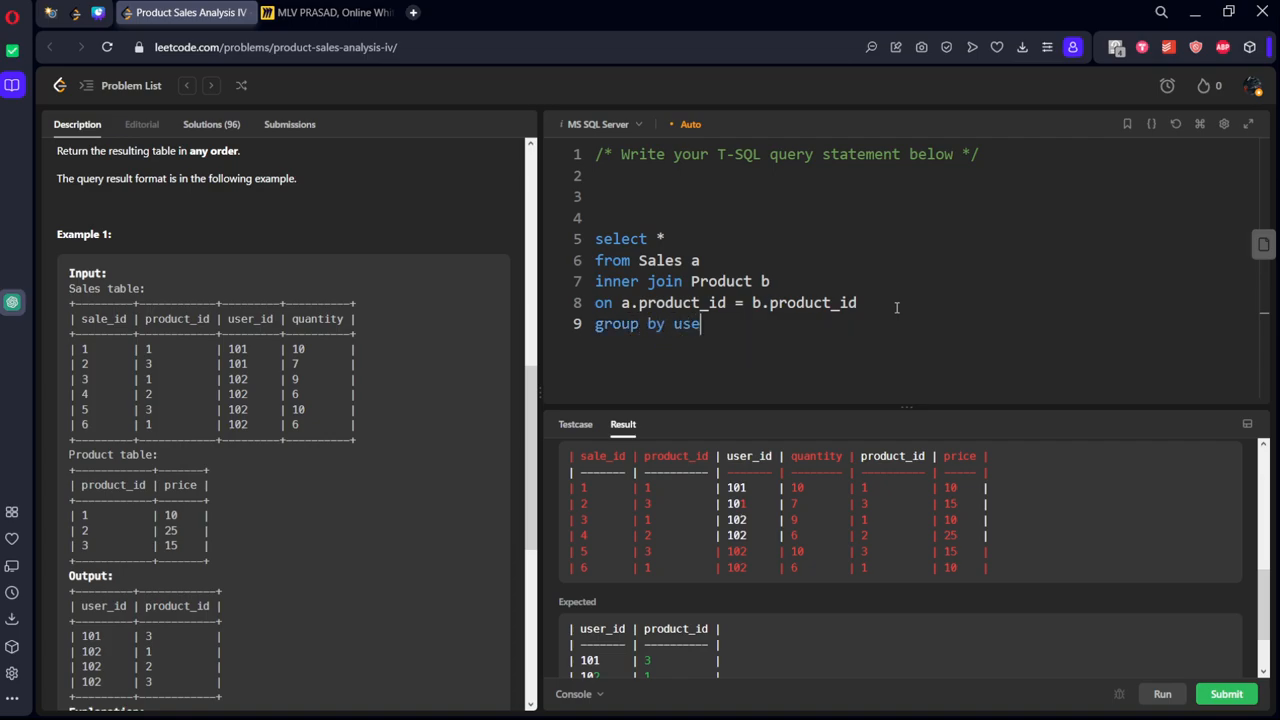
text(r_id)
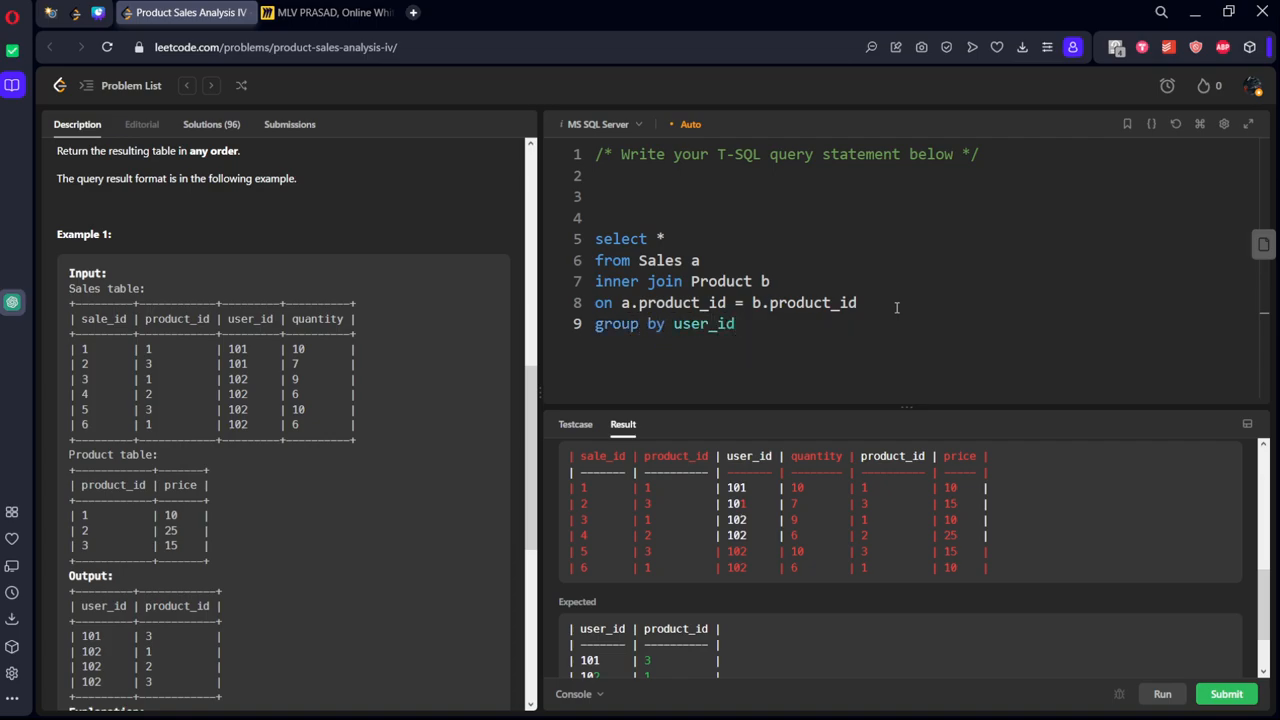
text(, product_id)
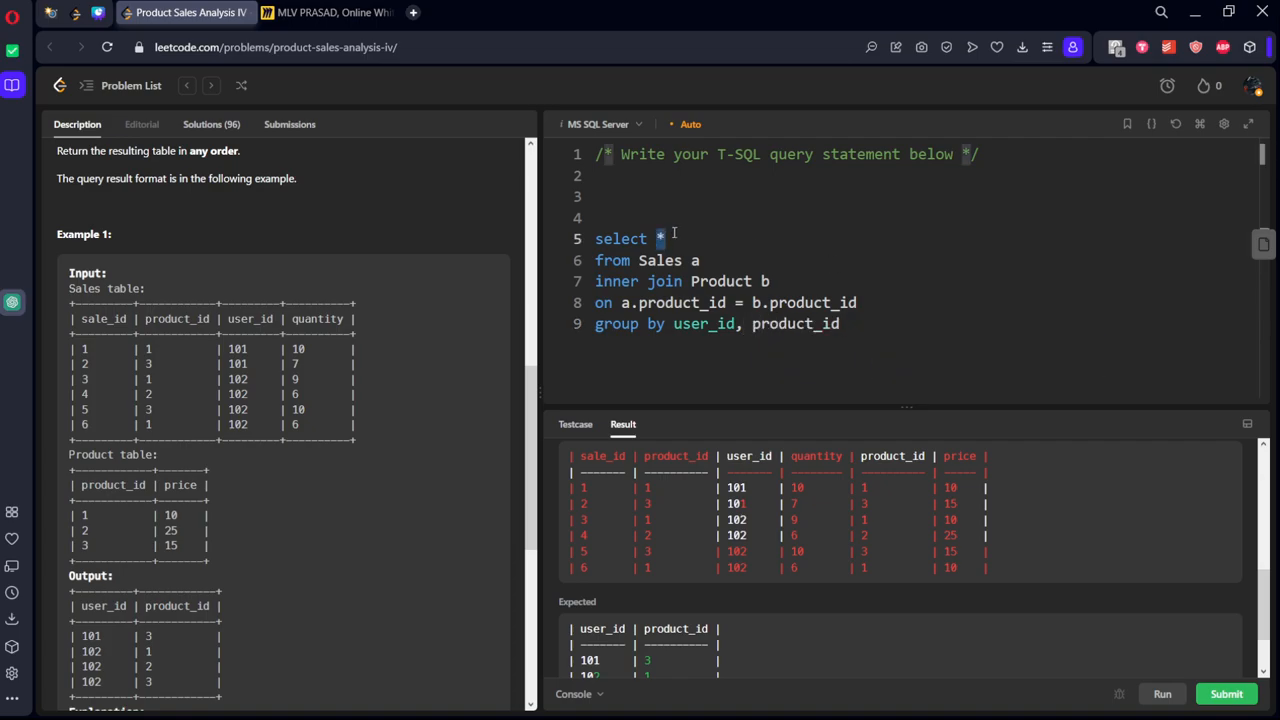
- Change the select list to user_id, product_id, sum(quanitity * price) aliased ss
text(user_id)
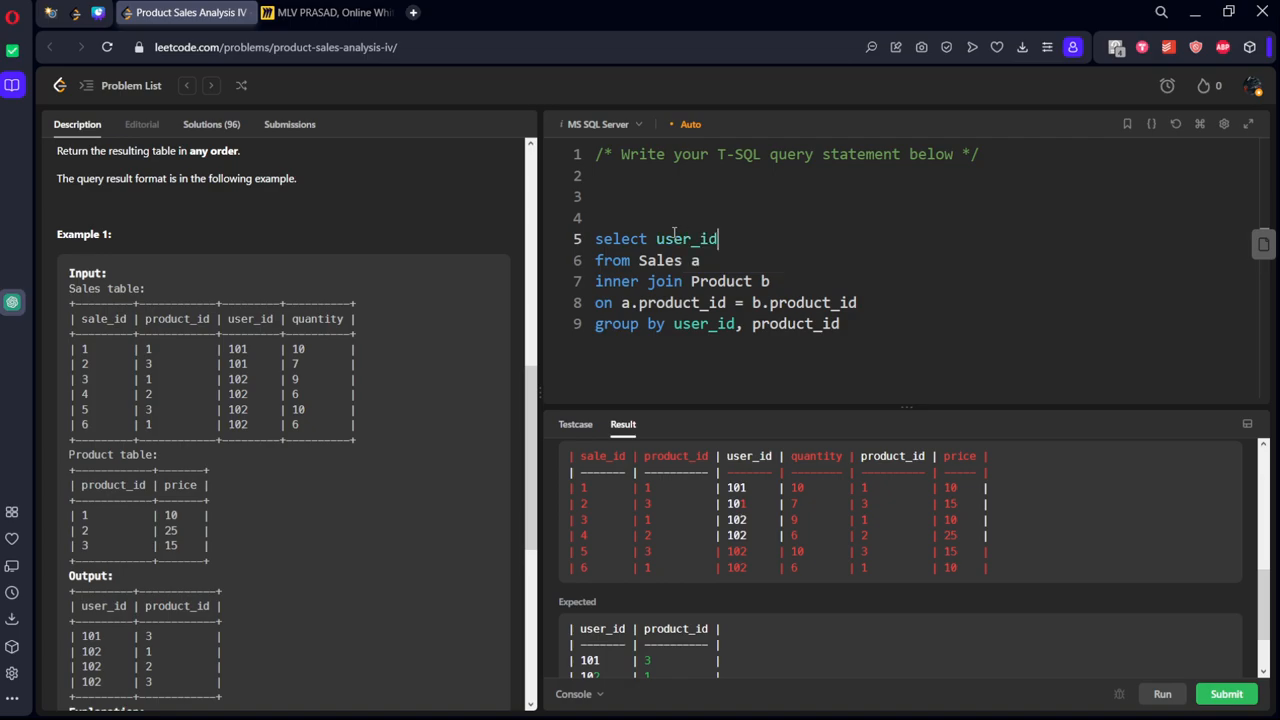
text(, product_id)
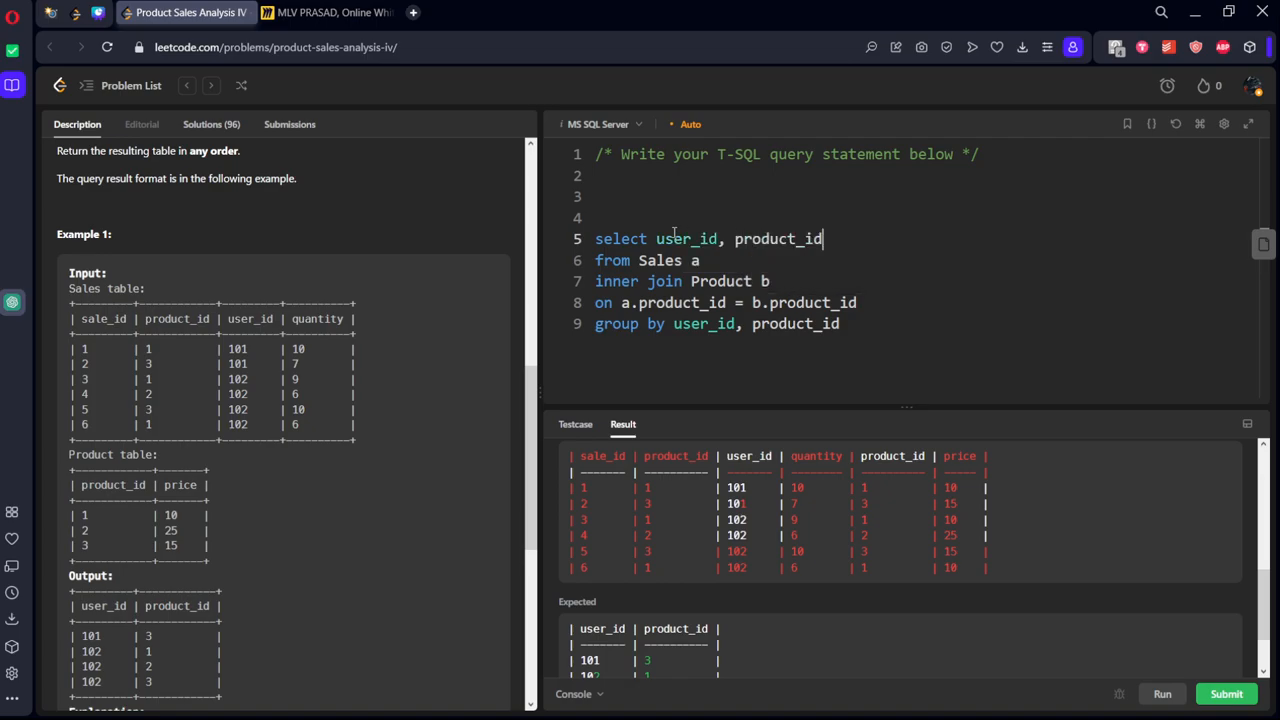
text(, sum())
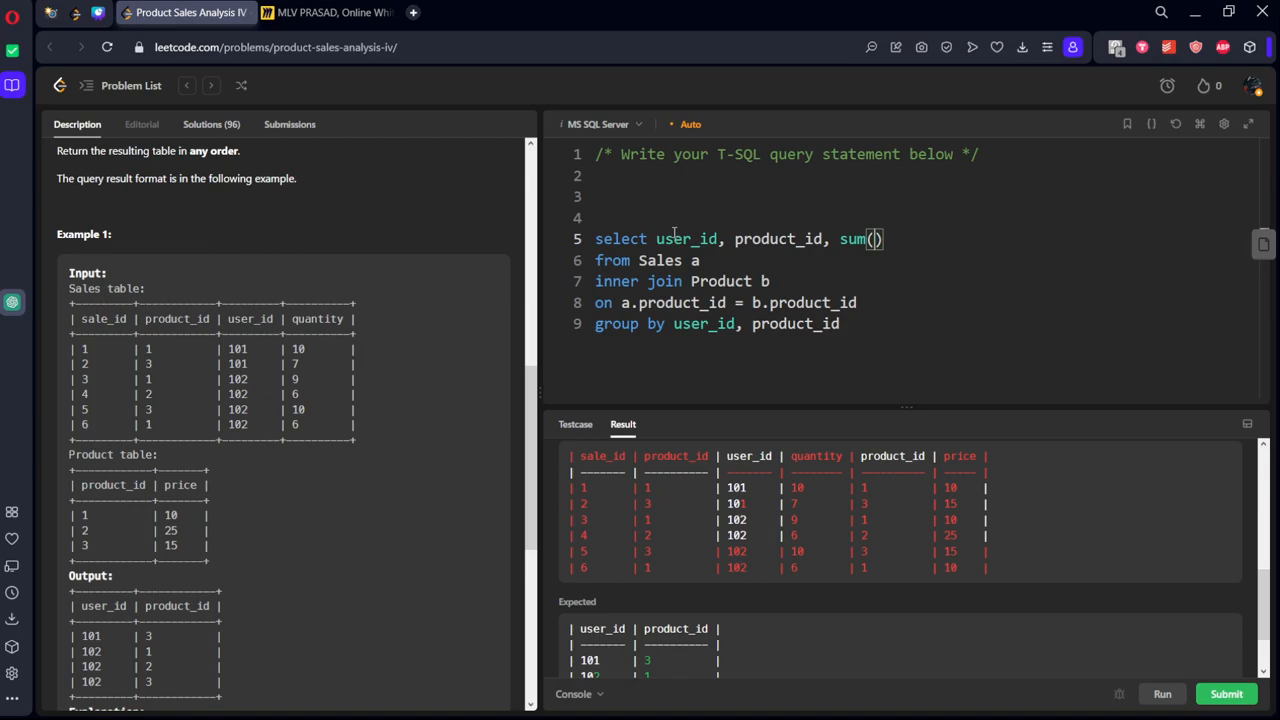
text(q)
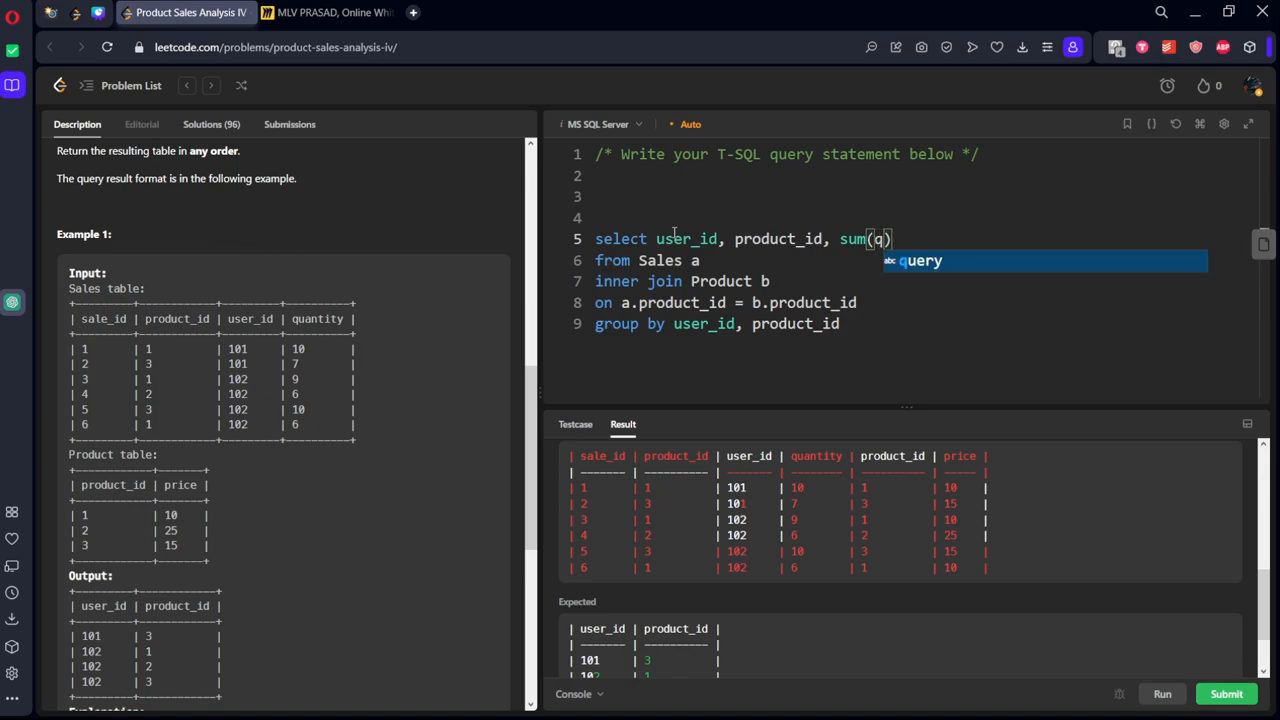
text(uanitu)
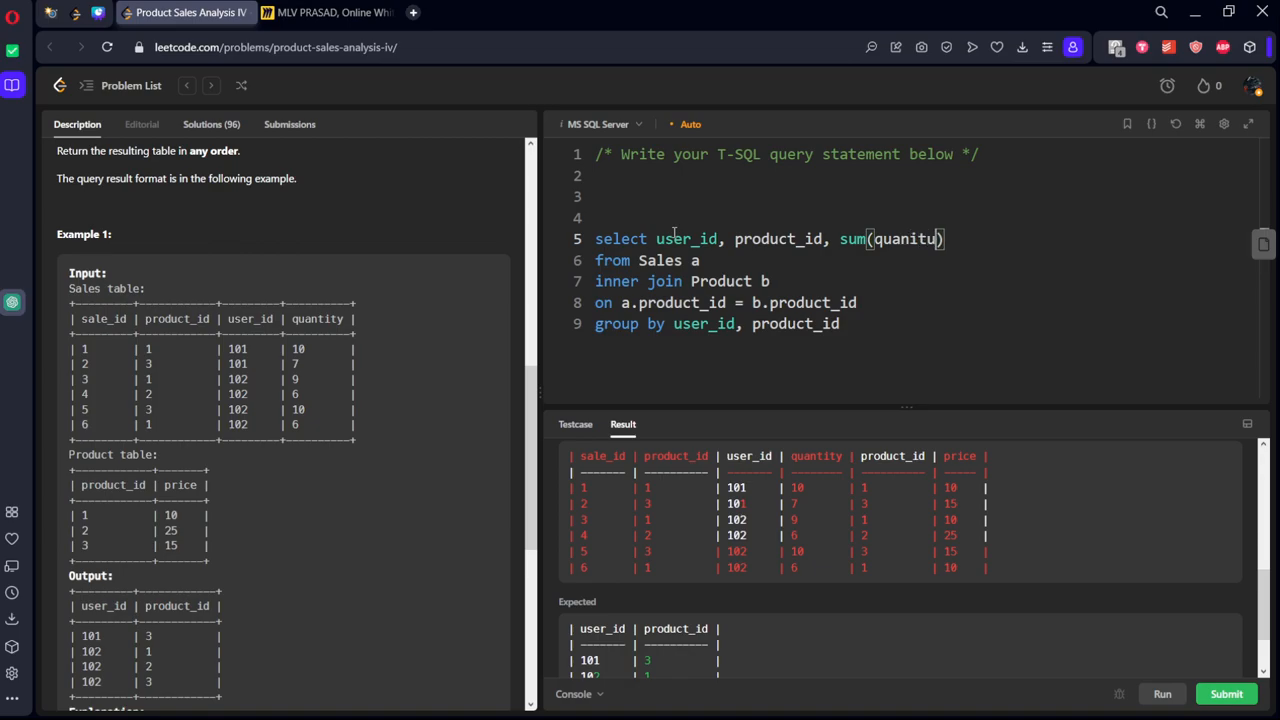
text(y)
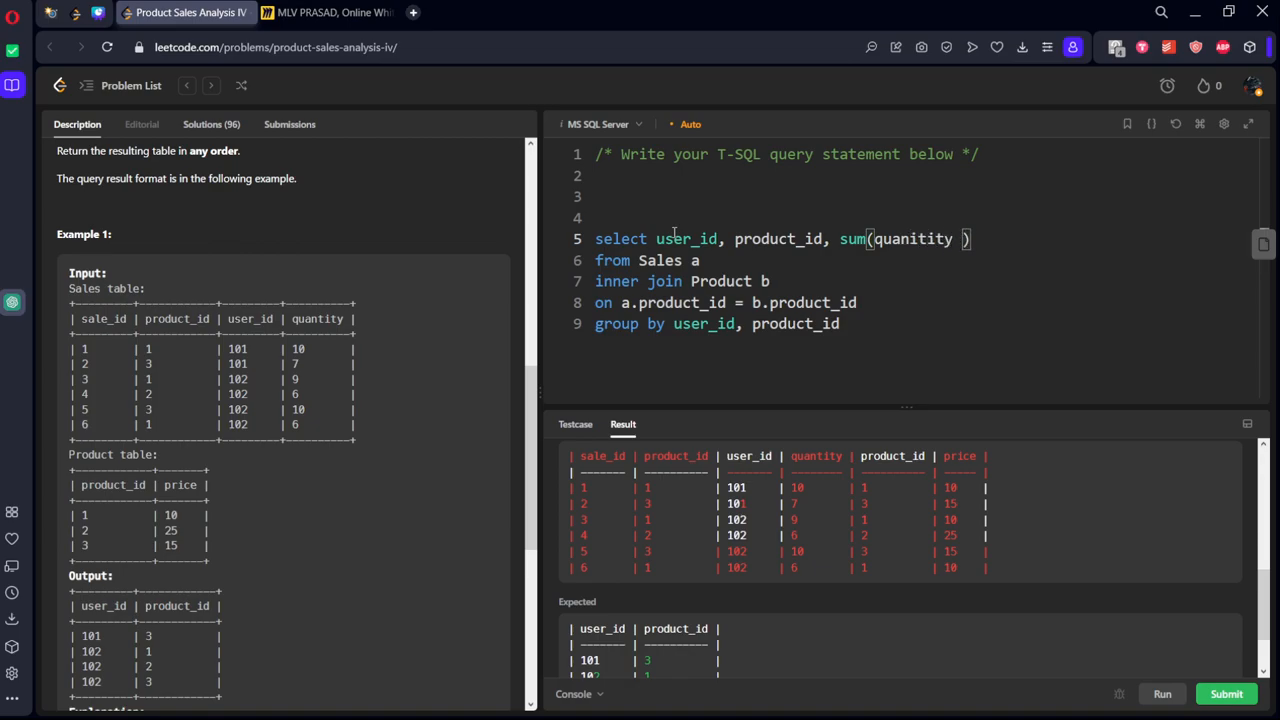
text(* pro)
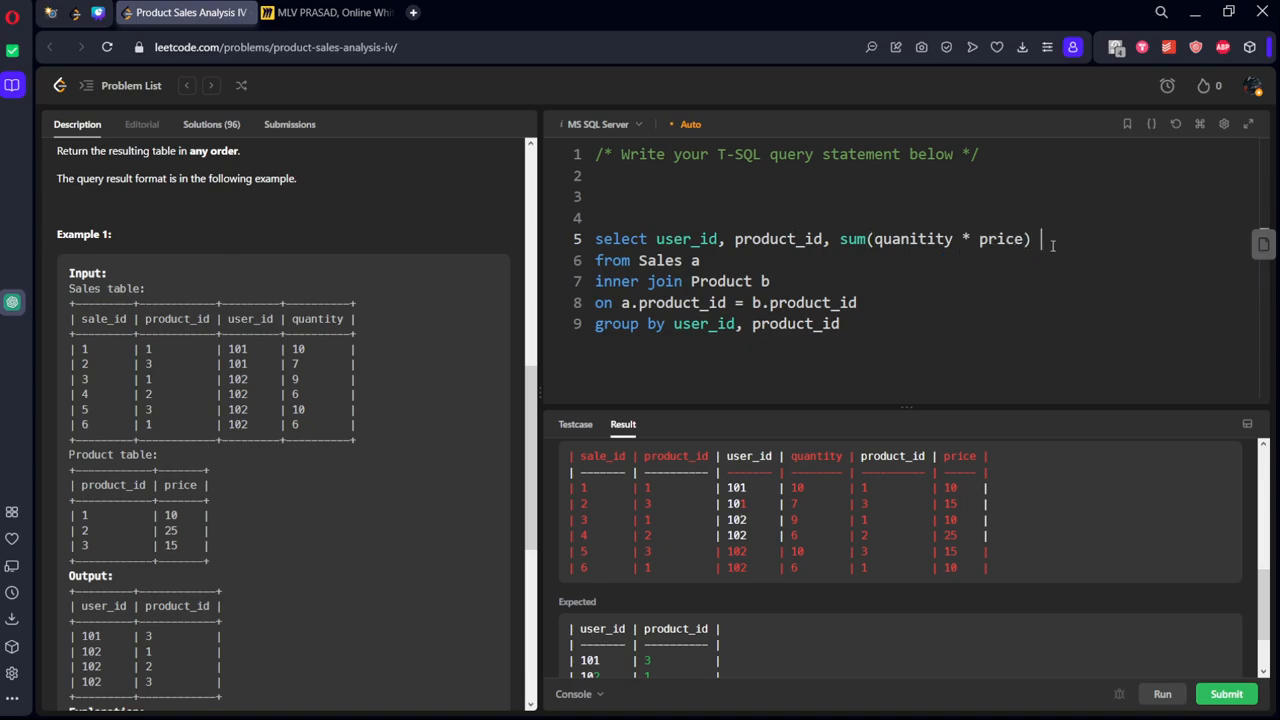
text(ss)
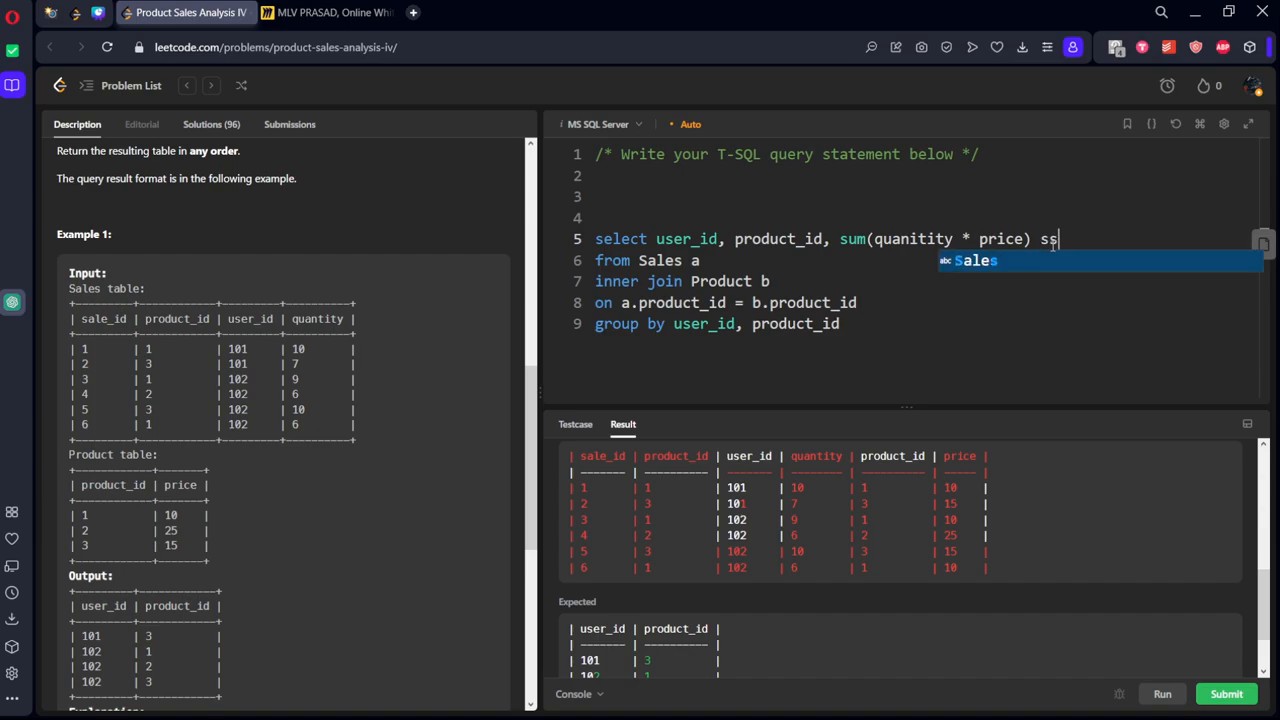
- Correct the column typo 'quanitity' to 'quantity' and rerun, now hitting an ambiguous product_id error
click(1162, 694)
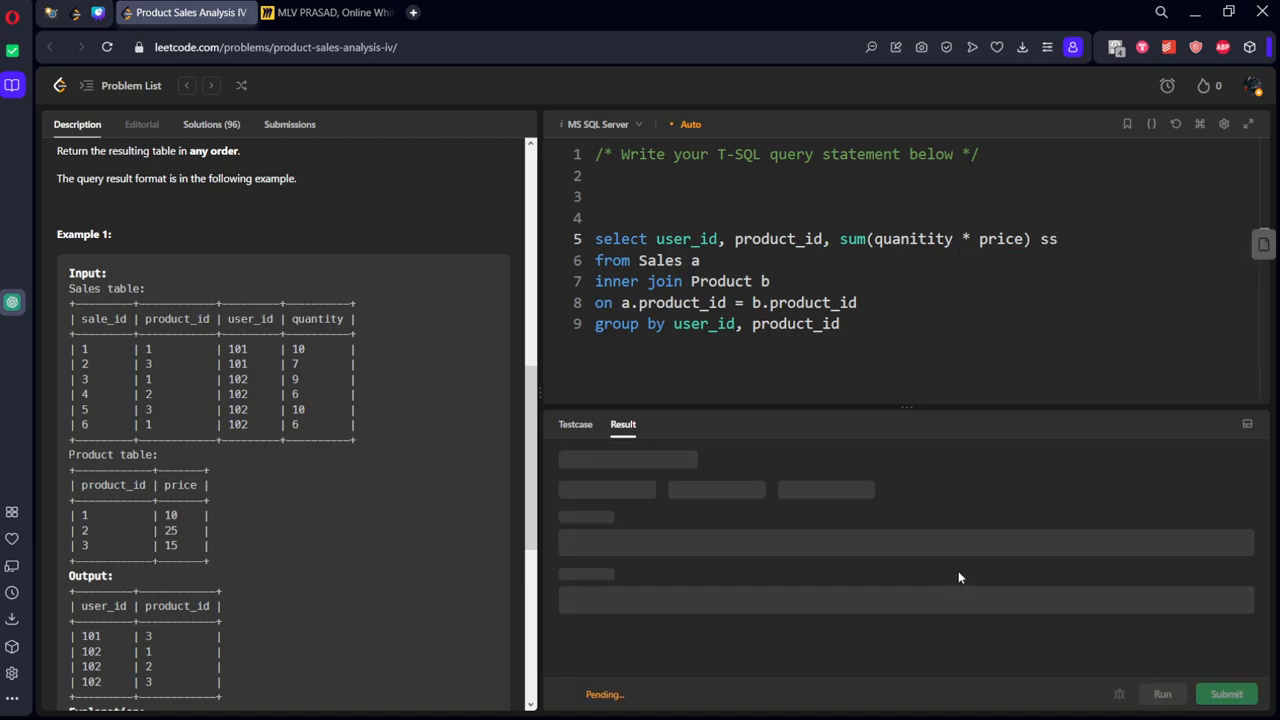
click(1162, 694)
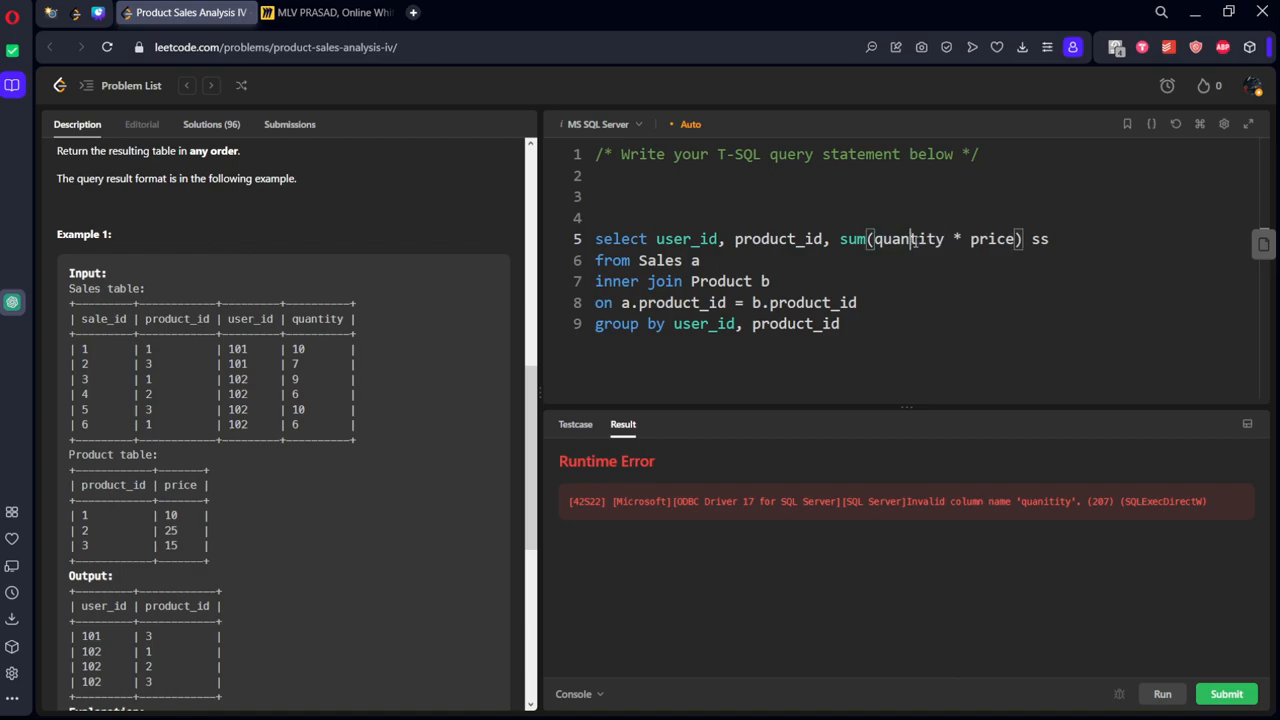
click(1162, 693)
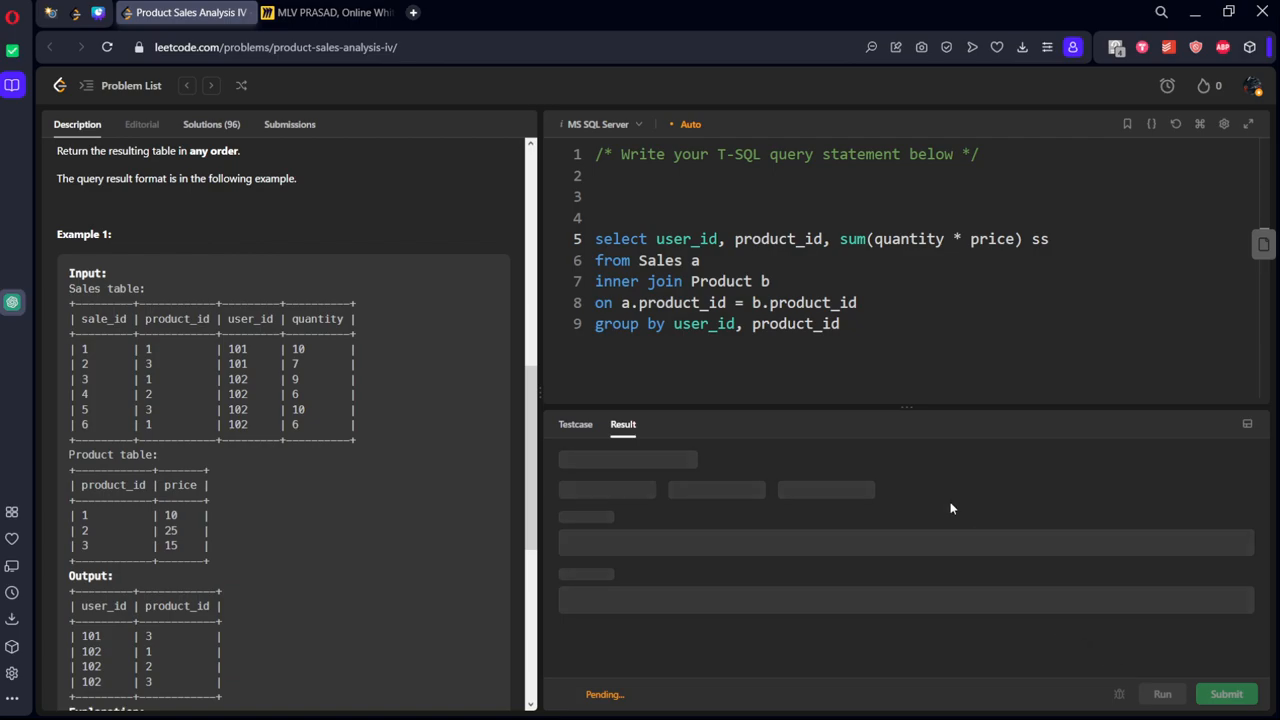
click(1162, 693)
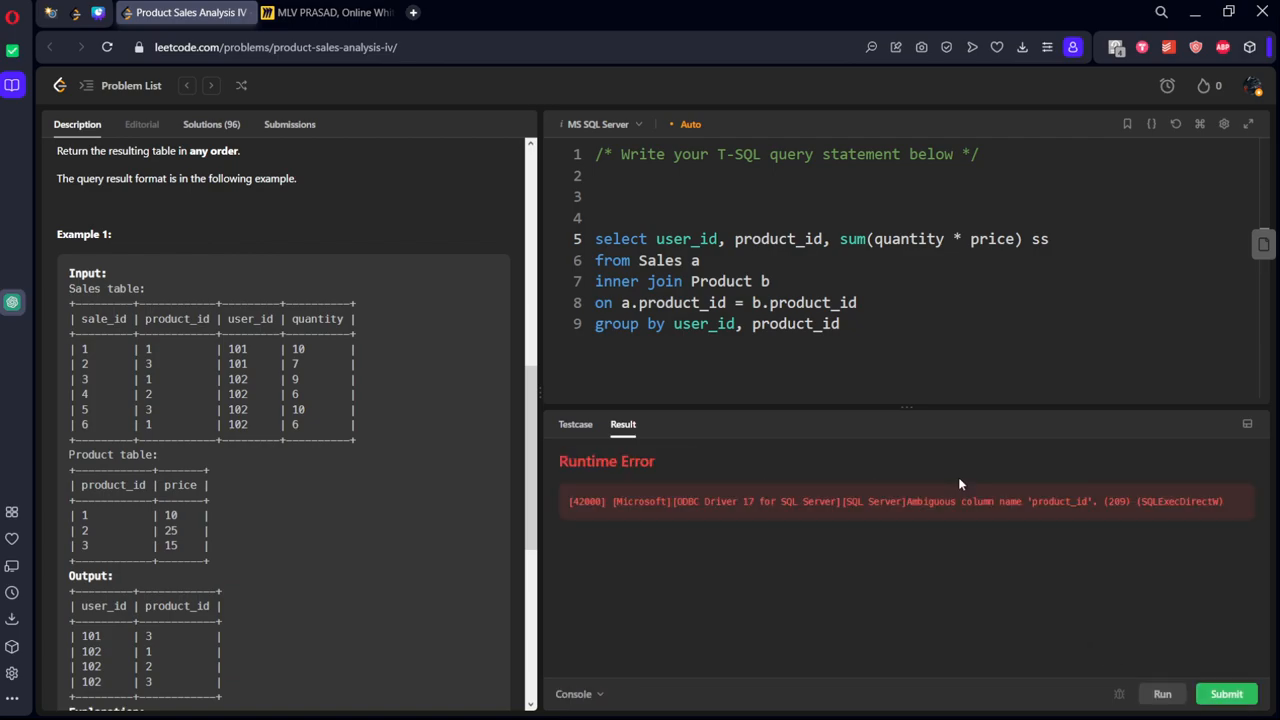
mouse_move(369, 457)
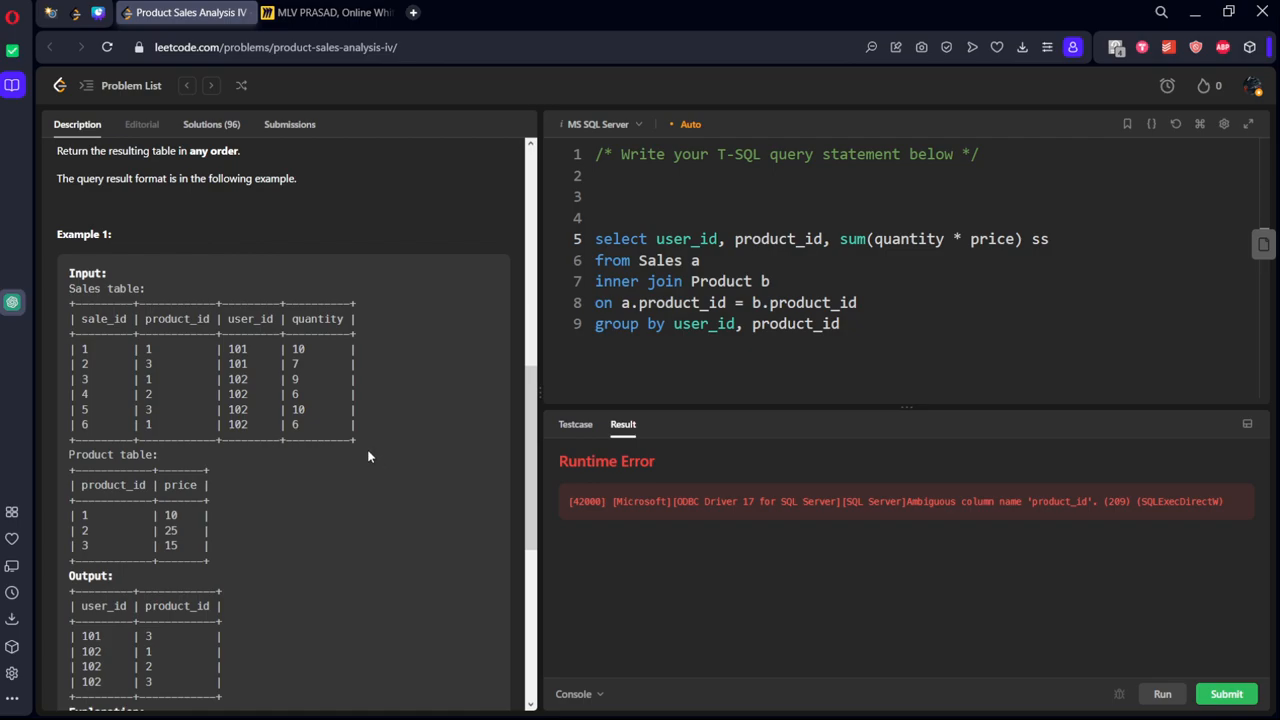
mouse_move(737, 562)
text(a.)
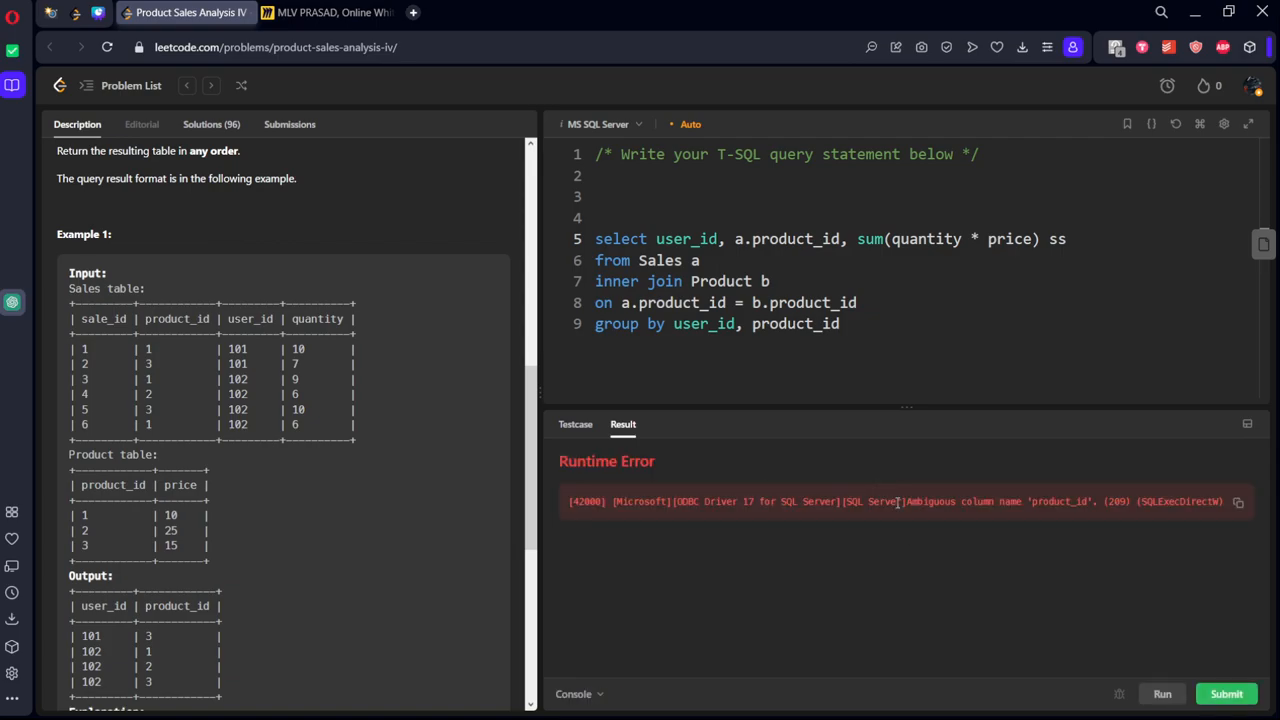
mouse_move(780, 430)
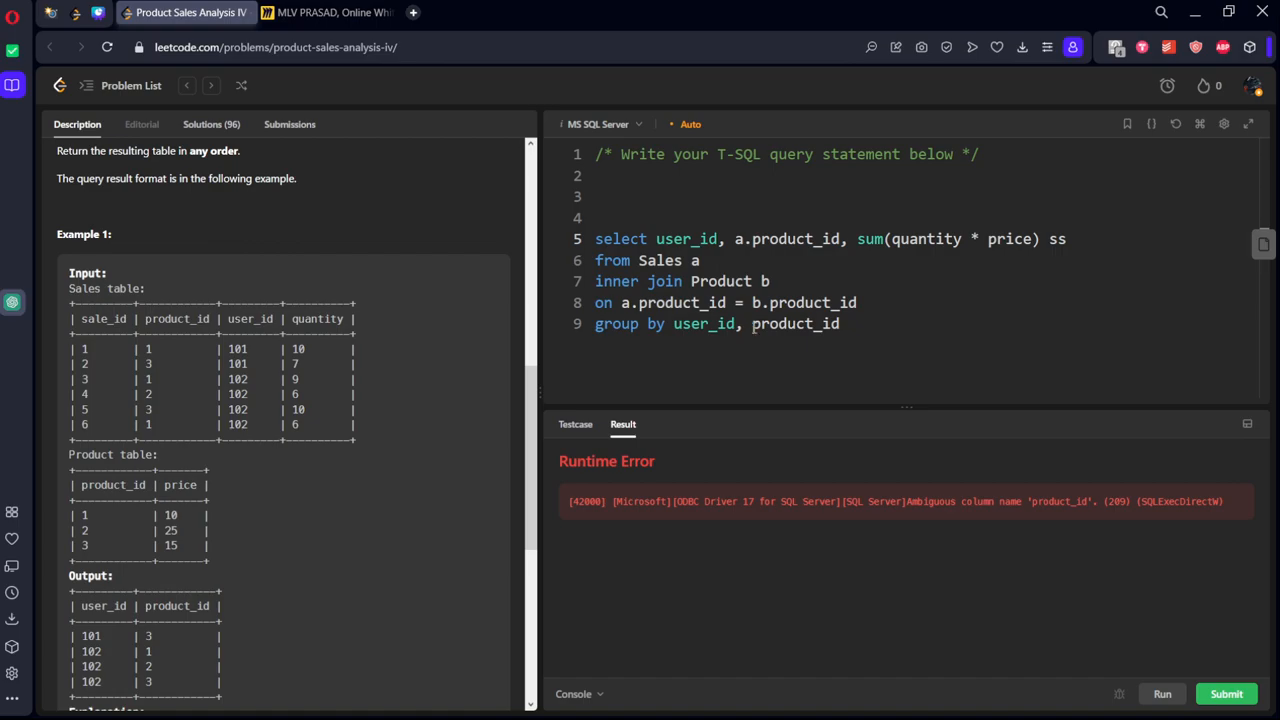
- Qualify product_id as a.product_id in SELECT and GROUP BY, then rerun the query
text(a.)
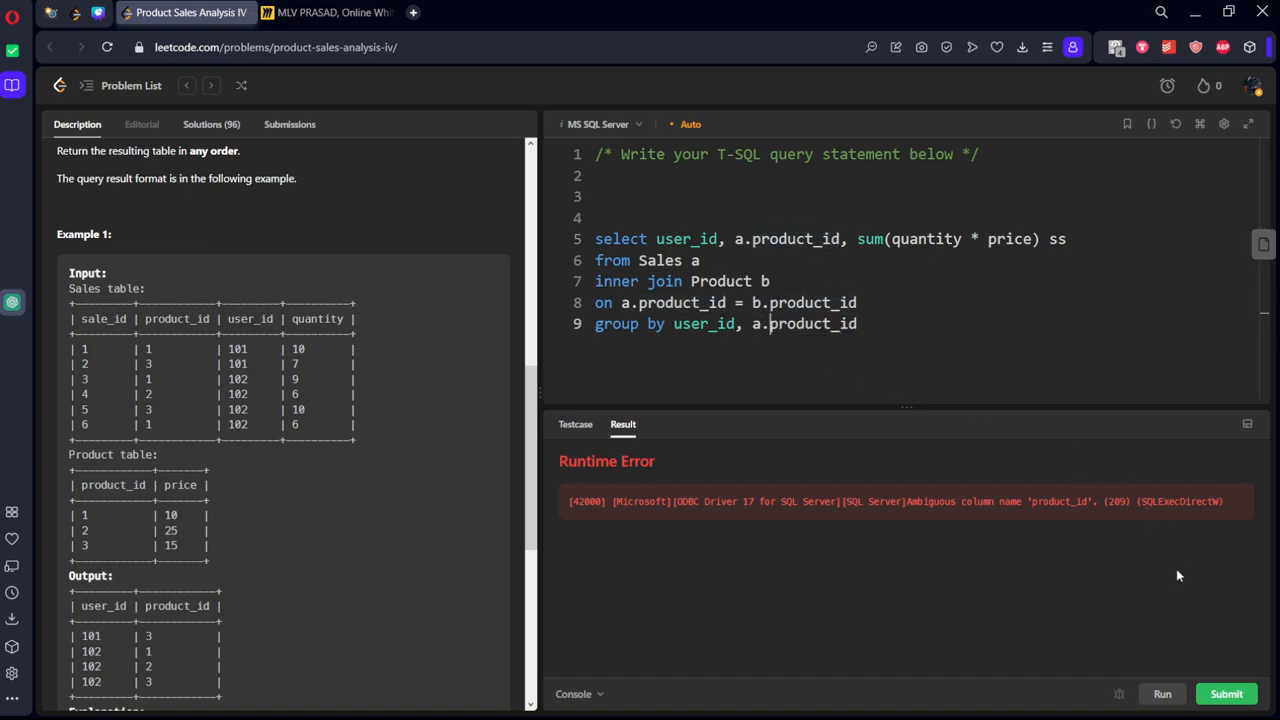
click(1226, 693)
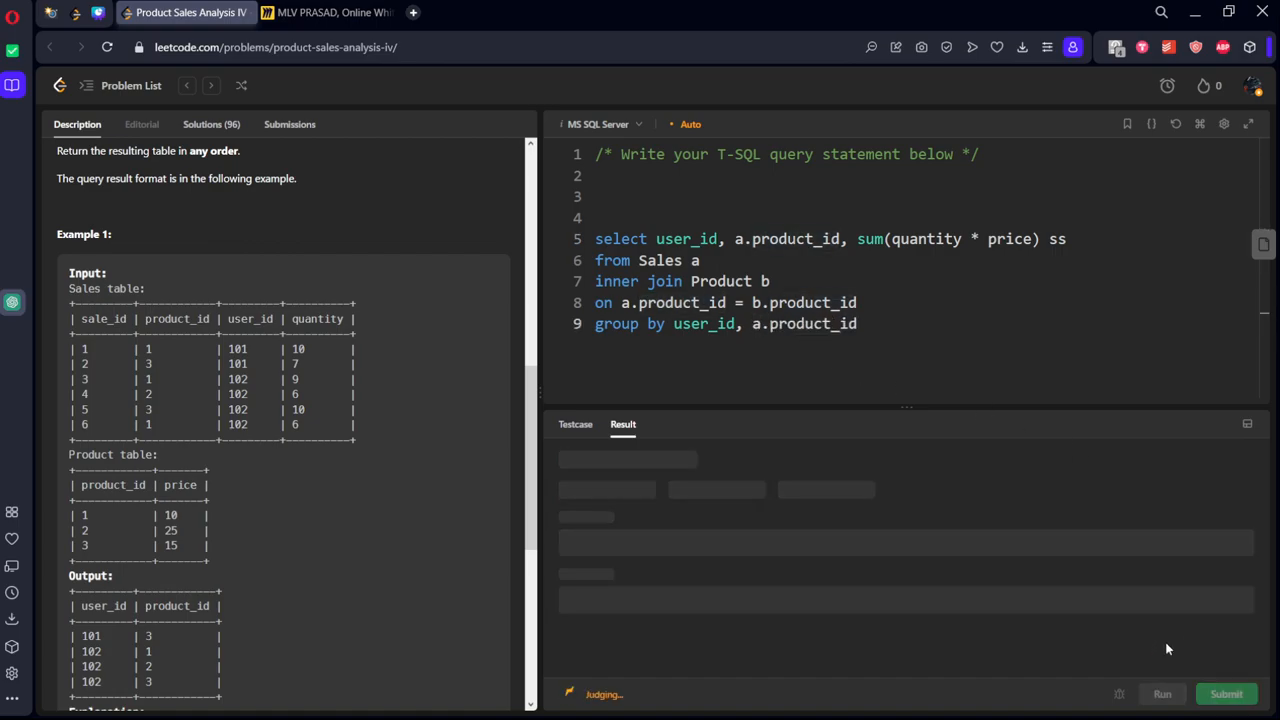
mouse_move(952, 582)
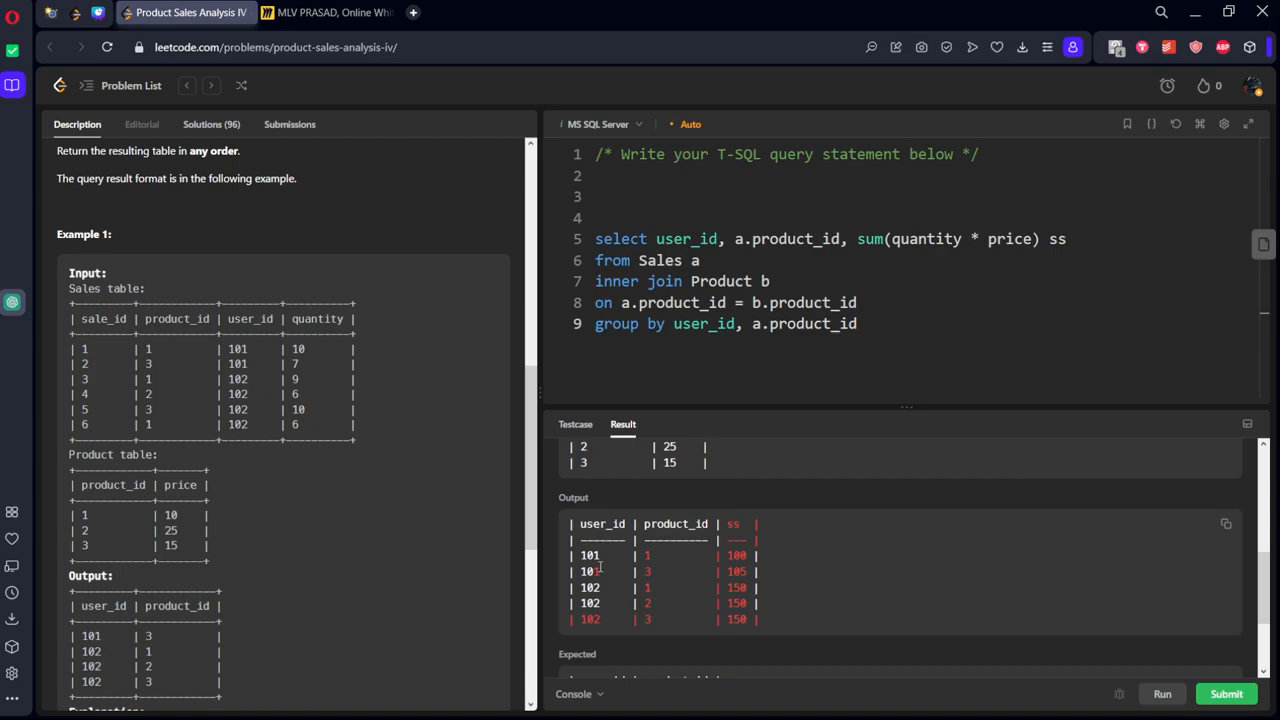
mouse_move(603, 601)
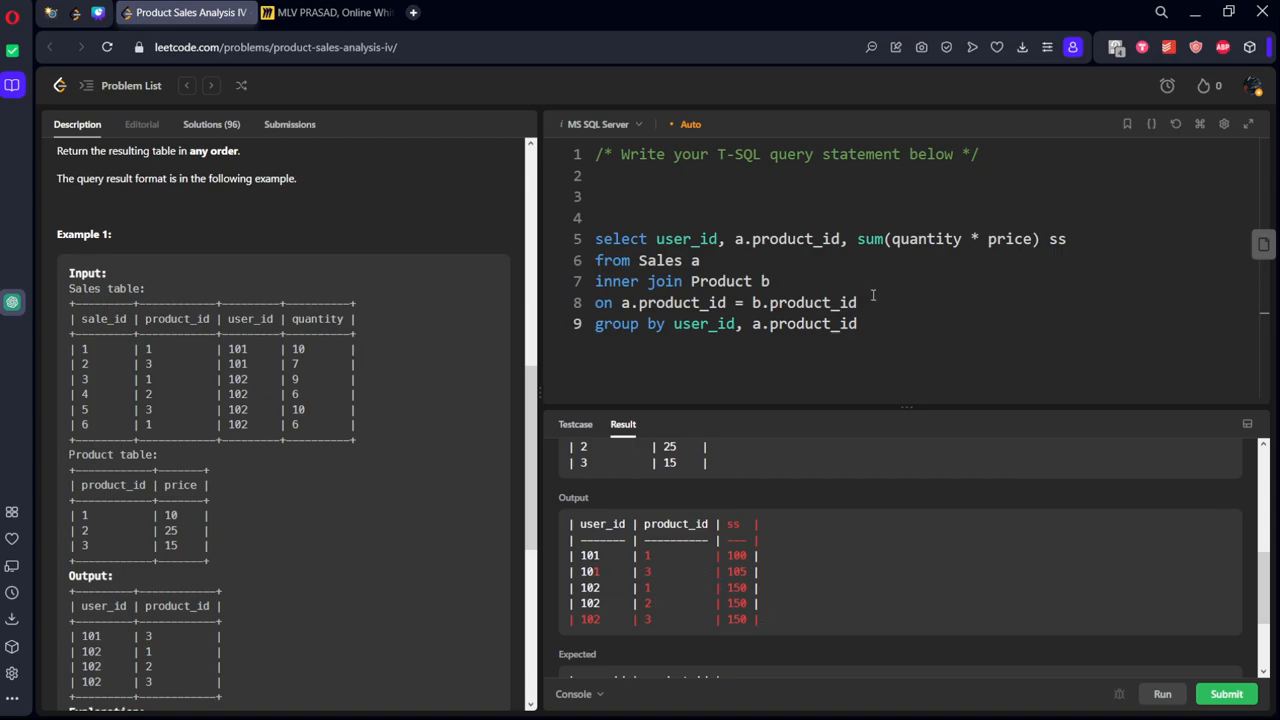
- Wrap the per-user product totals query in 'with cte as ( ... )' and begin an outer 'from'
text(w)
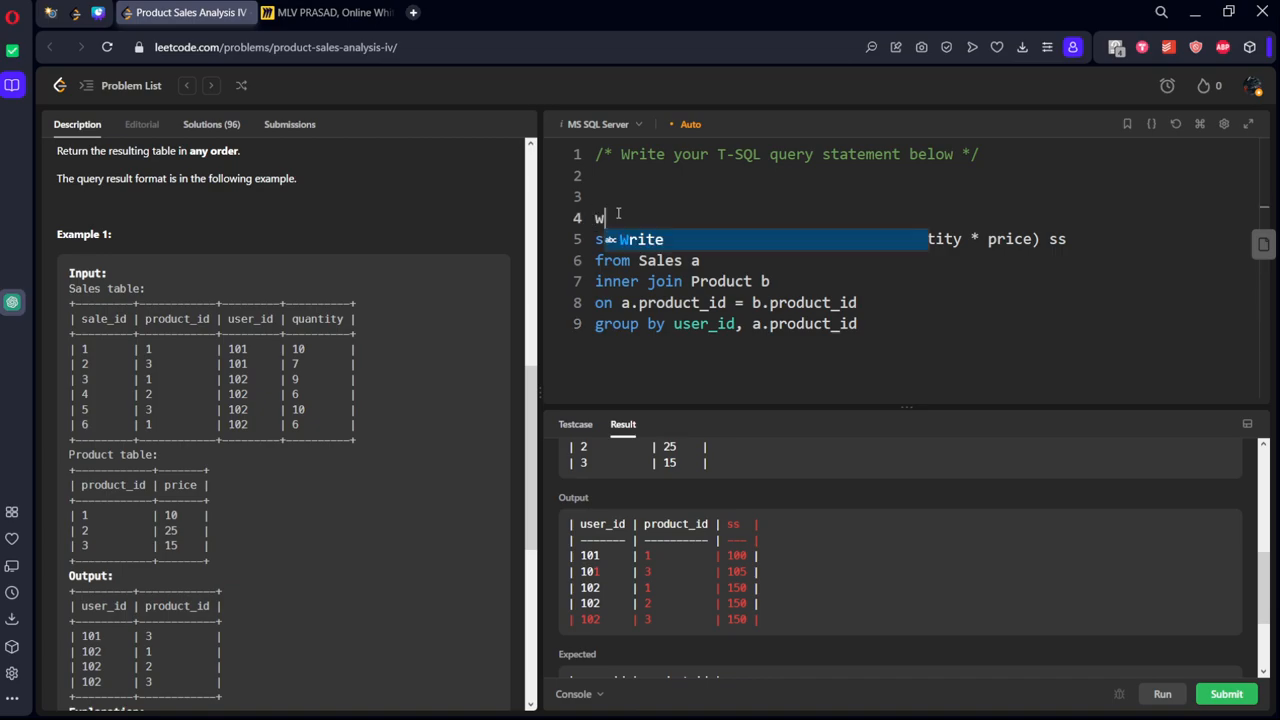
text(ith cte as)
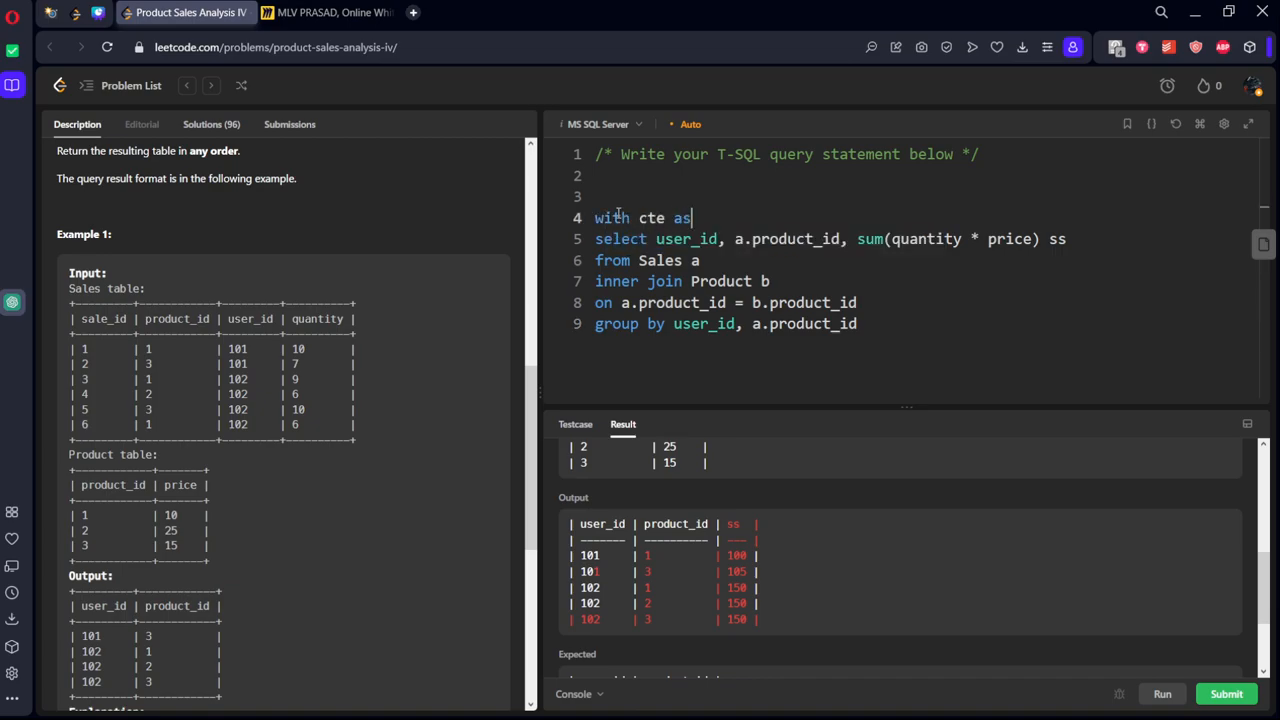
text(()
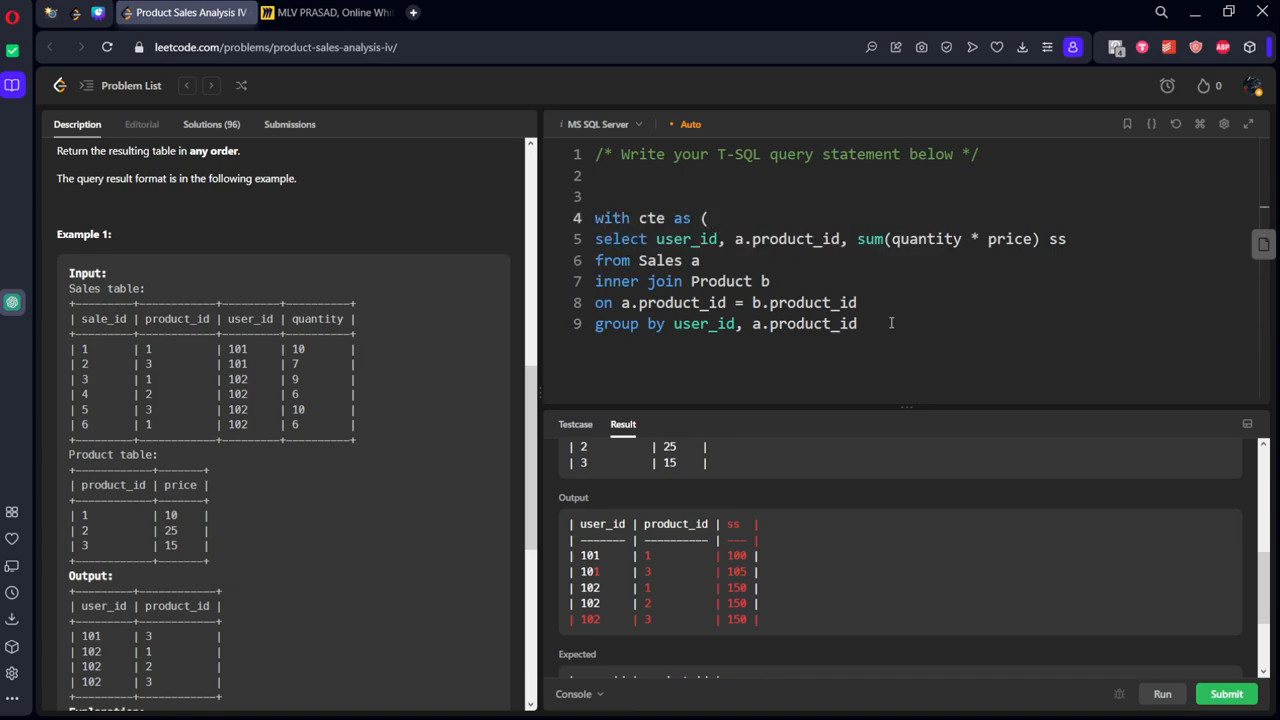
text())
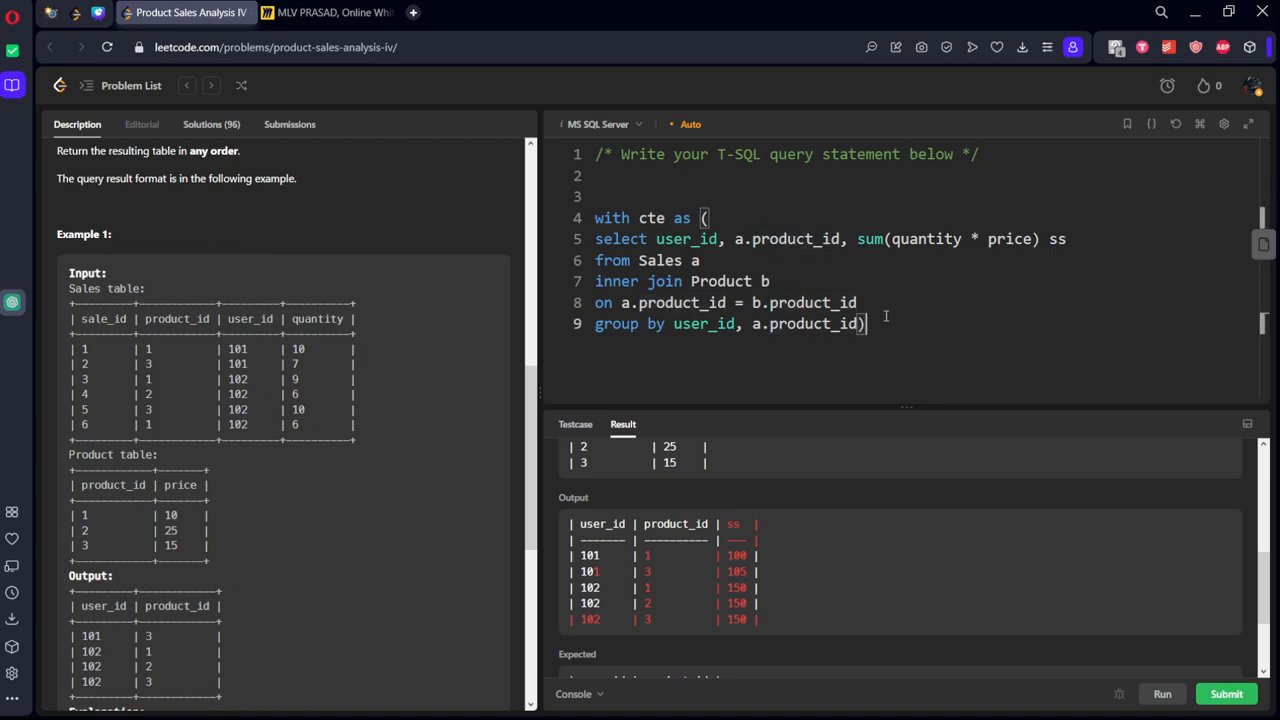
text(from)
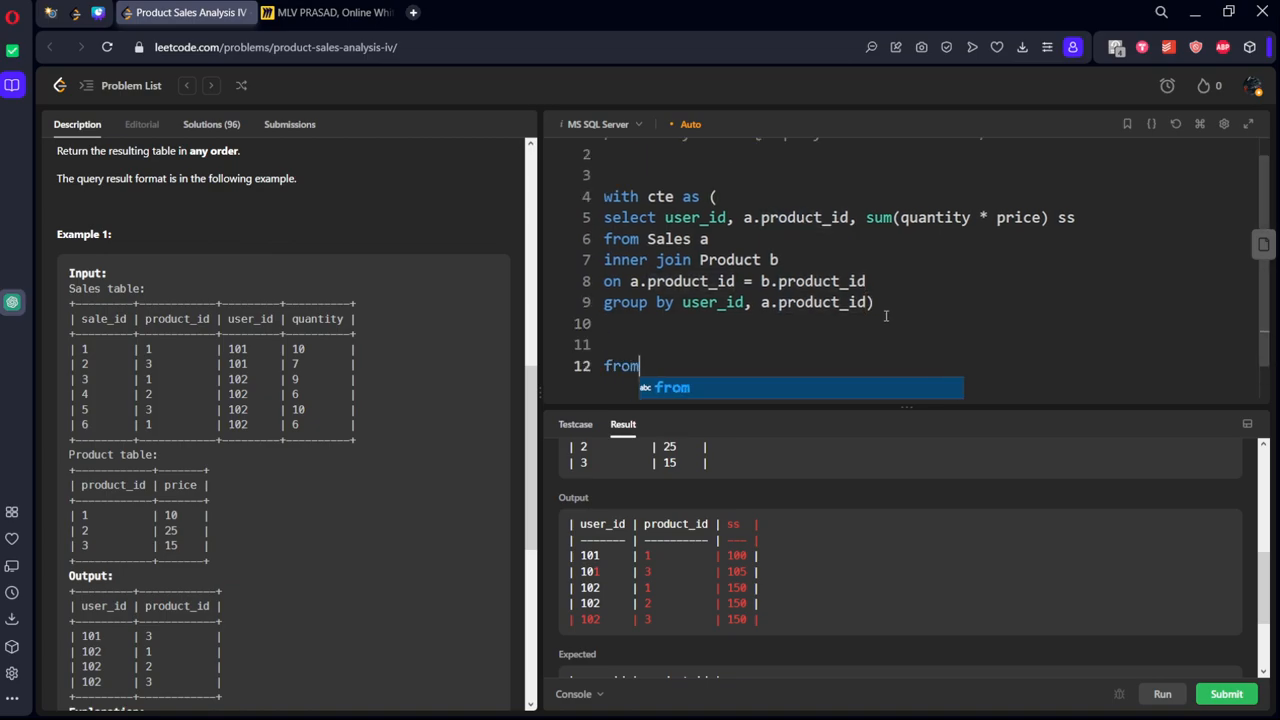
- Complete 'from cte' and start the outer 'select *, rank() over (partition by user_id'
text(ce)
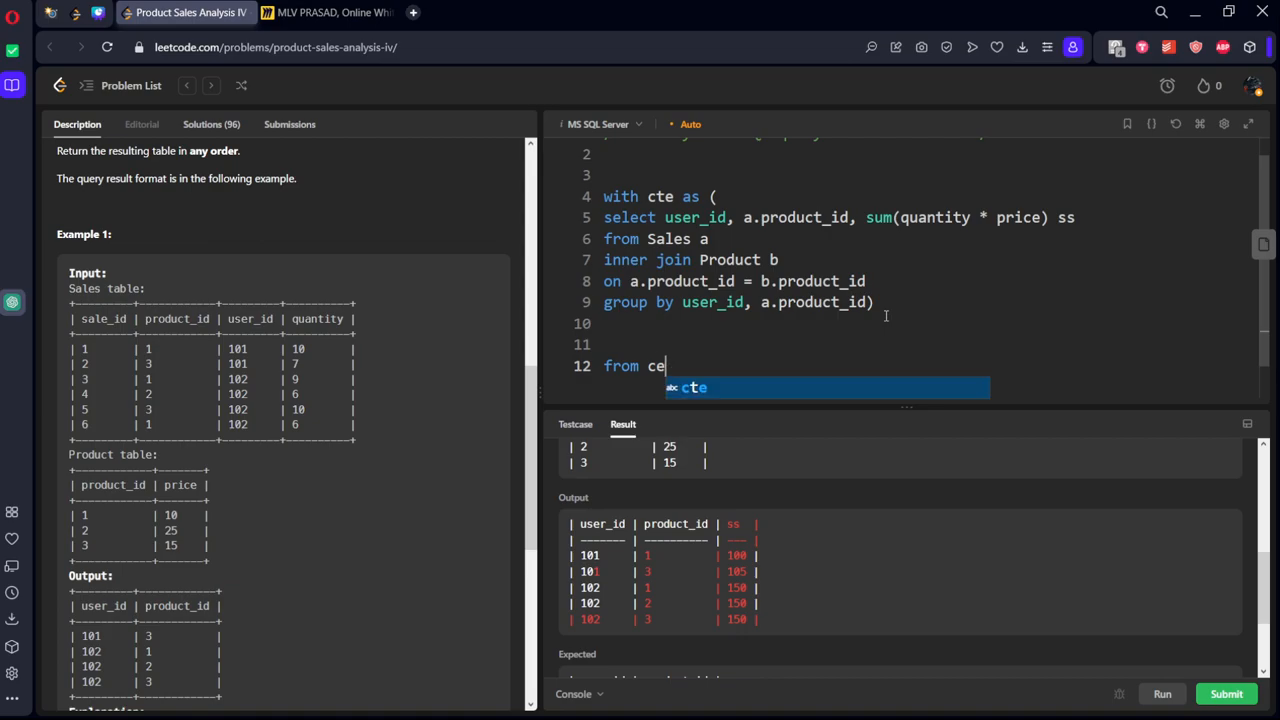
text(t)
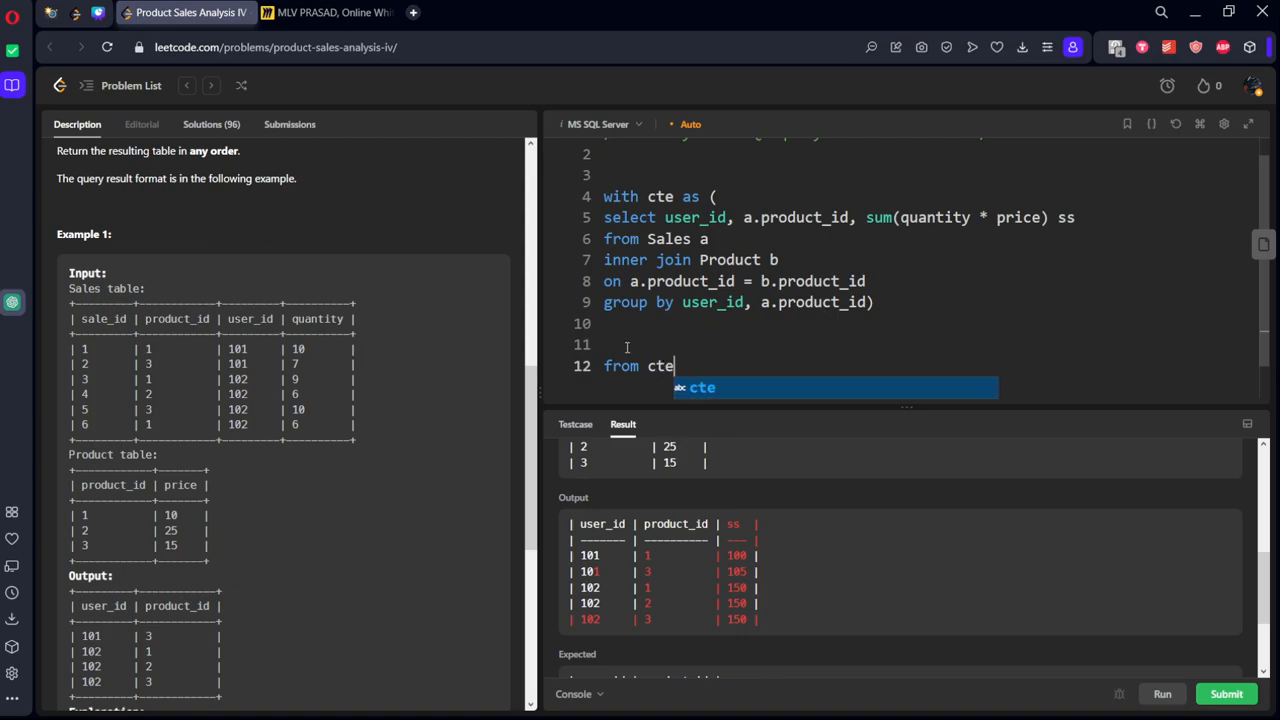
text(select)
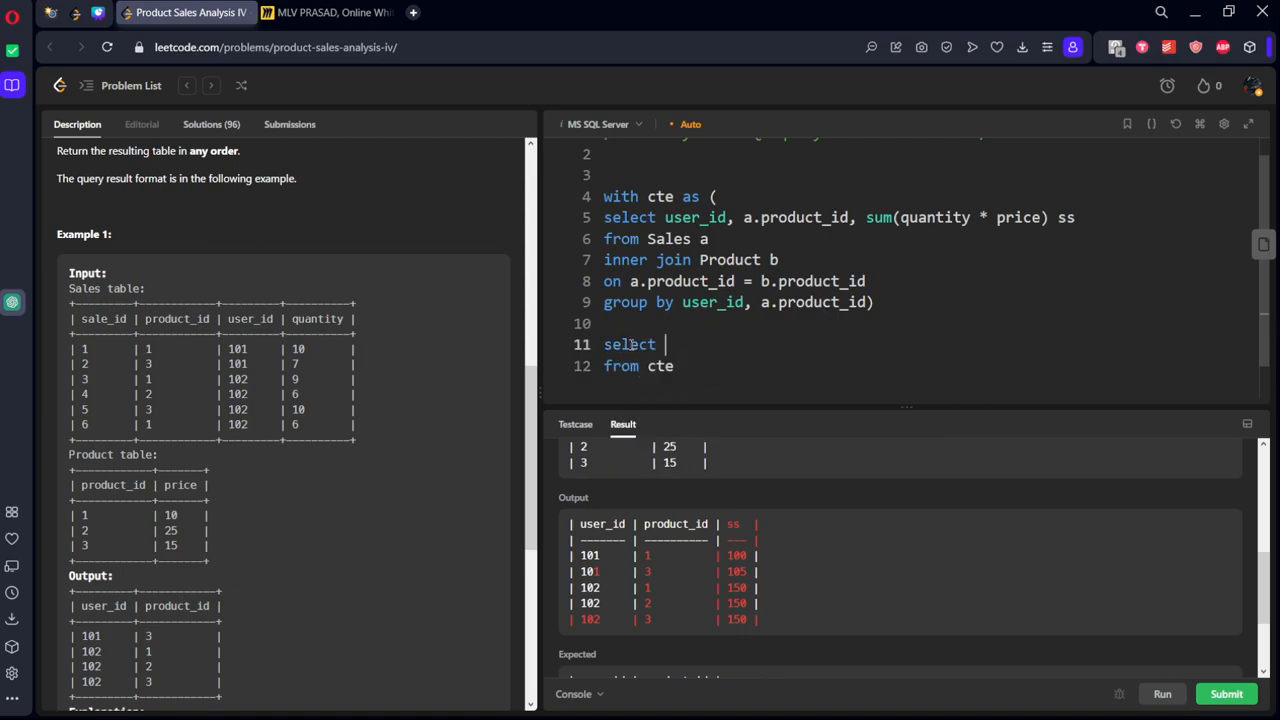
text(*, ra)
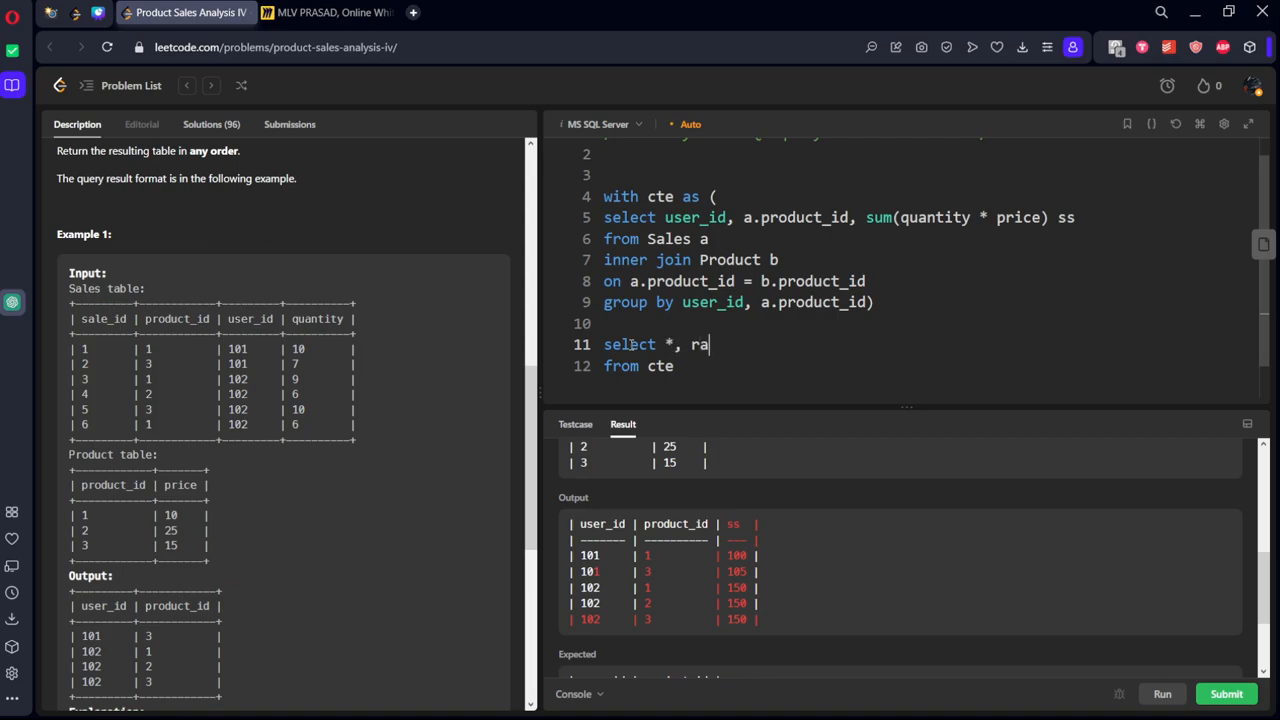
text(nk())
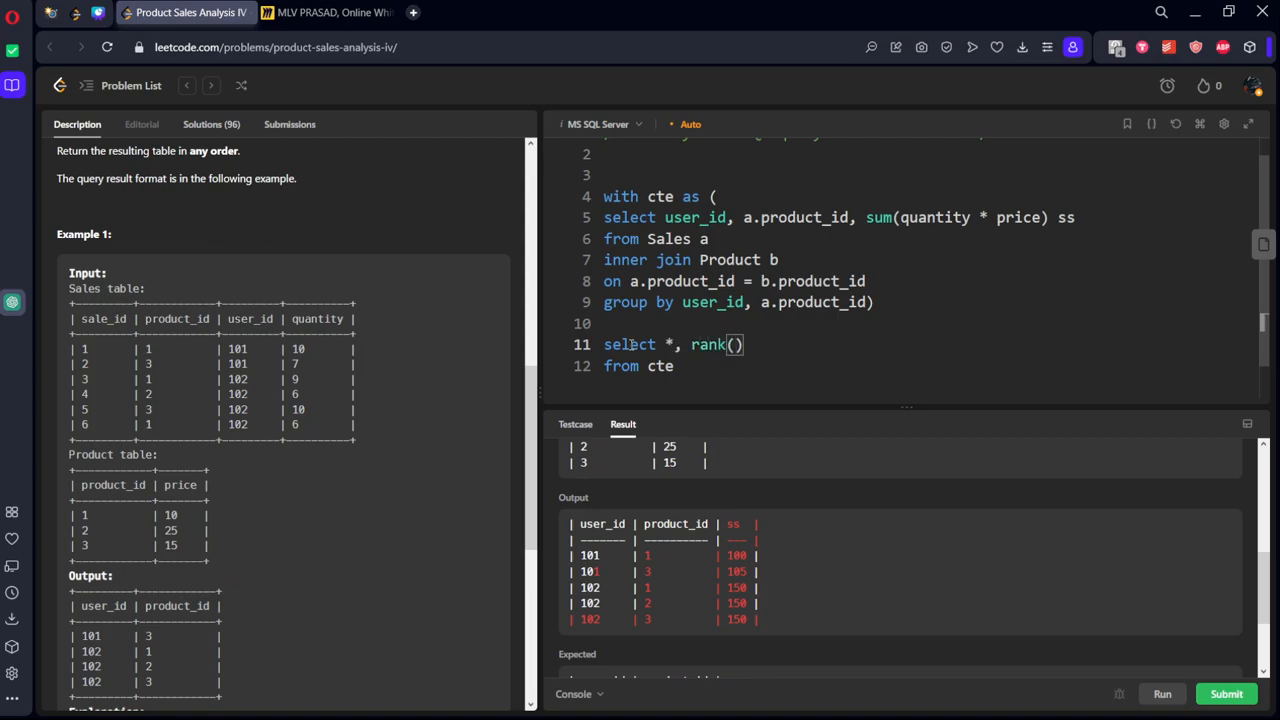
text(over)
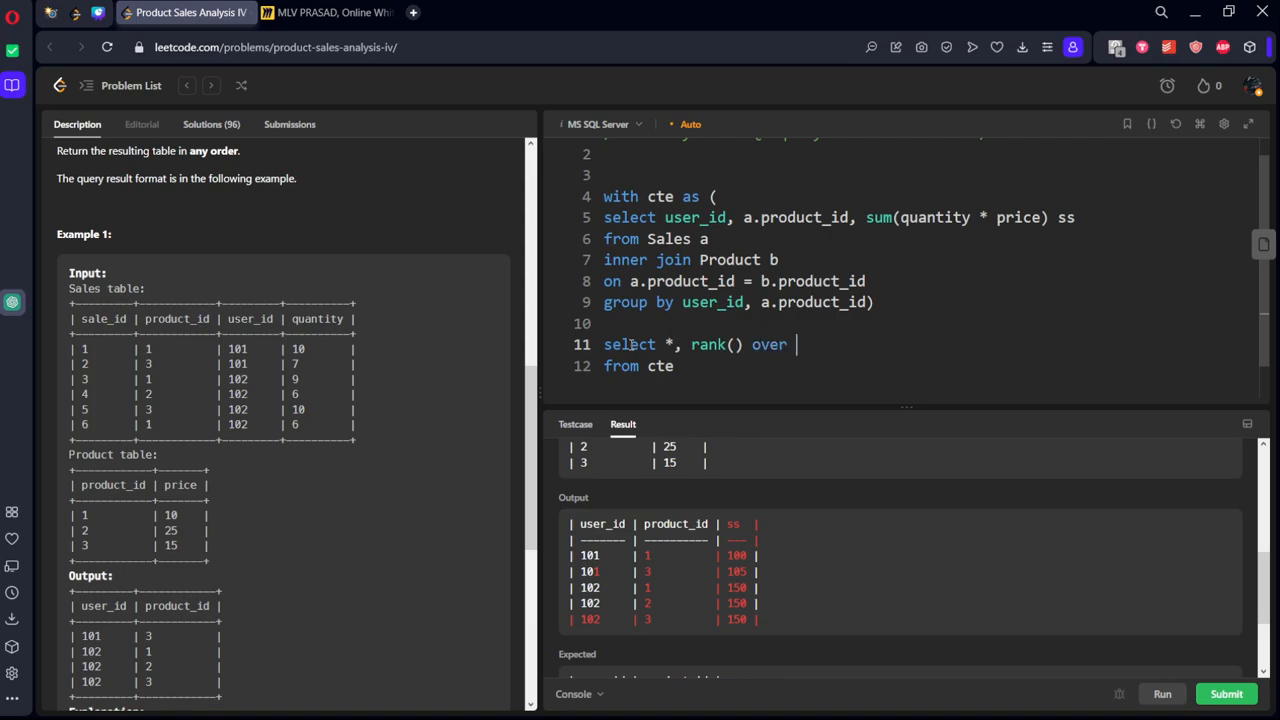
text((partut))
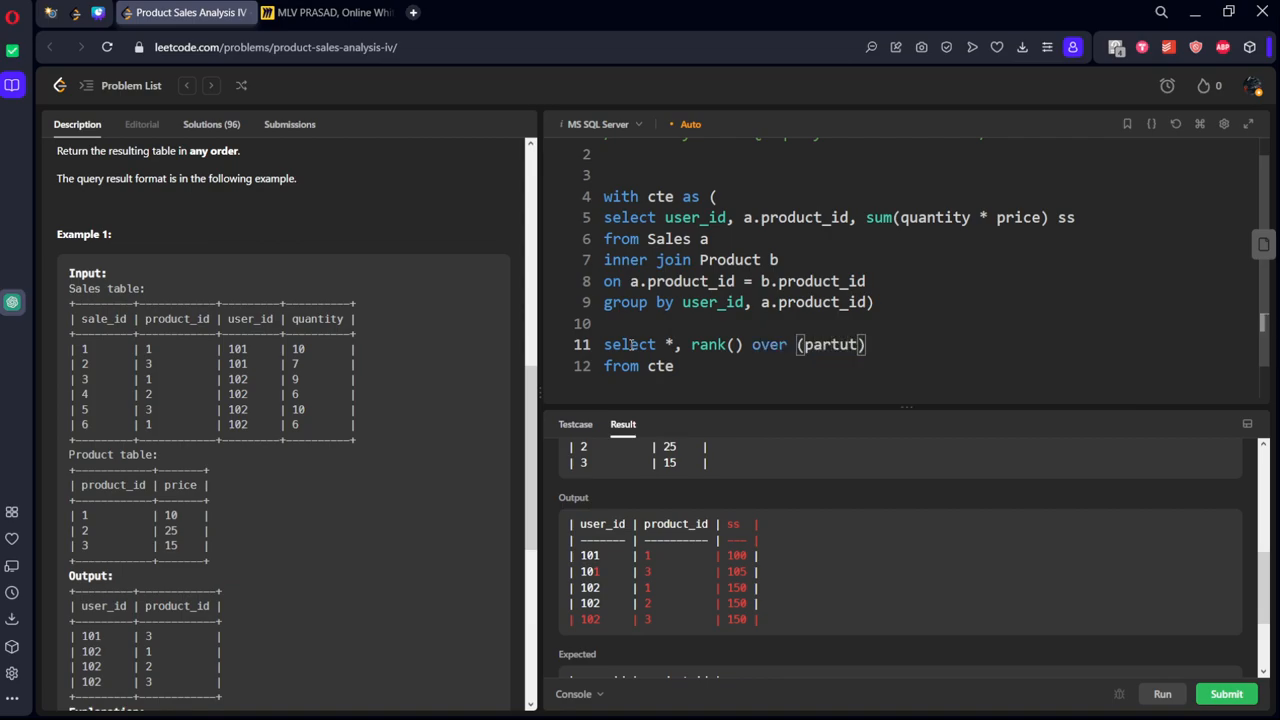
text(o)
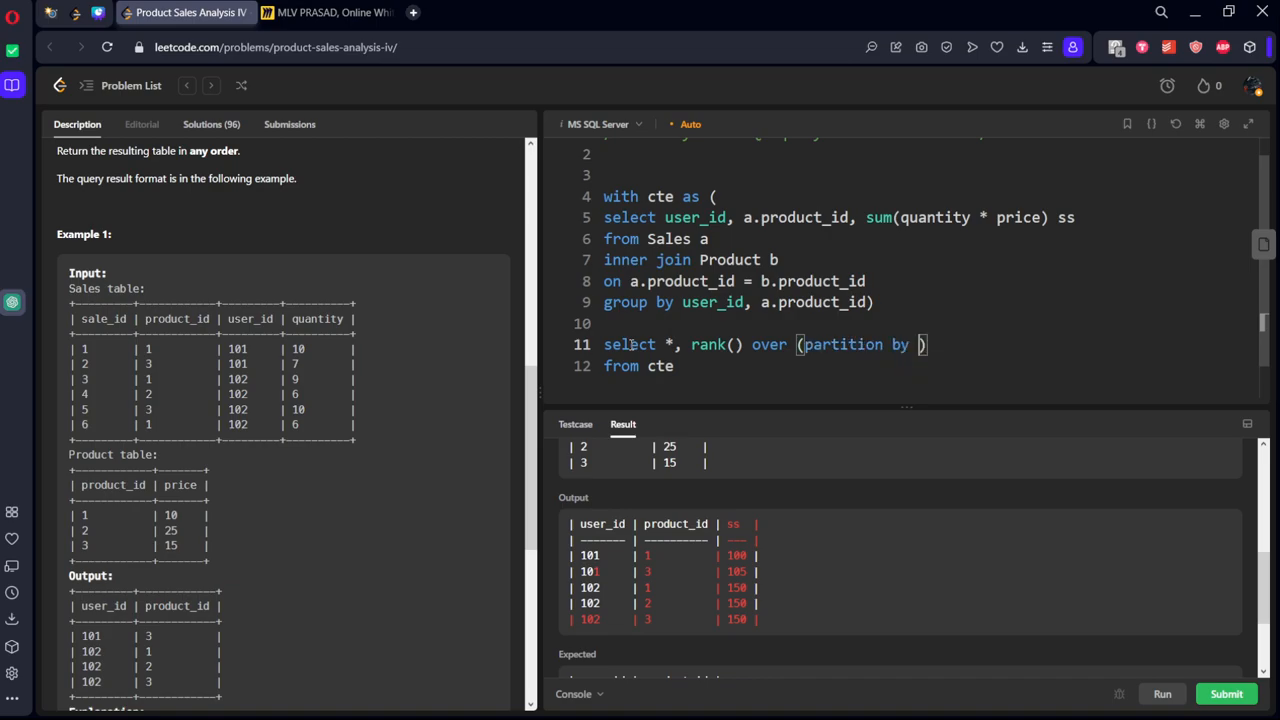
text(user_id)
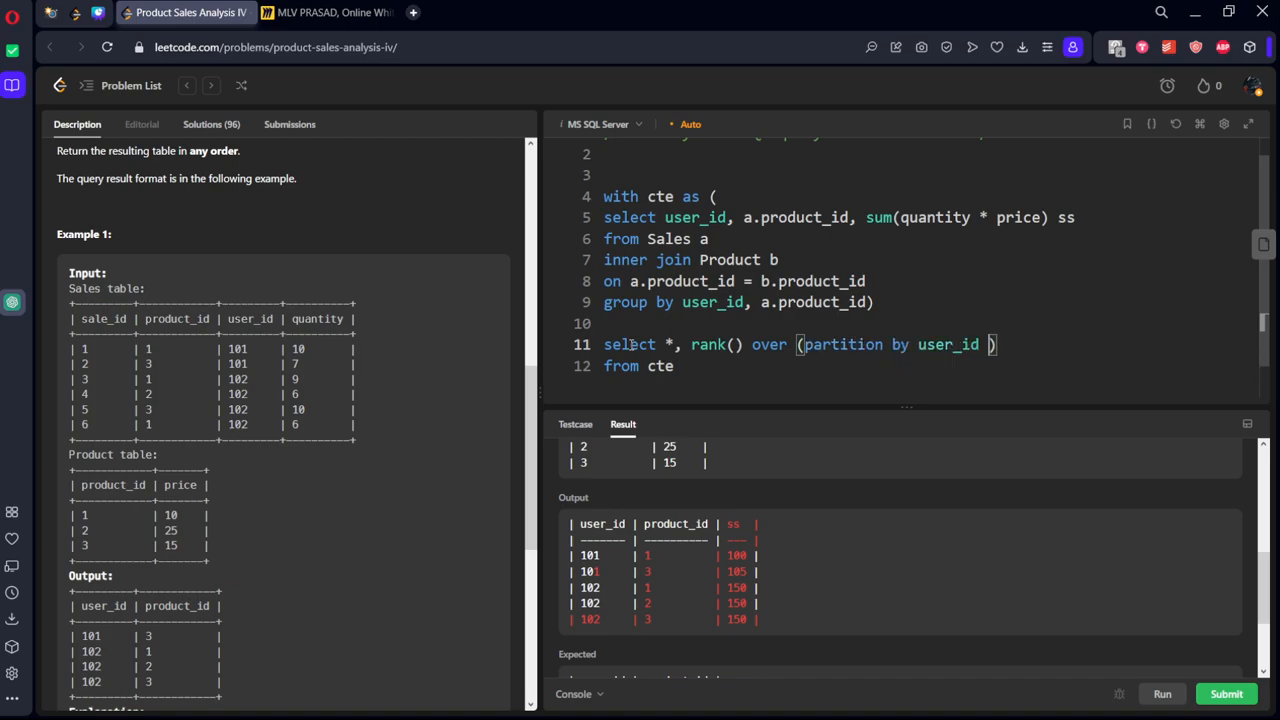
- Order the rank by product_id desc, alias it rk, and run, getting Wrong Answer
text(order by)
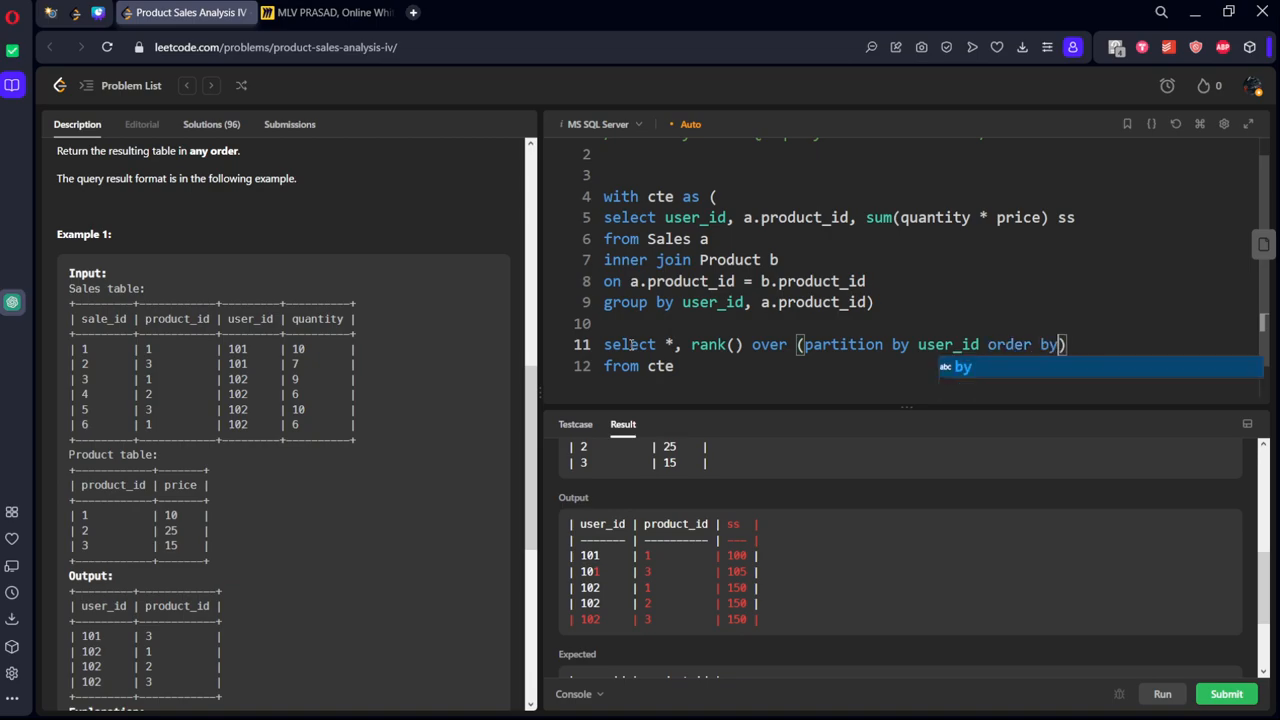
text(product_i)
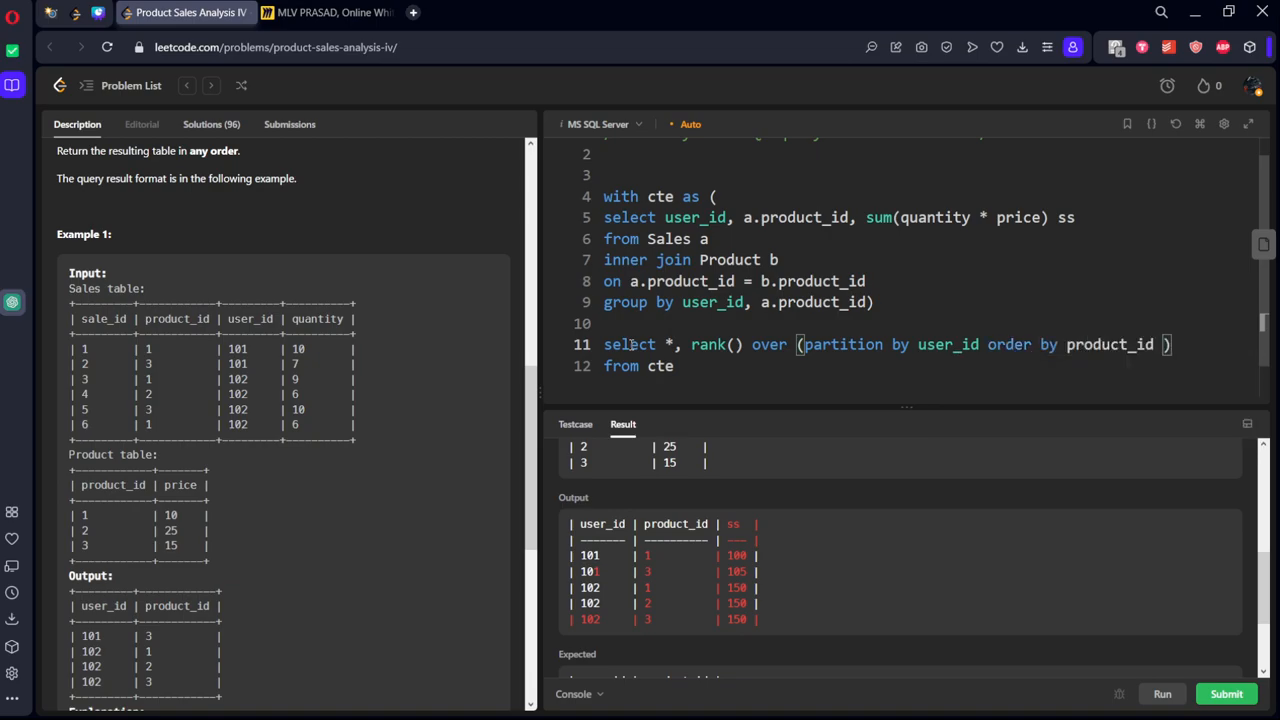
text(desc)
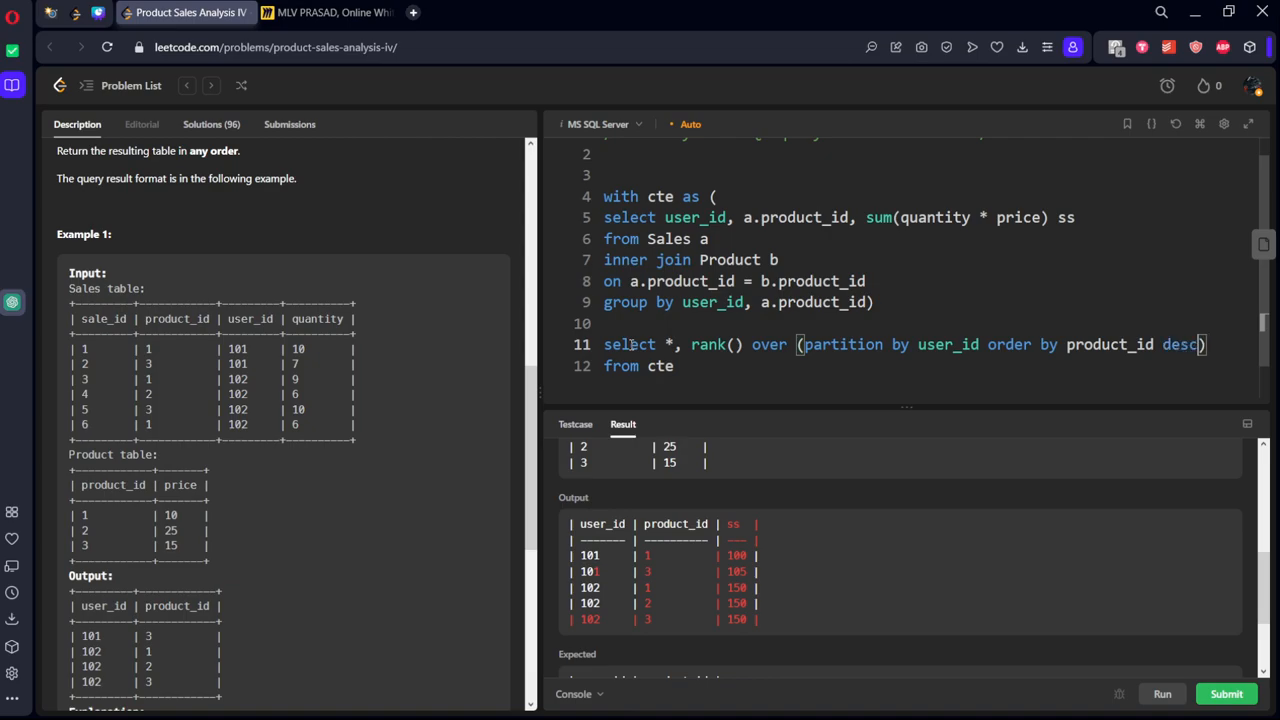
text(rk)
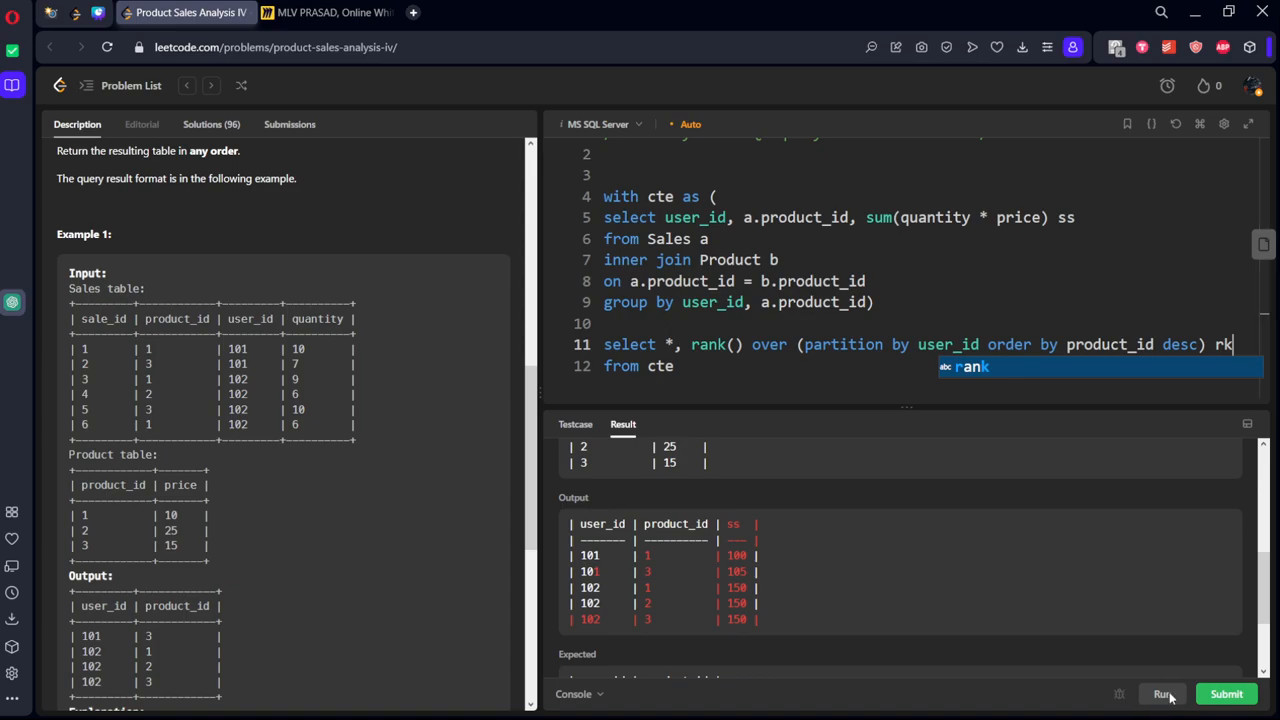
click(1162, 694)
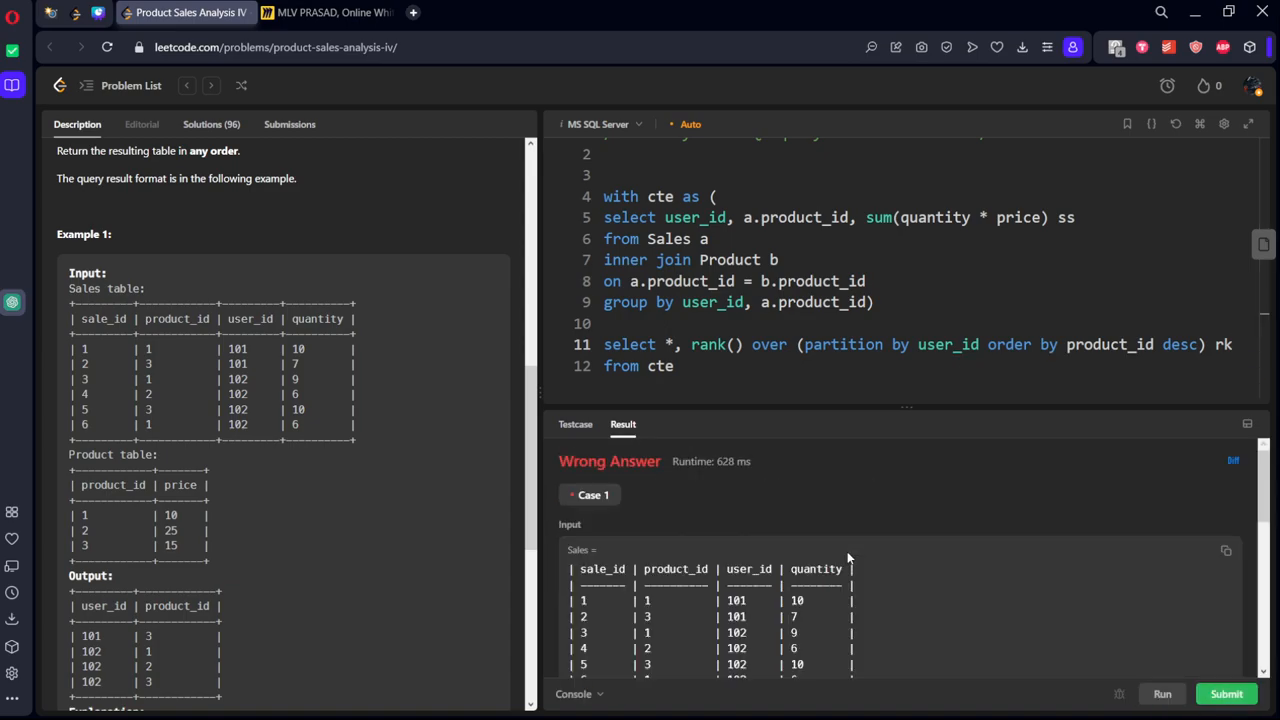
- Review the ranked output, then wrap the ranking select as a second CTE and start a final 'from'
scroll(down, 3)
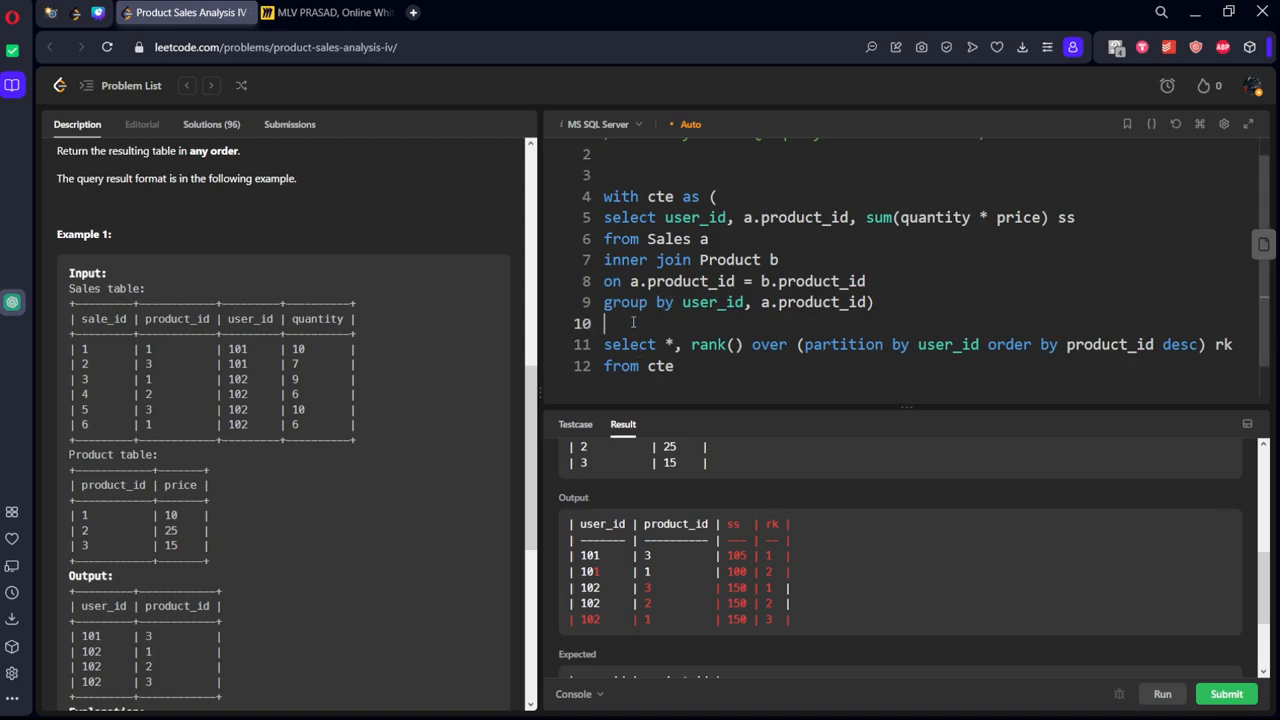
text(,cte1)
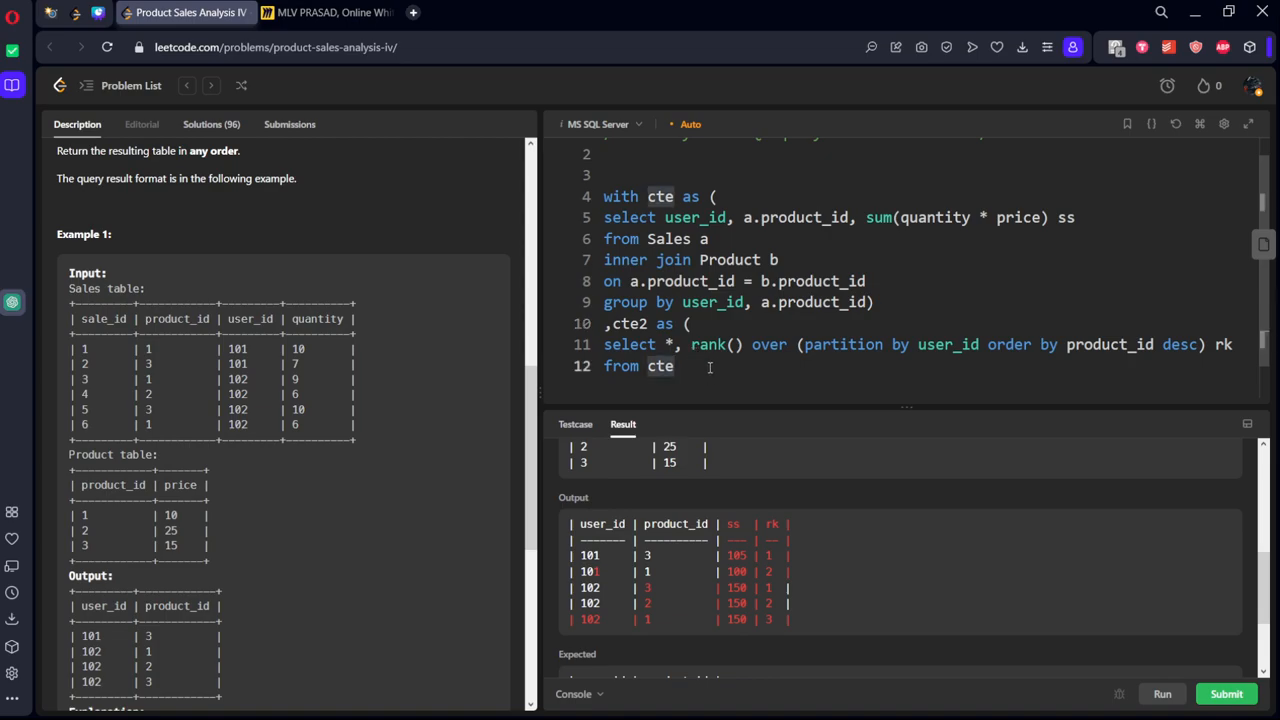
text(fro)
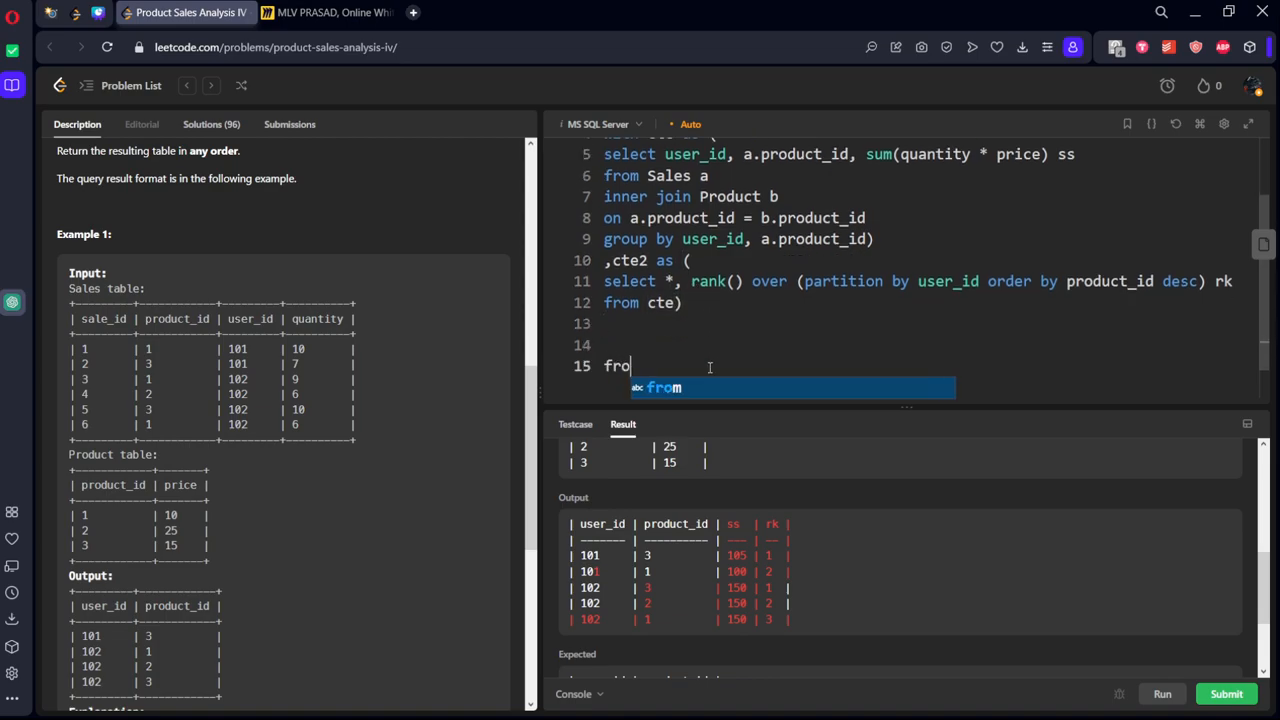
- Order the rank by ss and add final 'select * from cte where rk = 1', failing on invalid rk
text(cte)
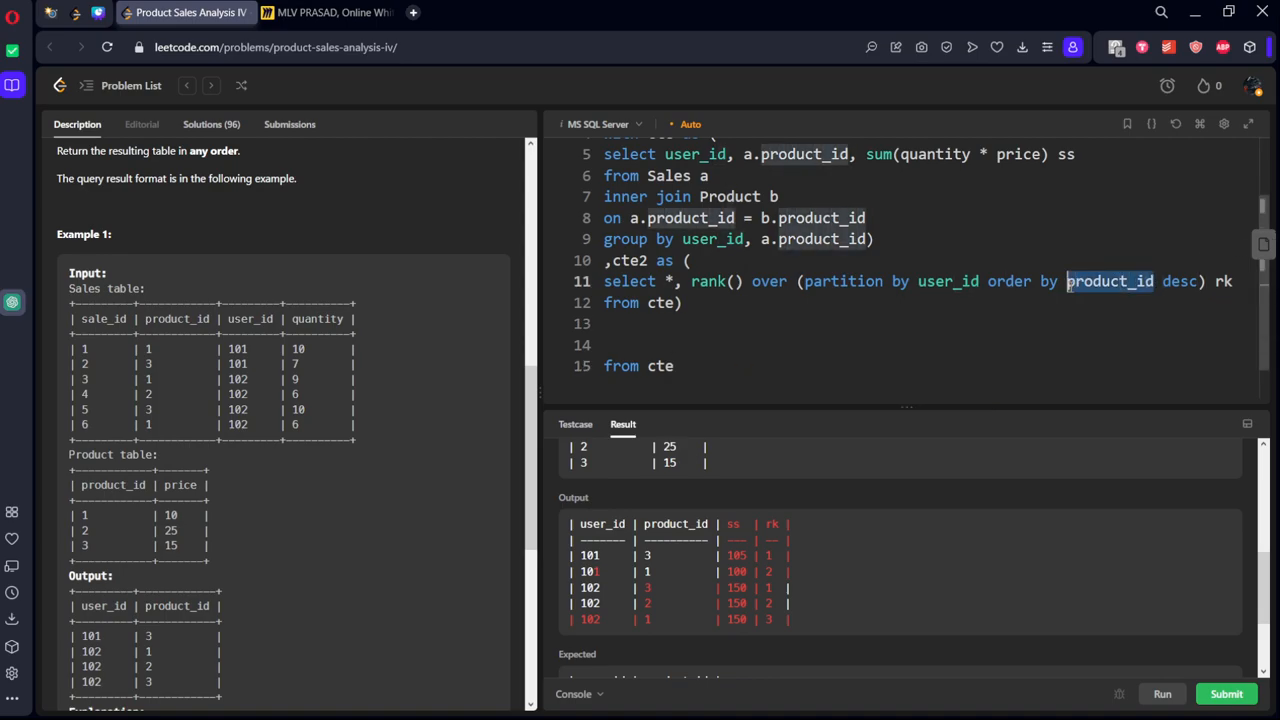
text(ss)
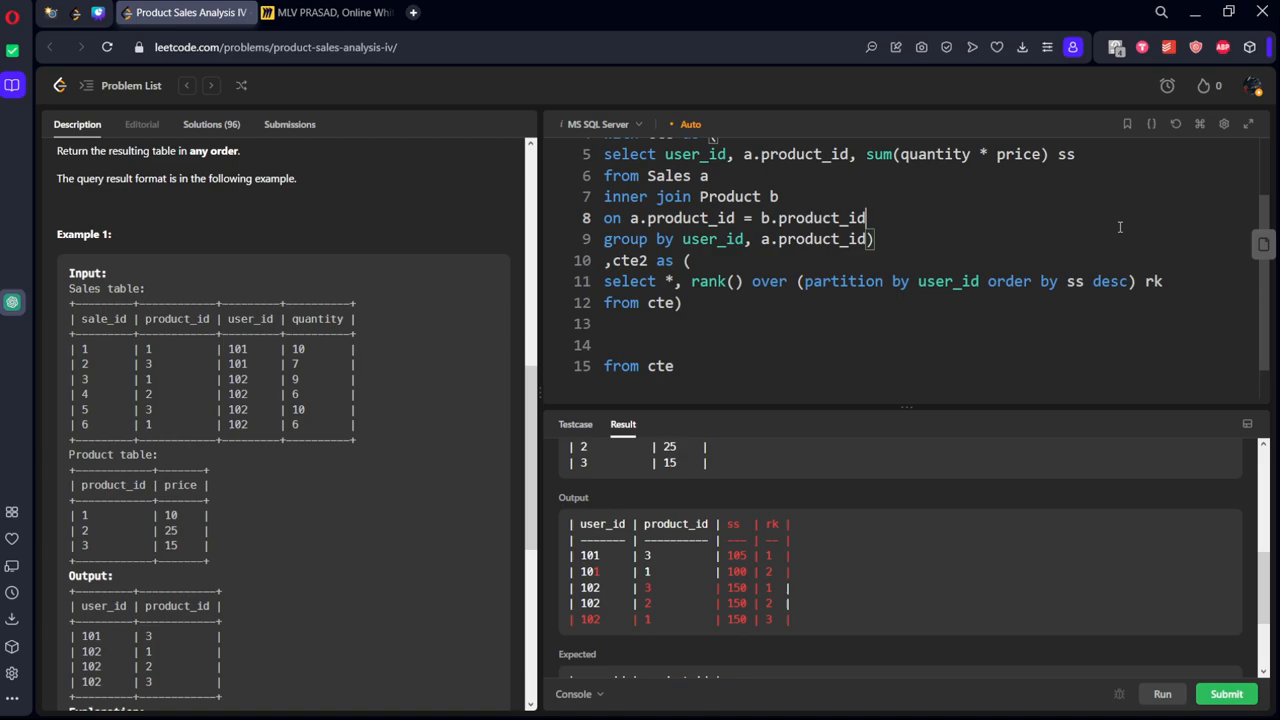
text(whe)
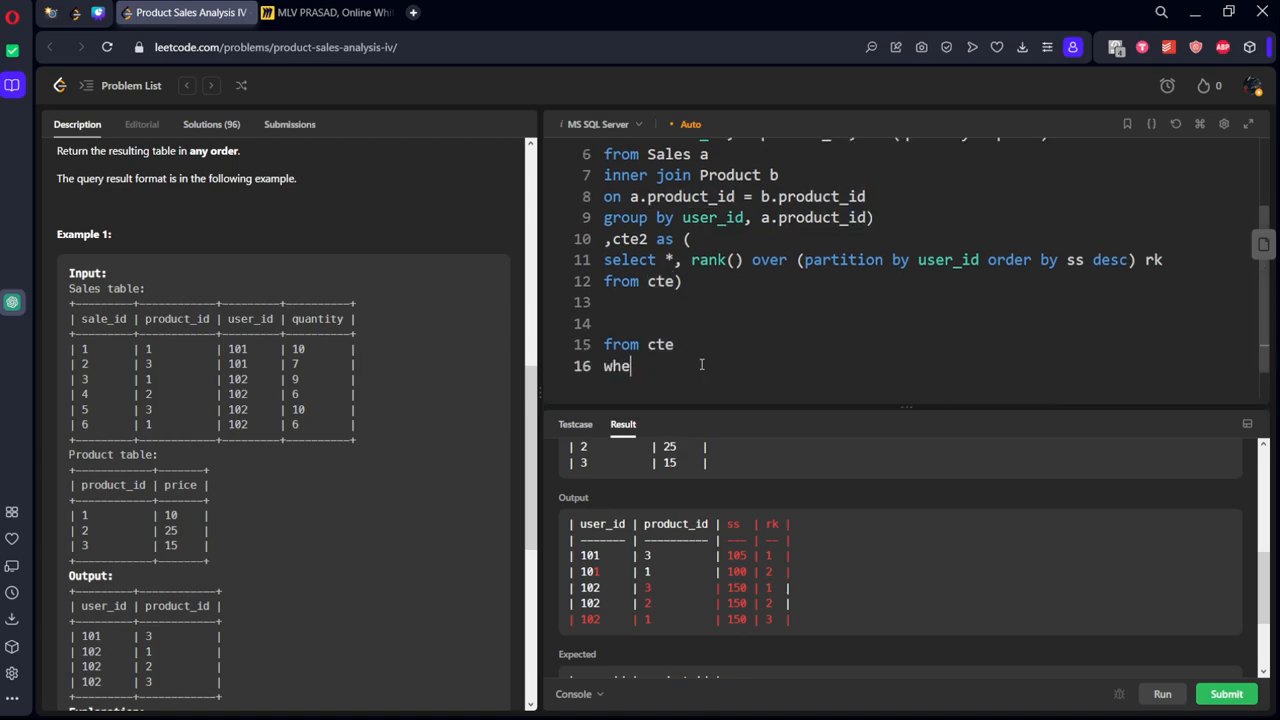
text(re rk = 1)
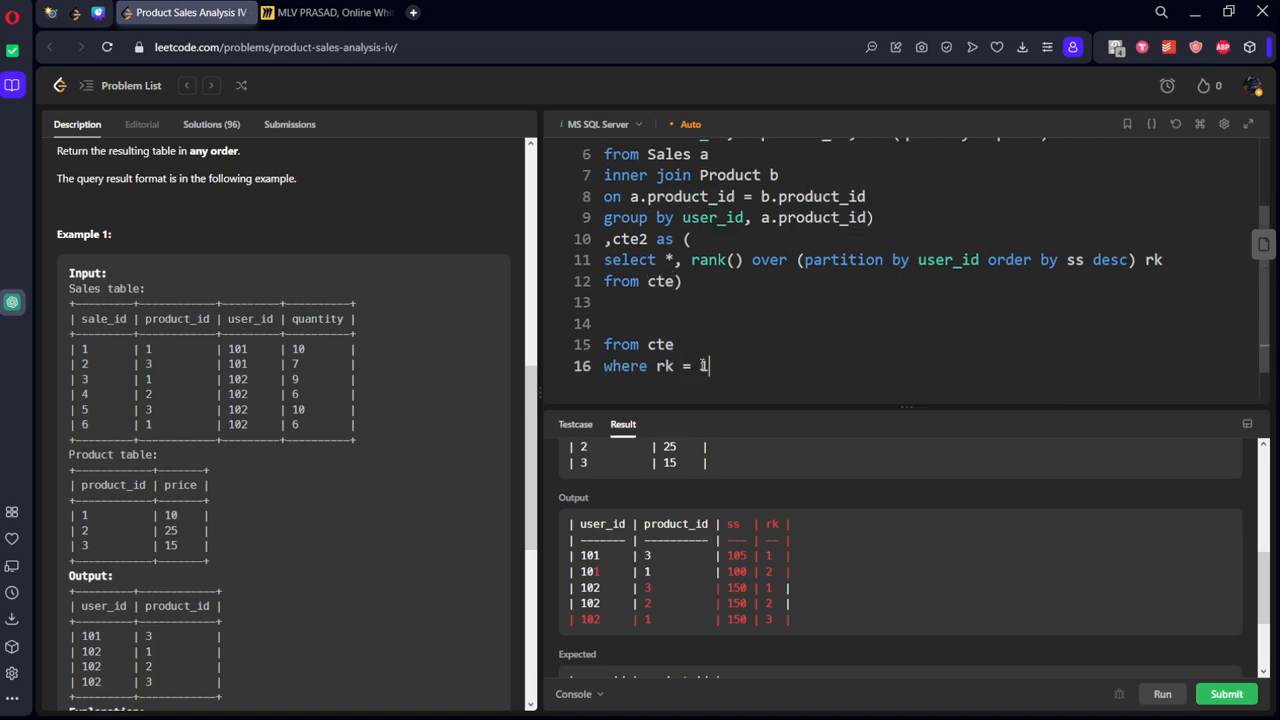
text(select *)
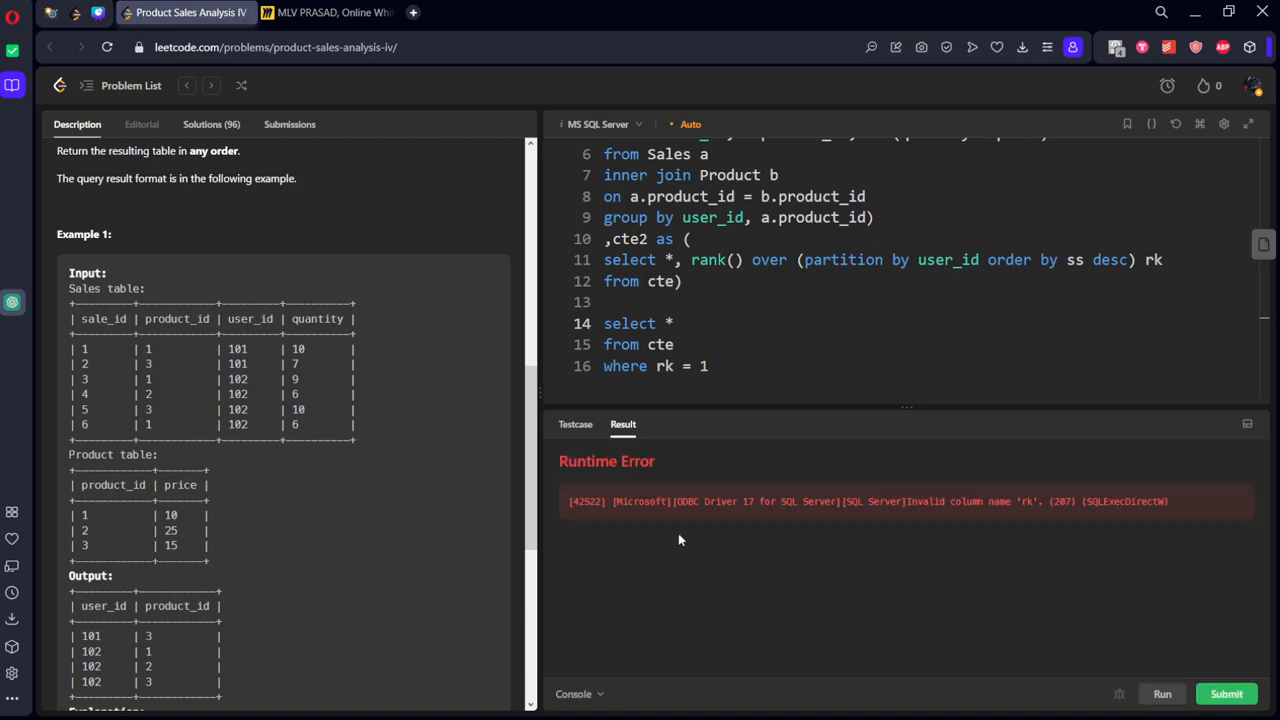
mouse_move(747, 321)
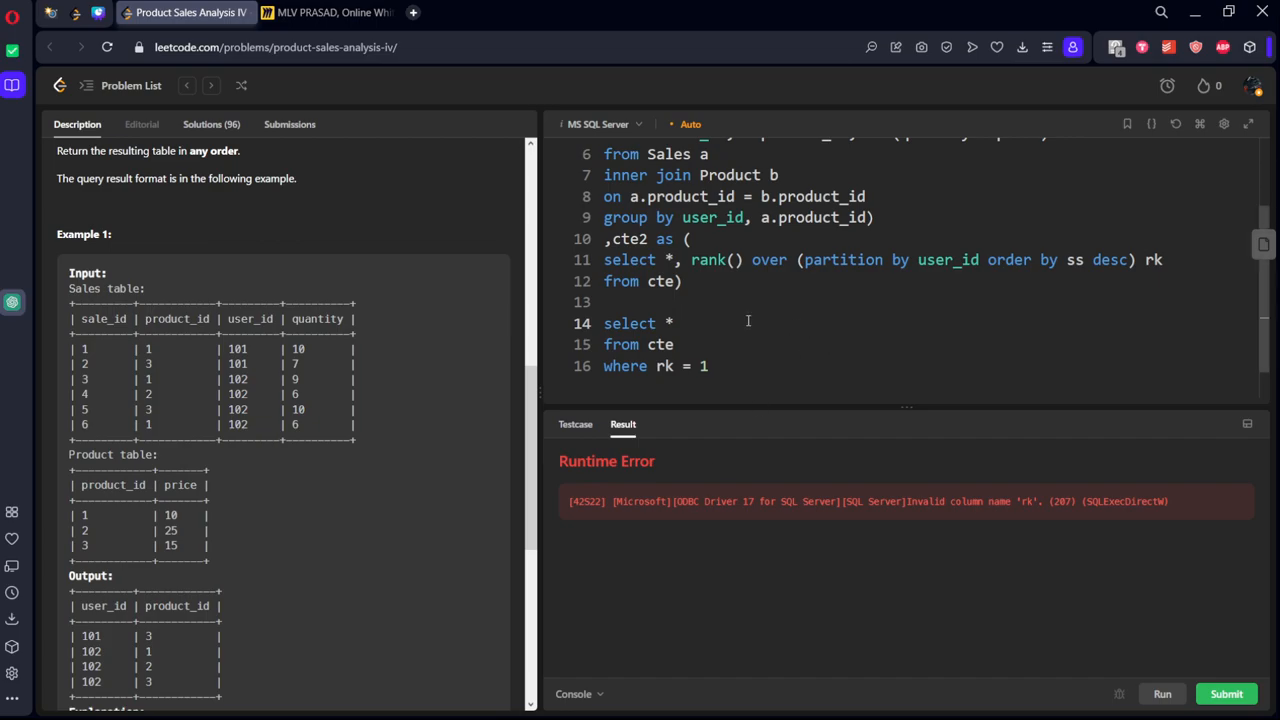
- Query cte2 and select only user_id, product_id where rk = 1, getting Accepted on run
text(2)
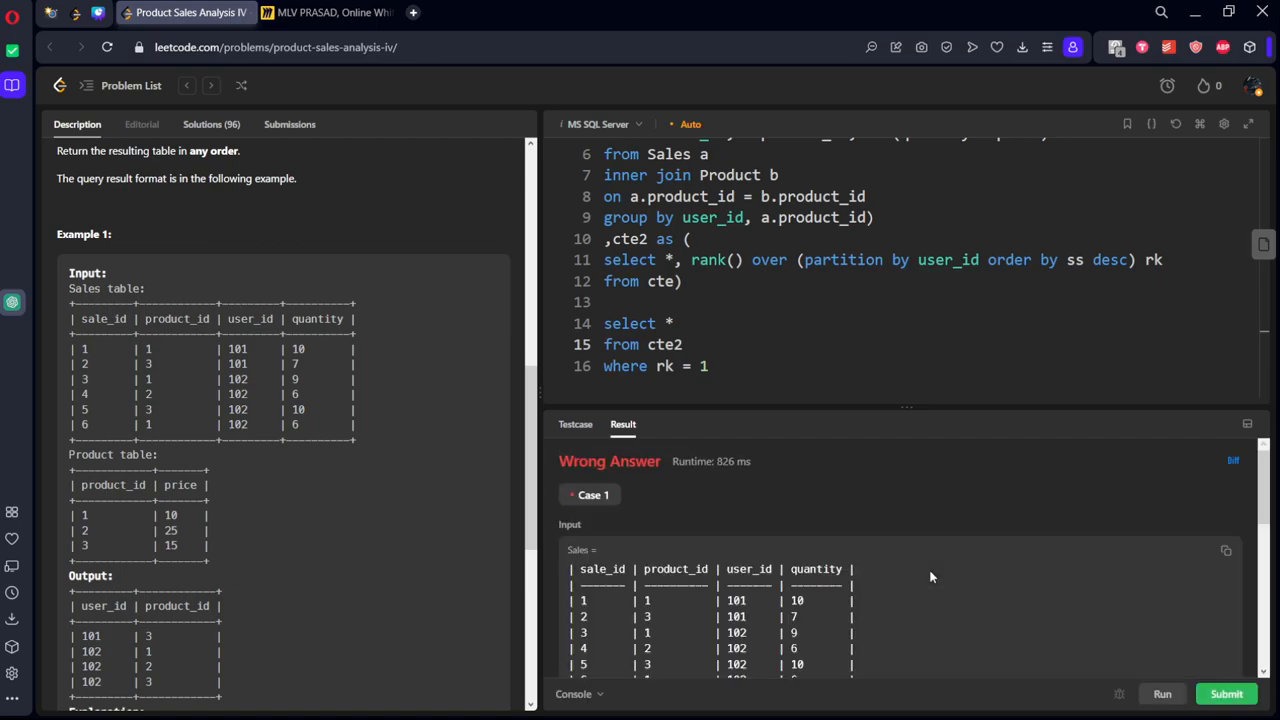
scroll(down, 3)
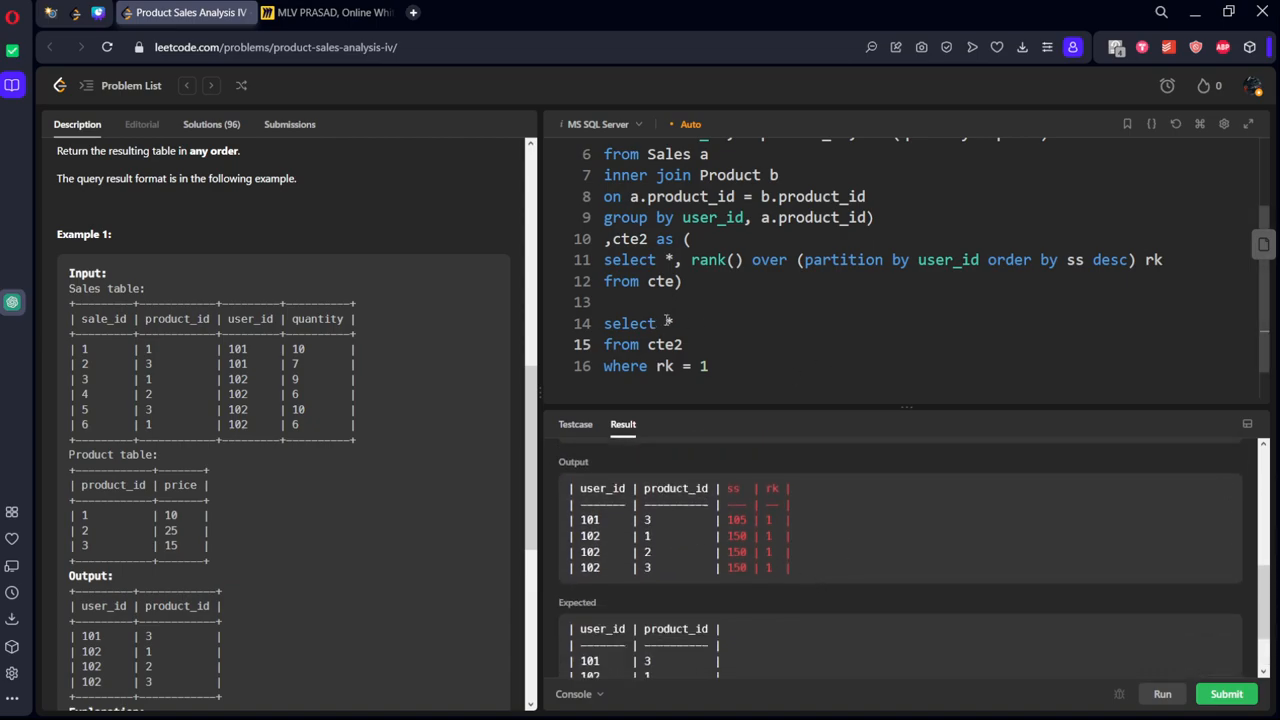
text(user_id)
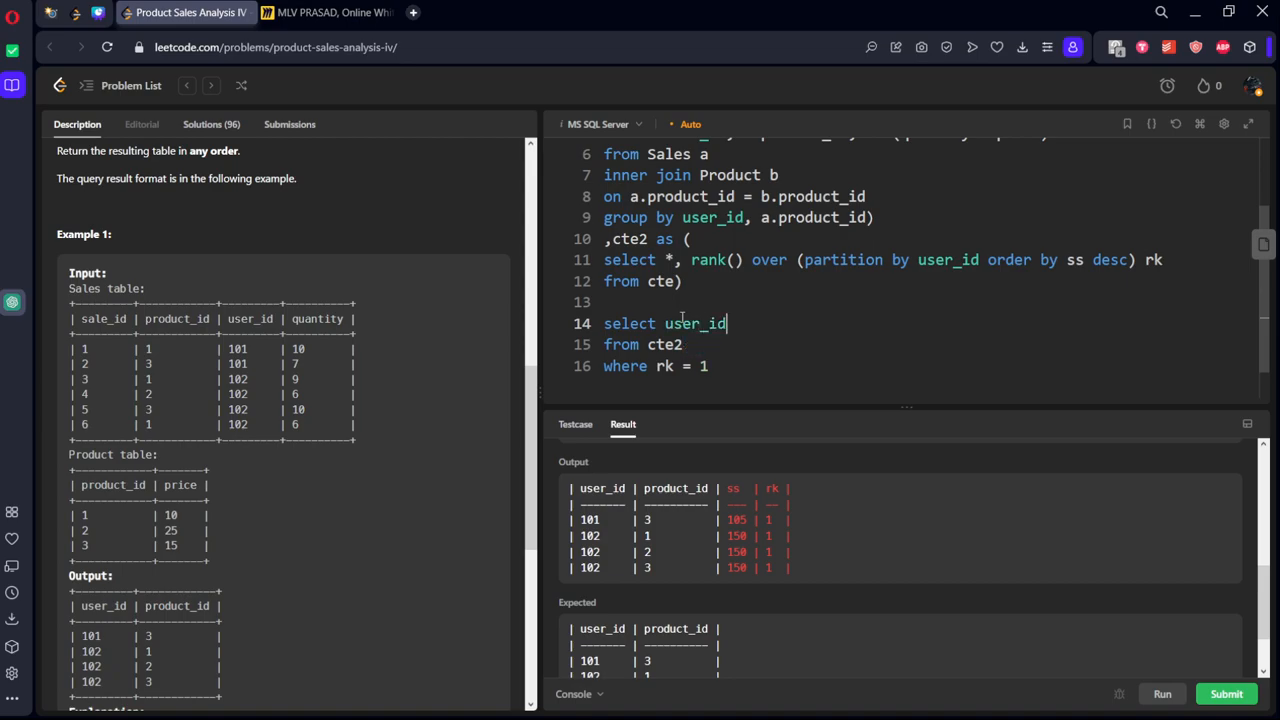
text(, product_id)
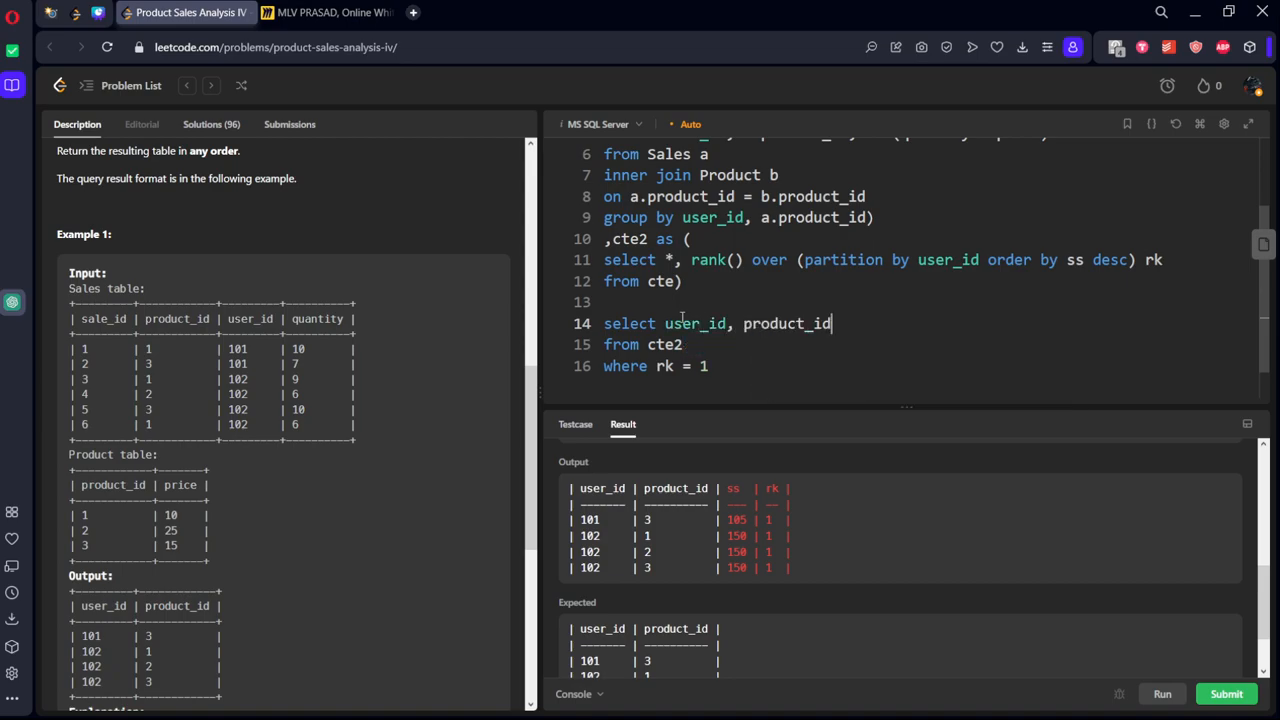
click(1161, 693)
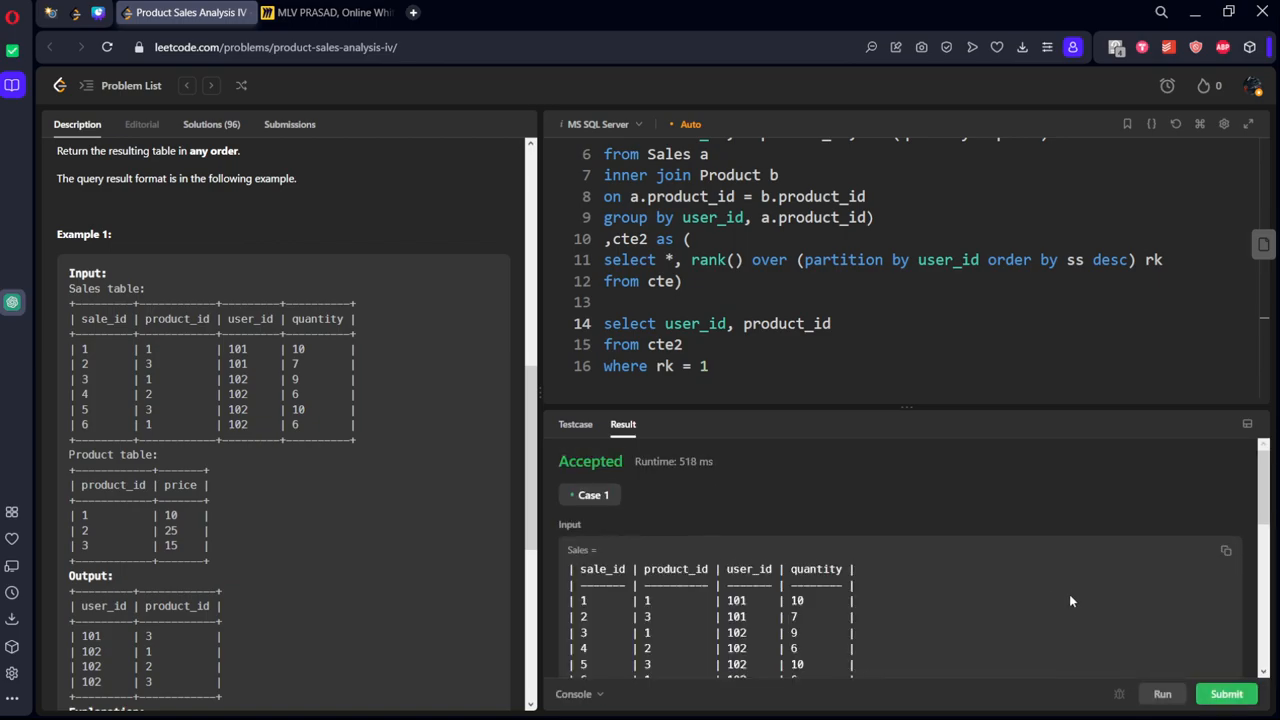
- Submit the Product Sales Analysis IV solution, get Accepted, and return to Description
click(1226, 693)
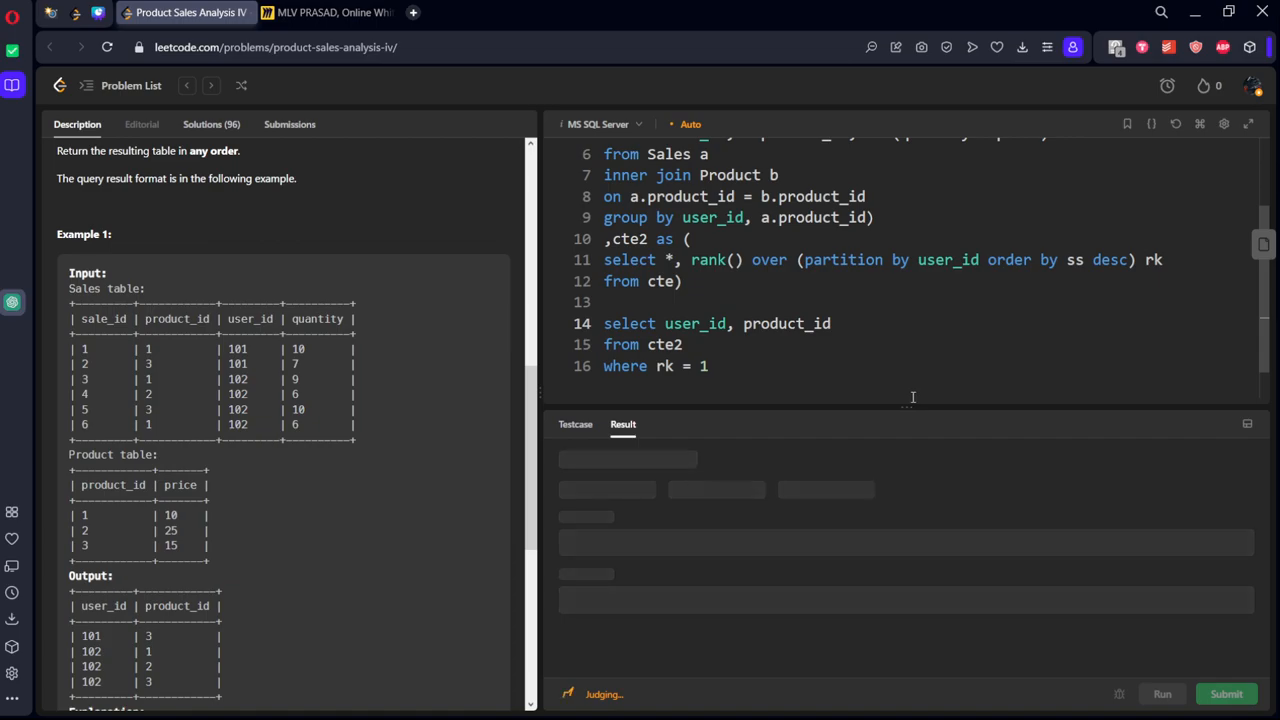
click(1226, 693)
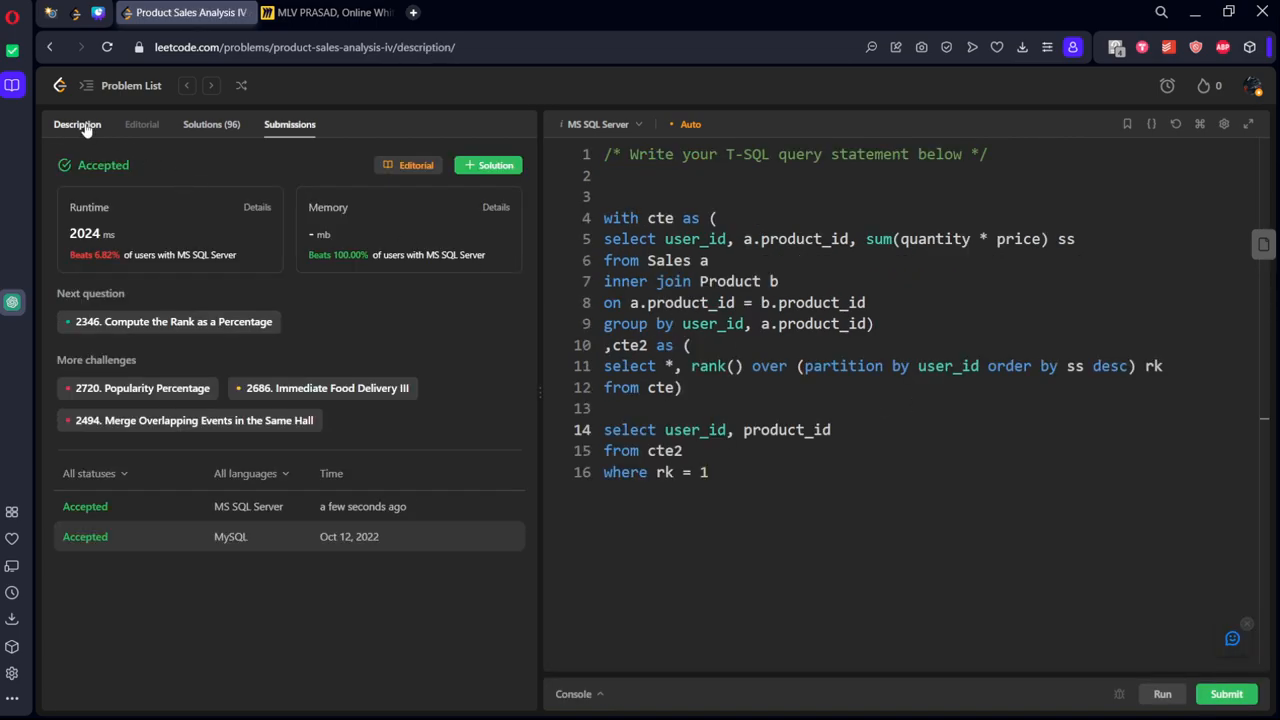
click(77, 124)
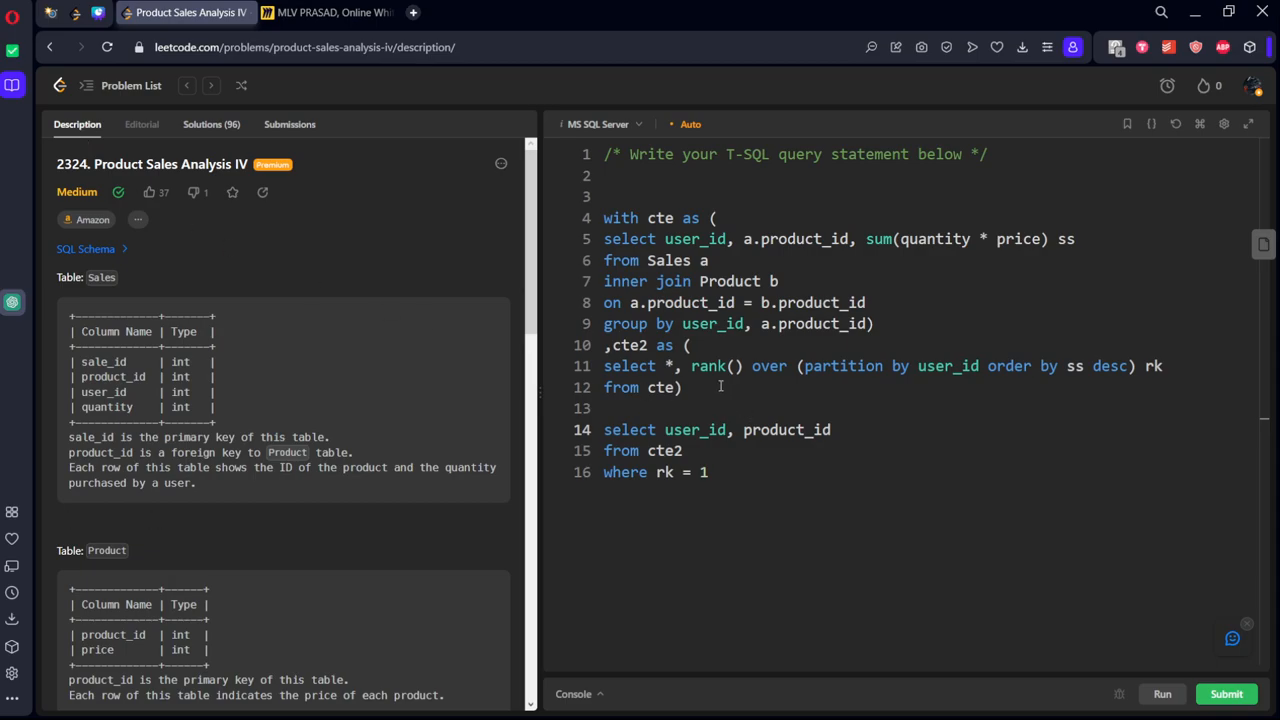